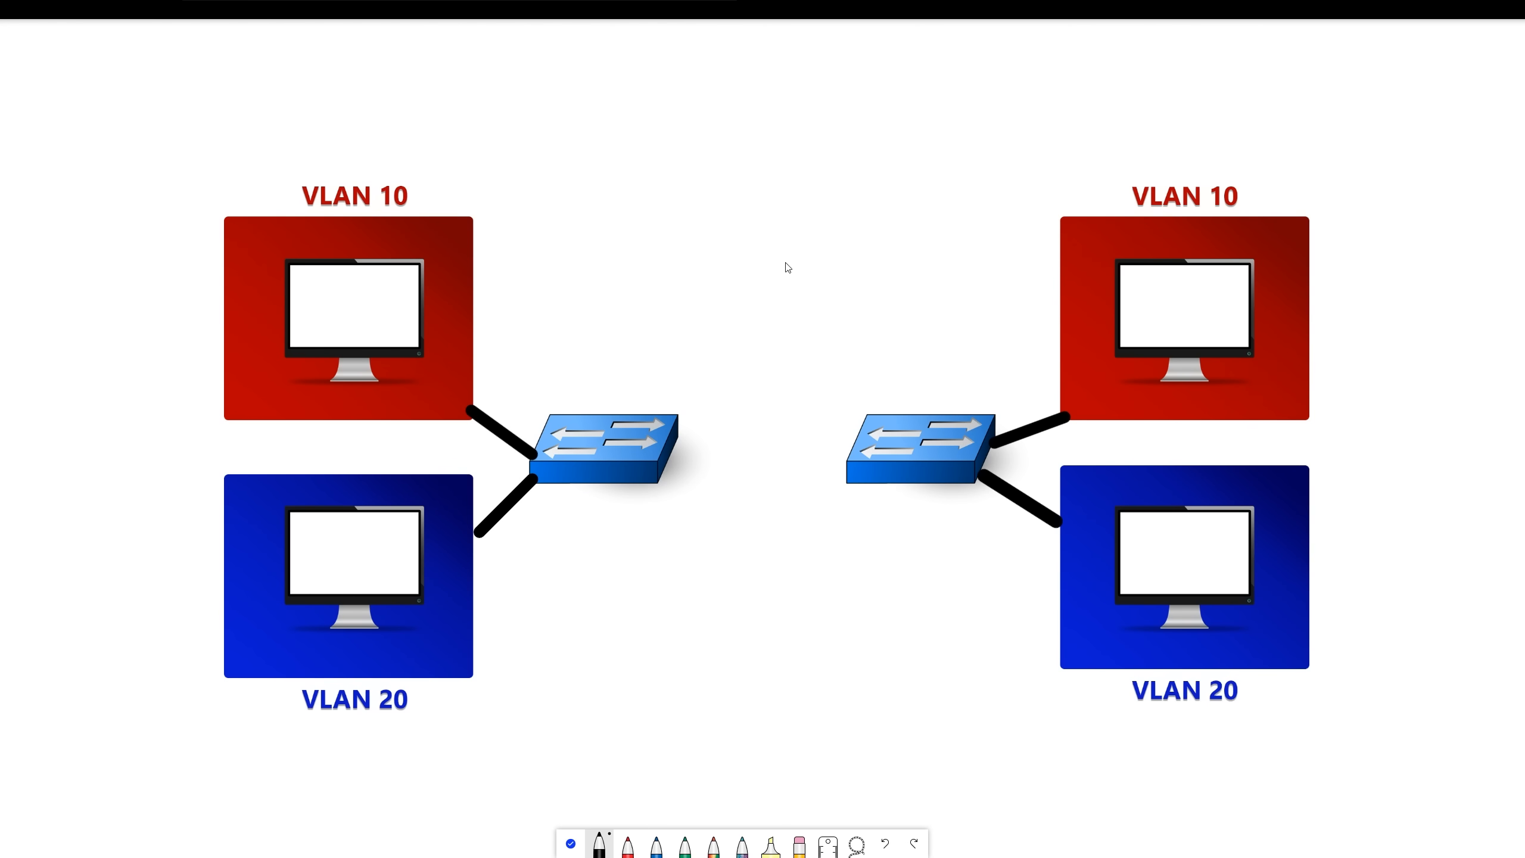
{"action": "mouse_move", "coordinate": [406, 282]}
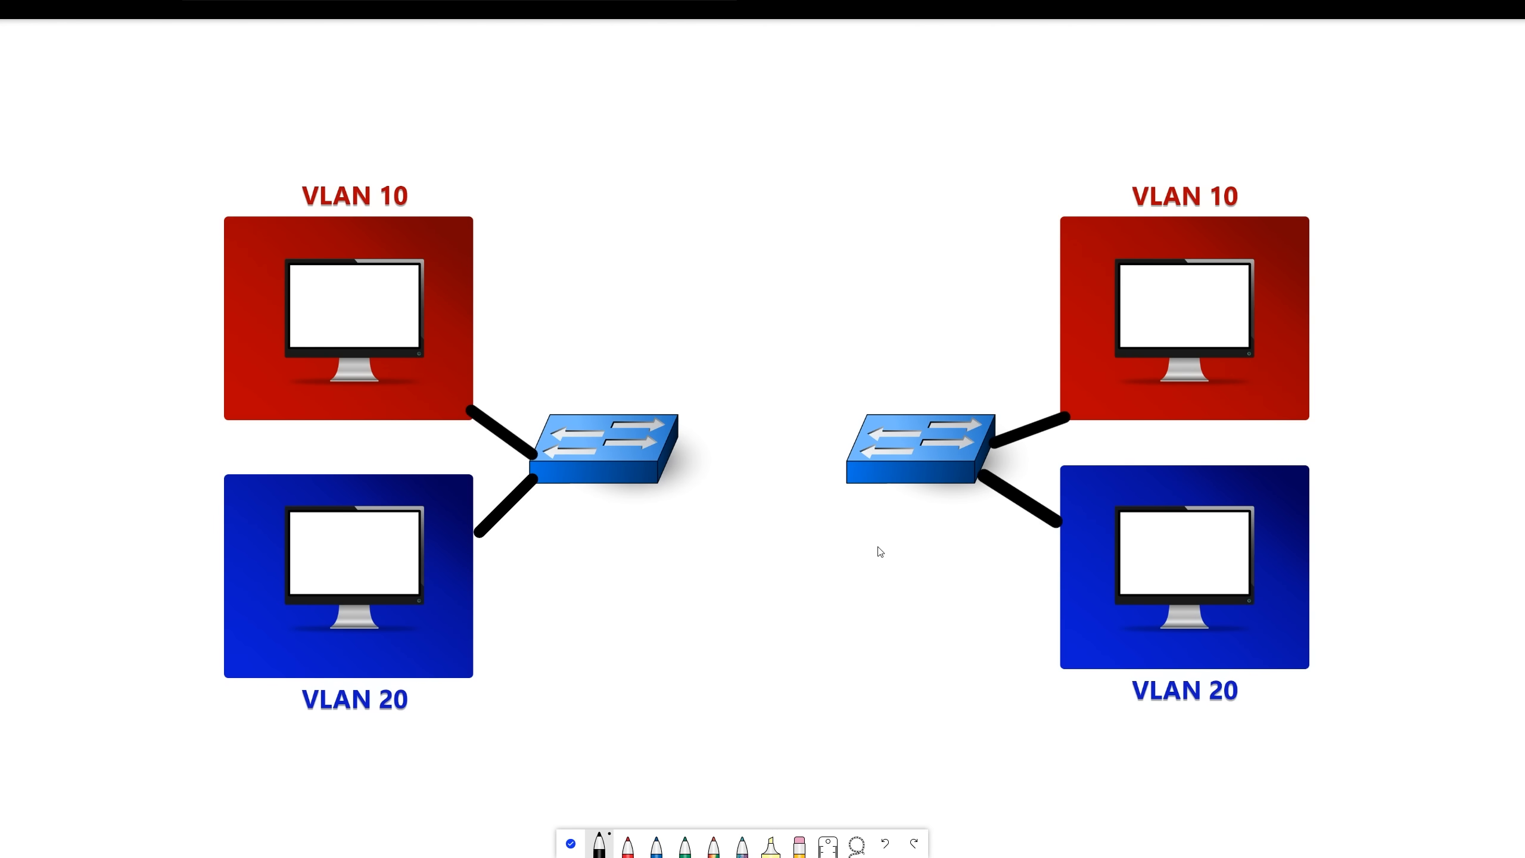
Step: With red ink, draw a freehand line from the left switch to the right switch
{"action": "left_click_drag", "start_coordinate": [679, 443], "coordinate": [725, 445]}
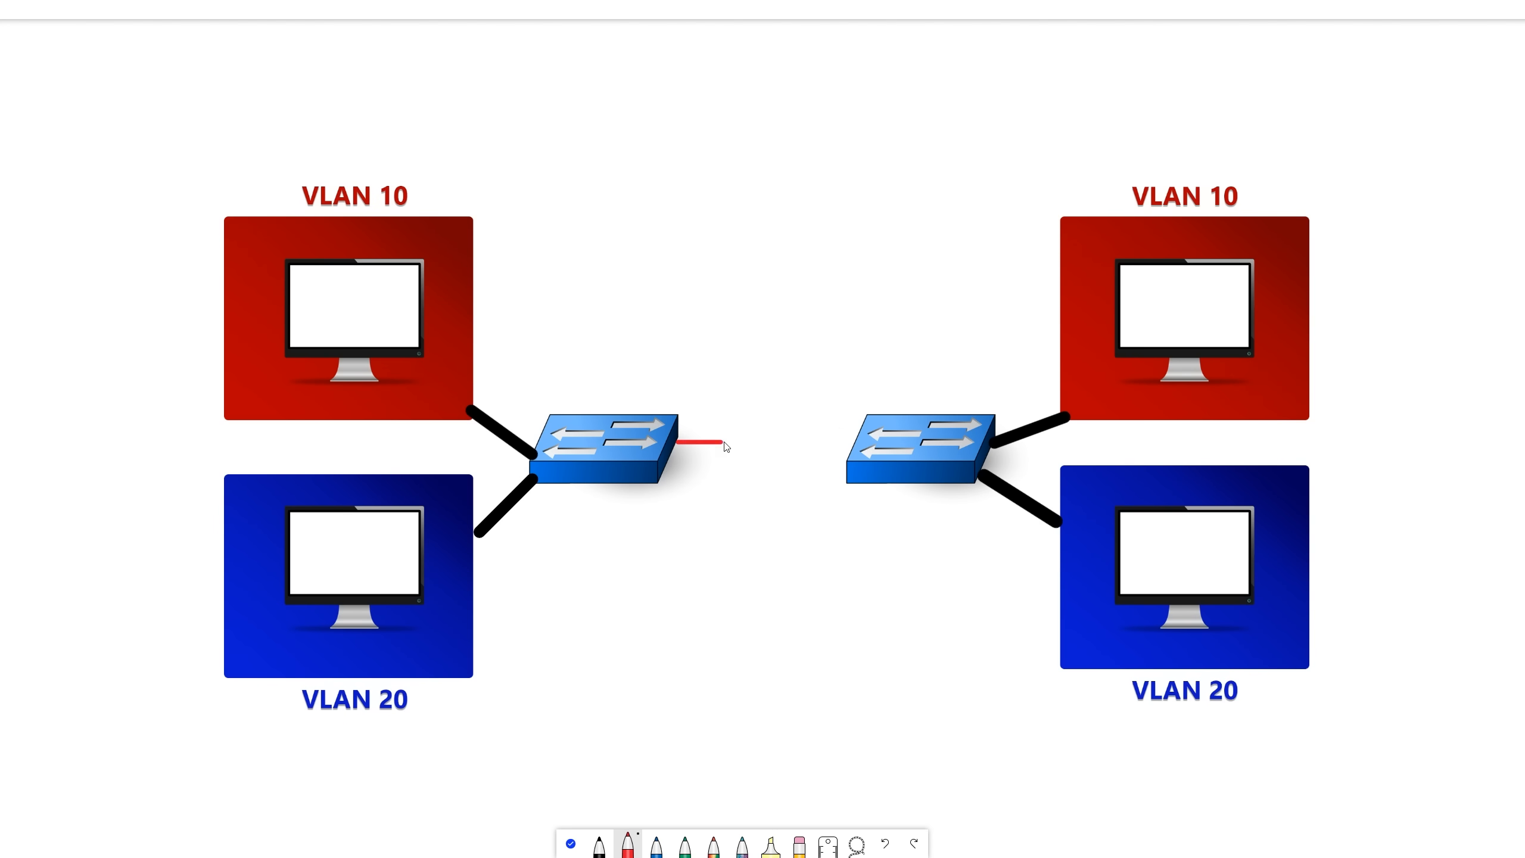
{"action": "left_click_drag", "start_coordinate": [681, 445], "coordinate": [856, 445]}
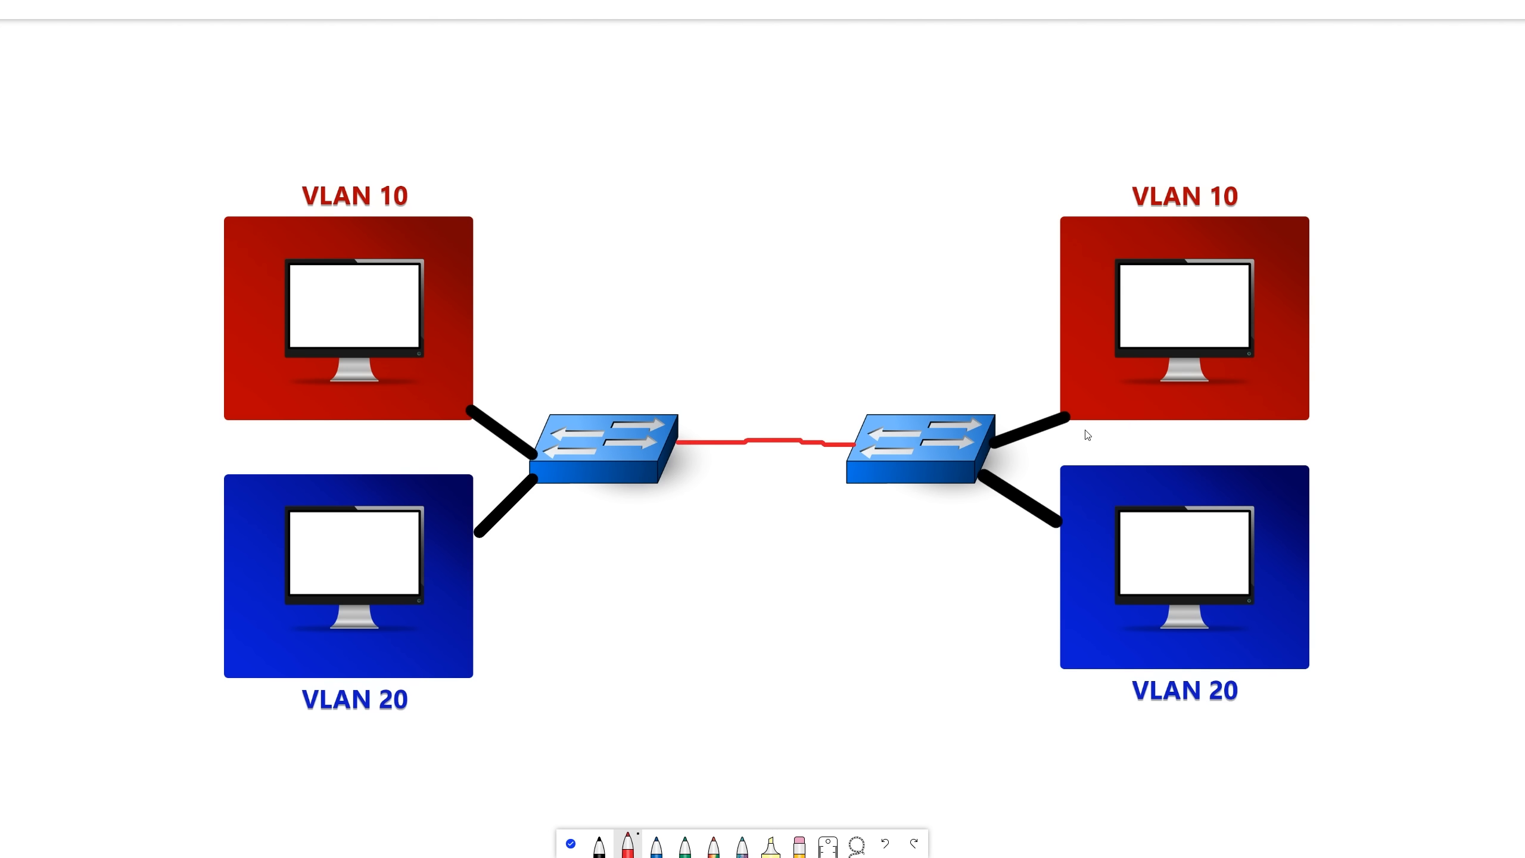
{"action": "mouse_move", "coordinate": [313, 552]}
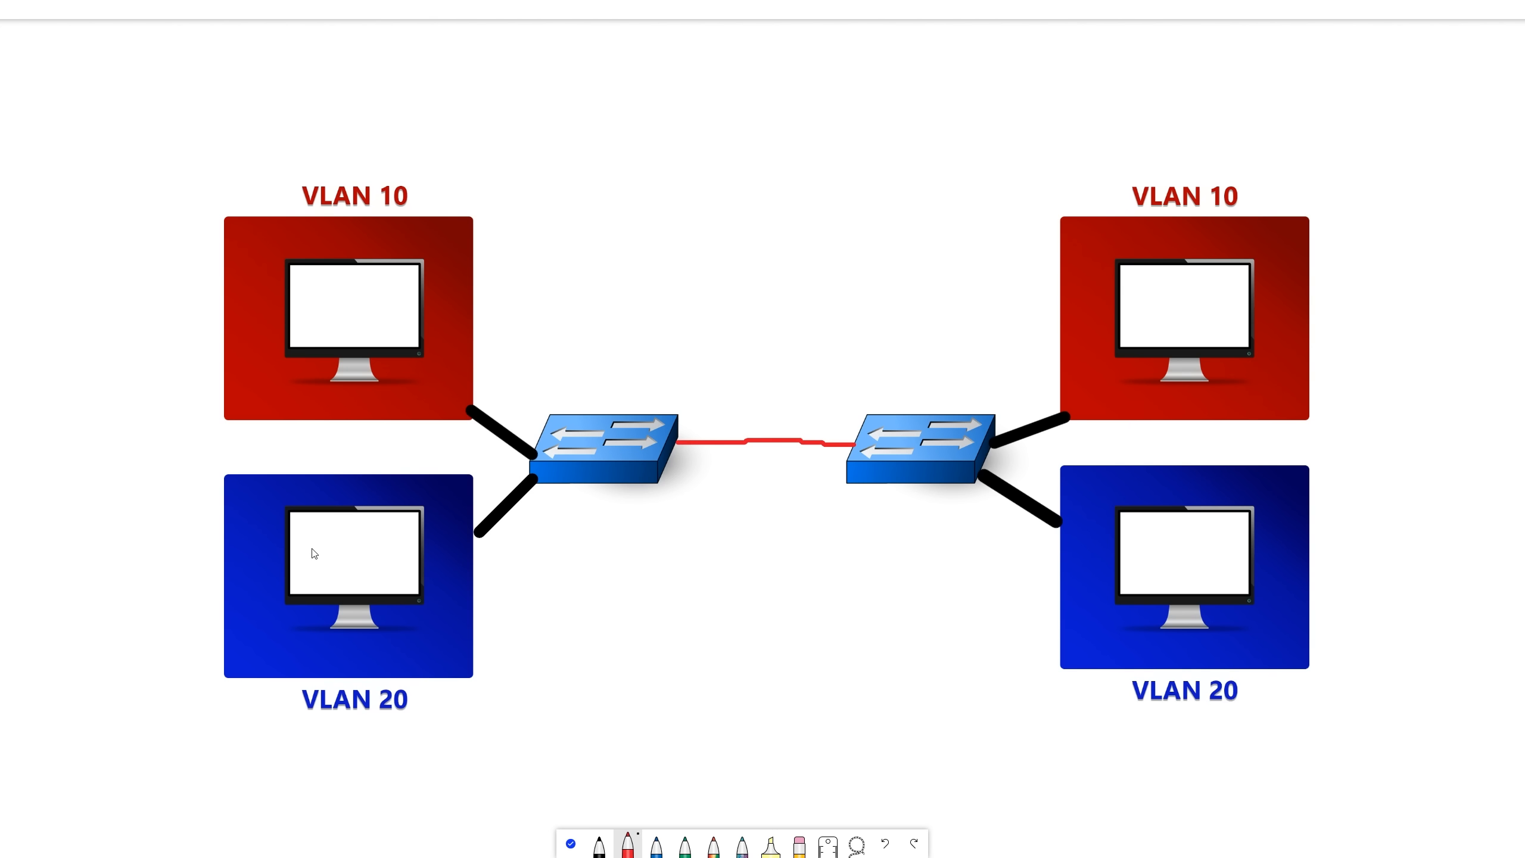
{"action": "mouse_move", "coordinate": [1177, 636]}
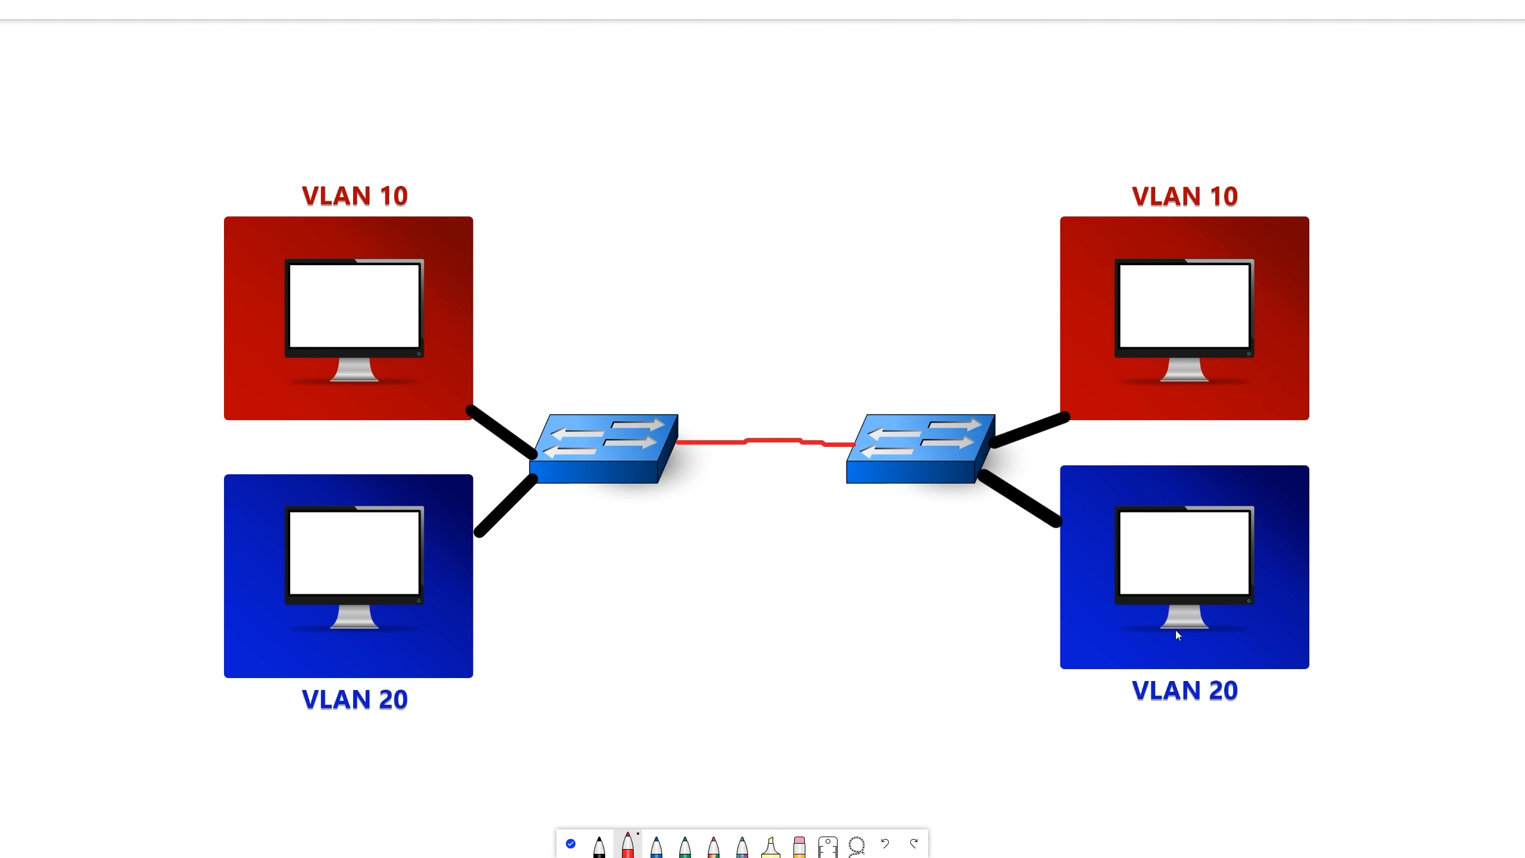
{"action": "mouse_move", "coordinate": [681, 762]}
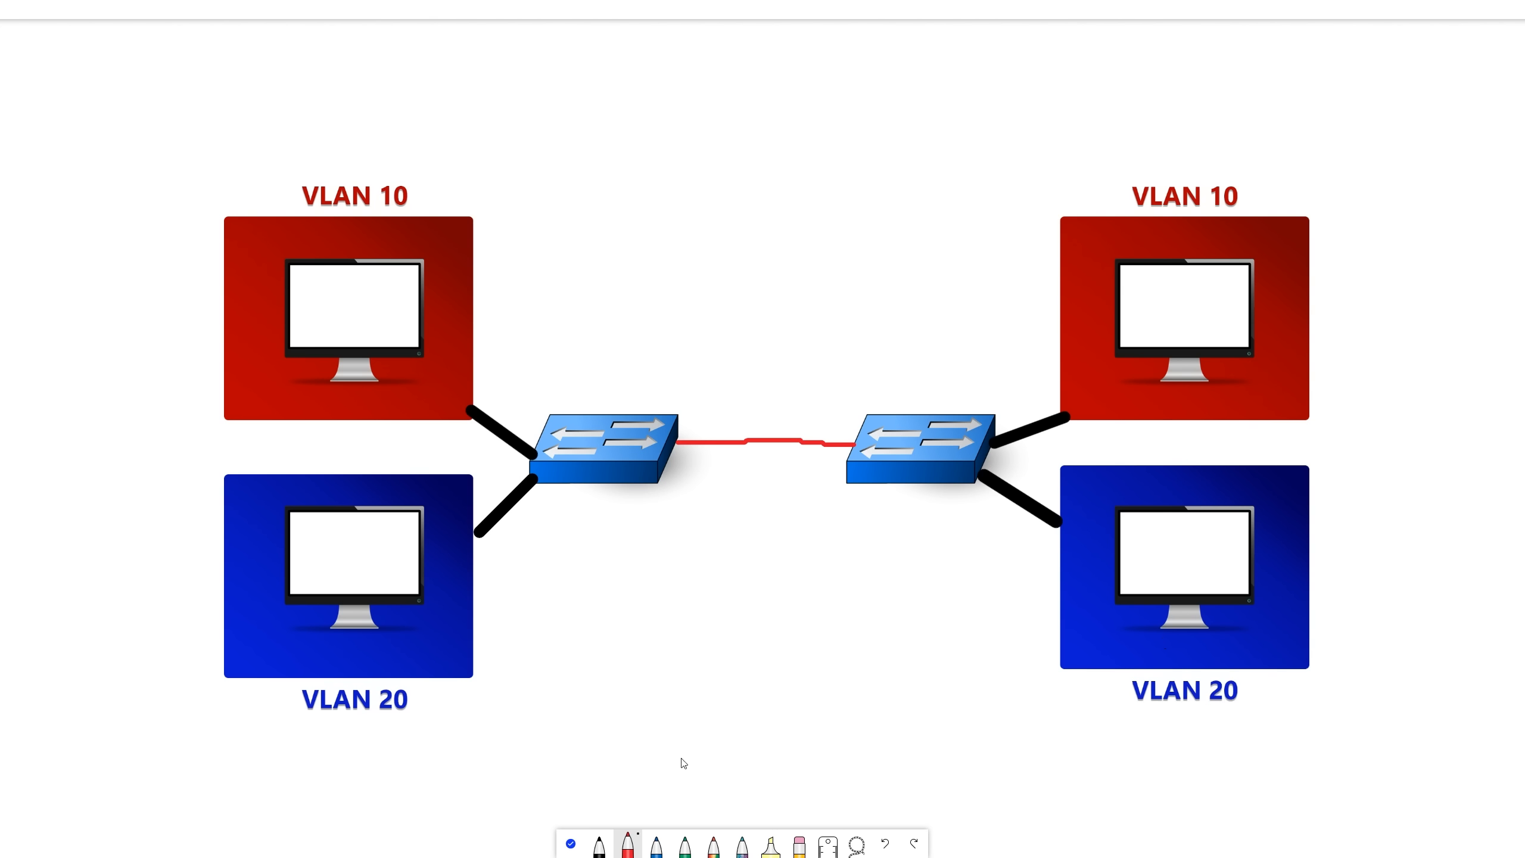
Step: Draw a blue line between the two switches just below the red link
{"action": "left_click_drag", "start_coordinate": [667, 479], "coordinate": [690, 476]}
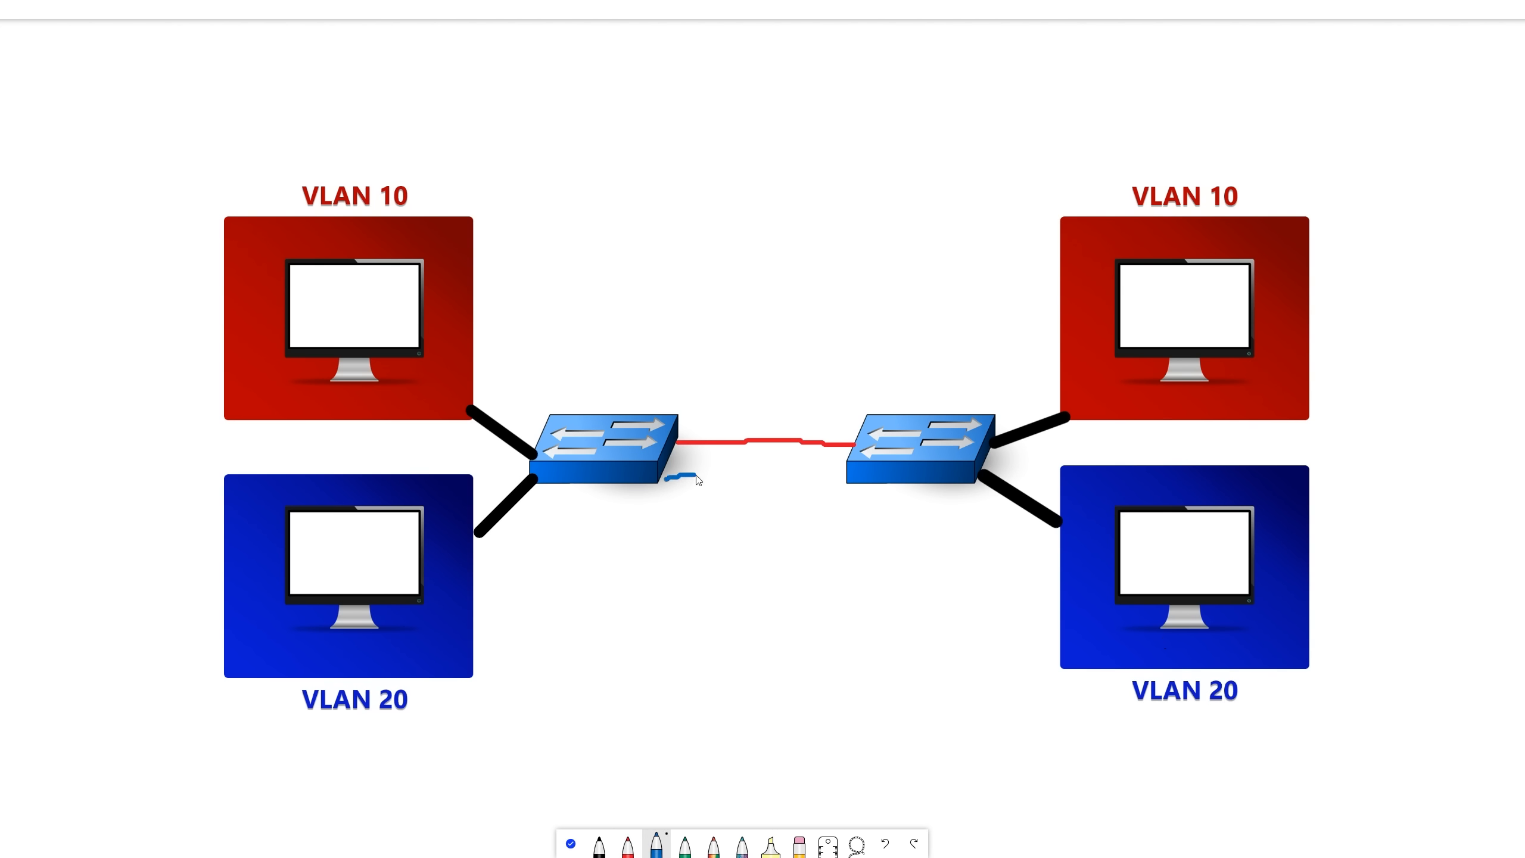
{"action": "left_click_drag", "start_coordinate": [681, 478], "coordinate": [841, 474]}
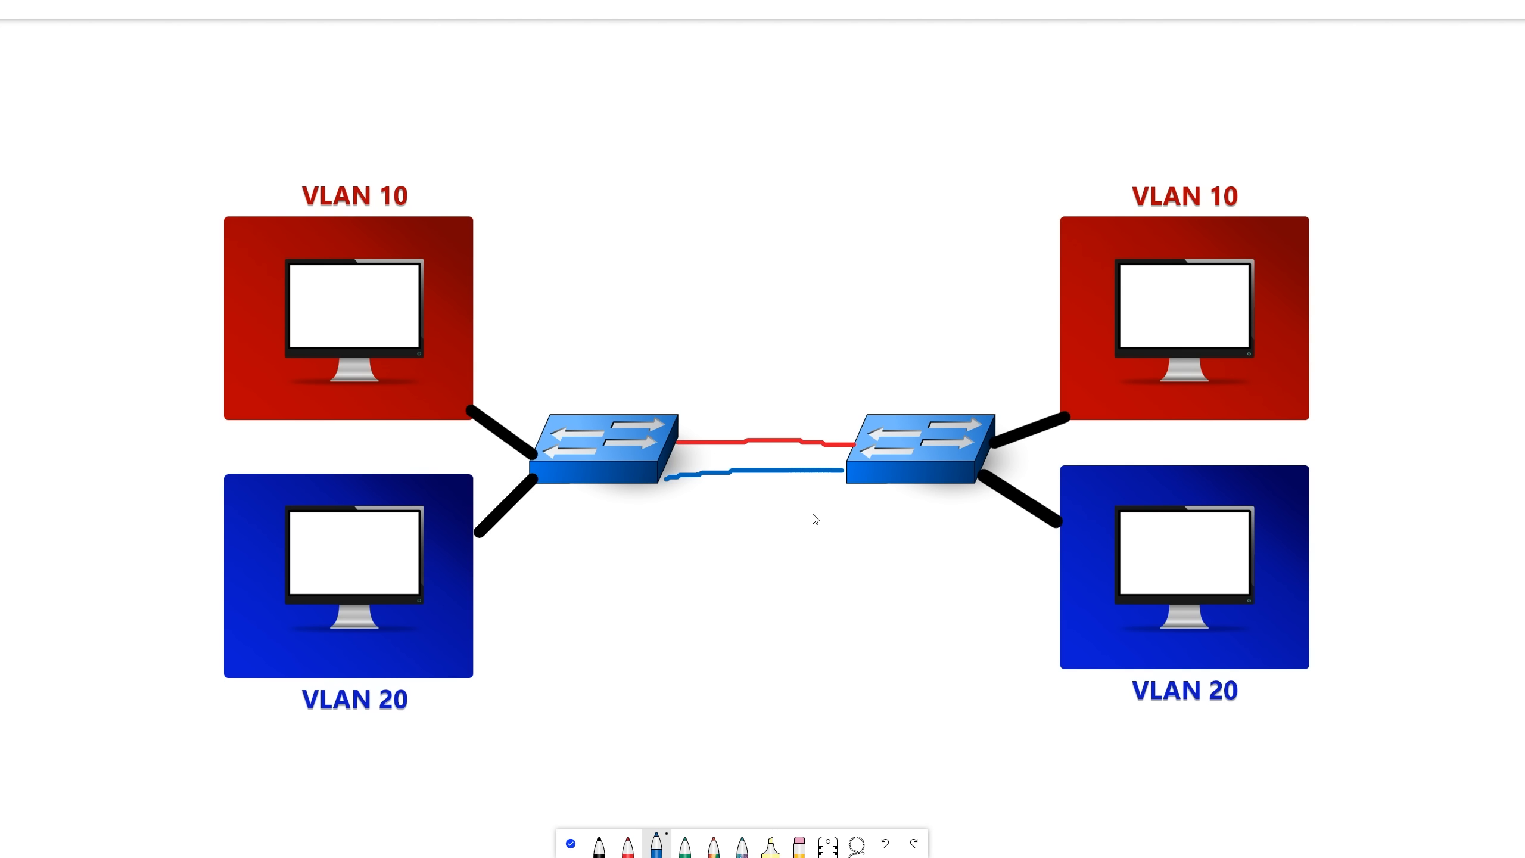
{"action": "left_click", "coordinate": [684, 842]}
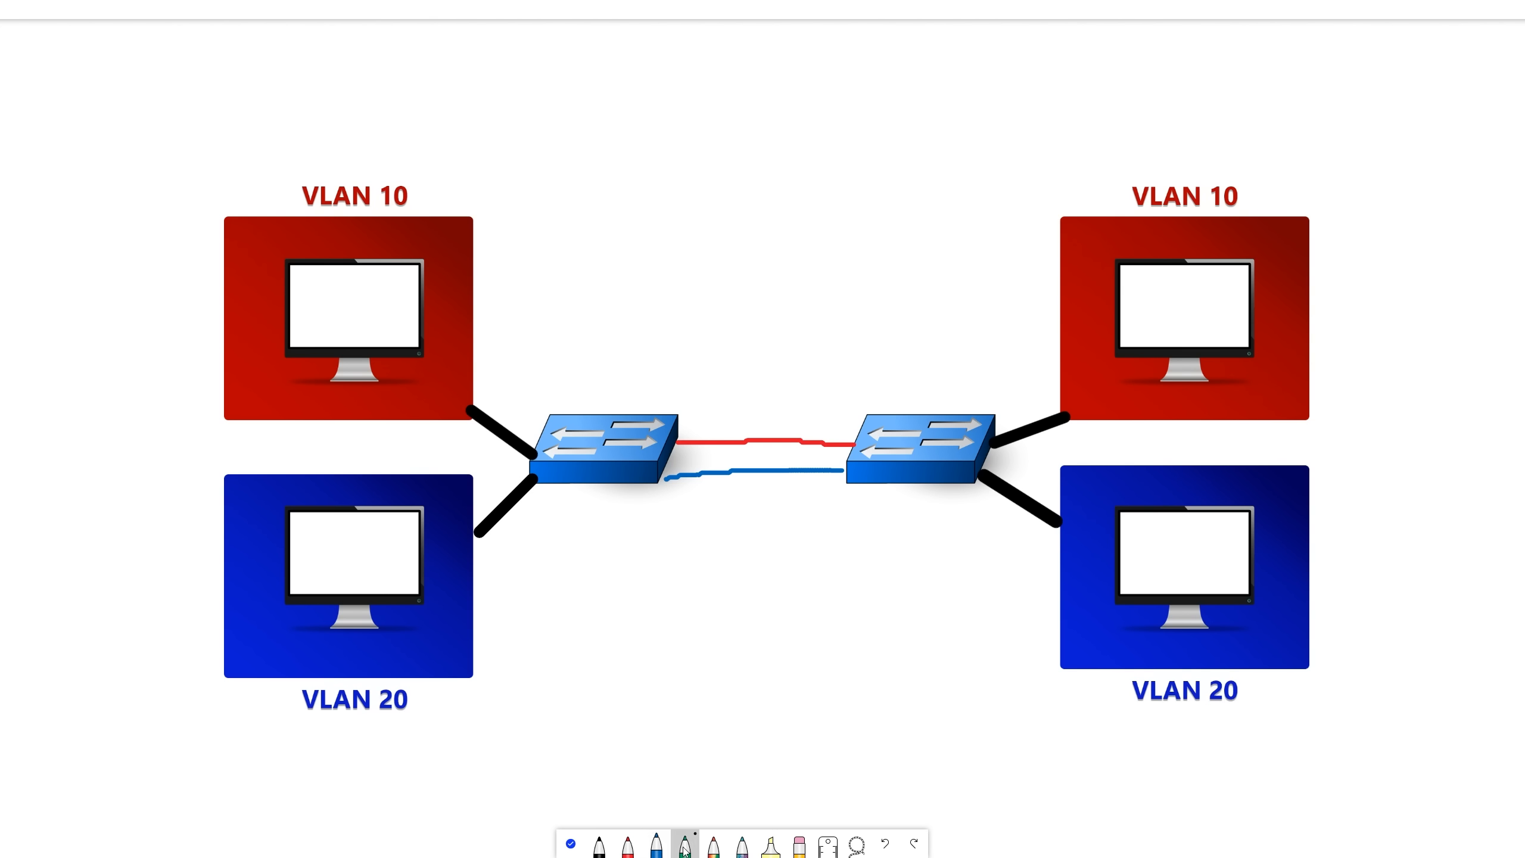
{"action": "left_click", "coordinate": [686, 843]}
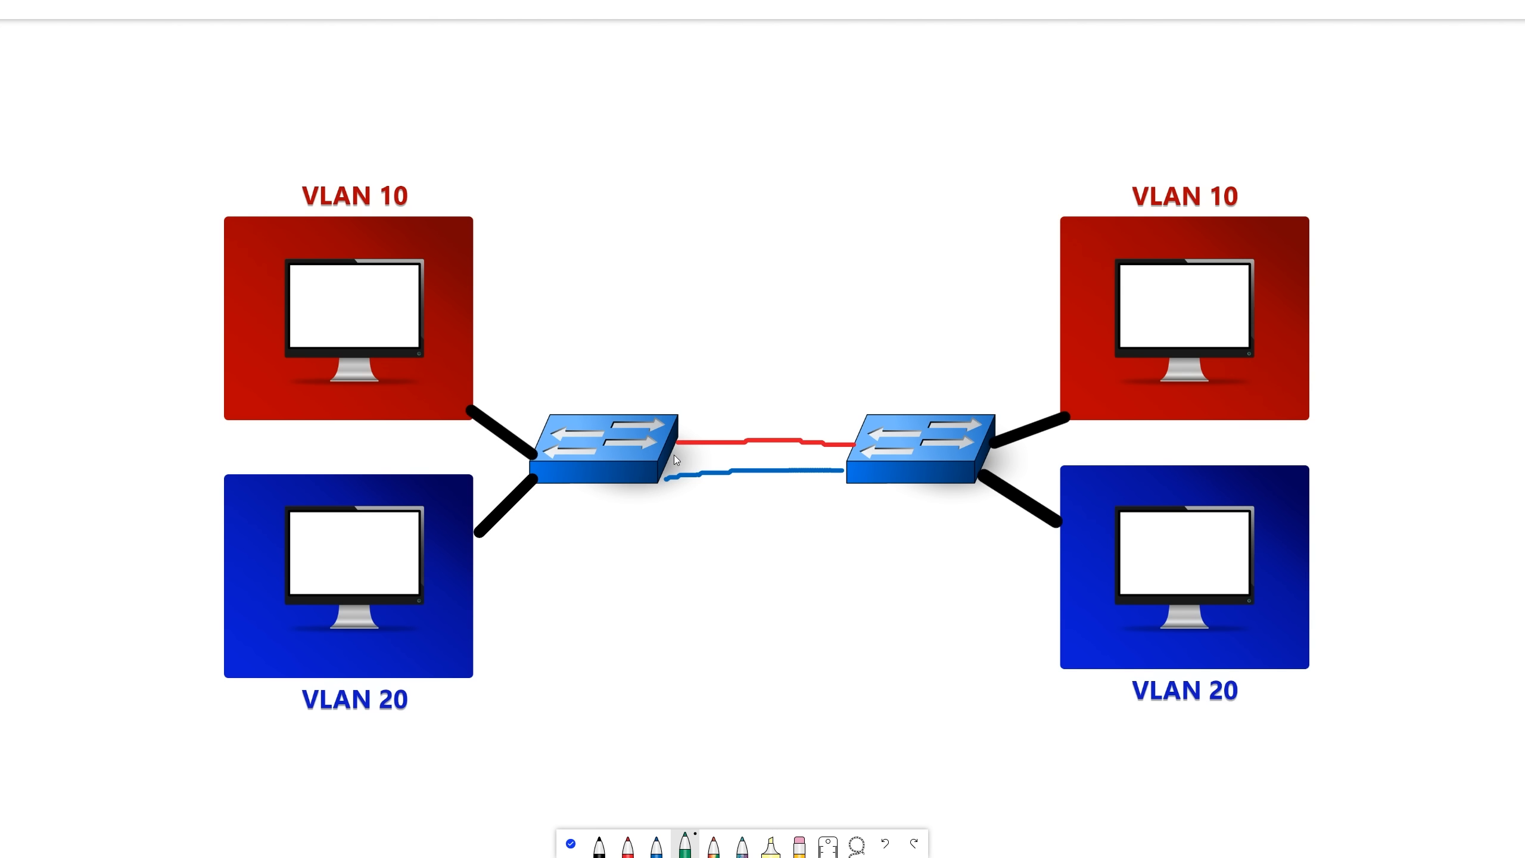
{"action": "mouse_move", "coordinate": [666, 705]}
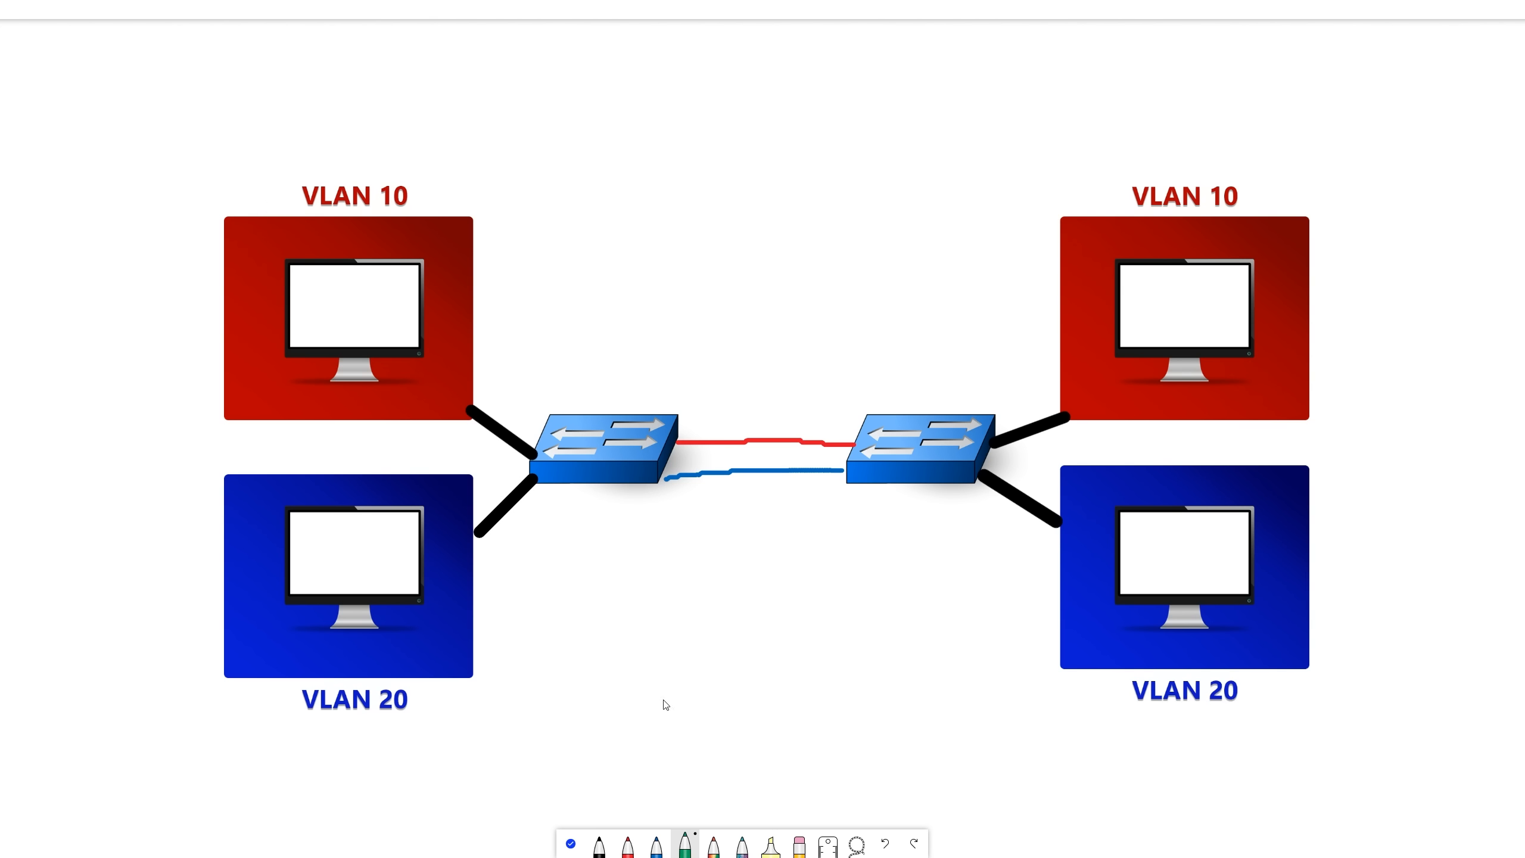
{"action": "mouse_move", "coordinate": [686, 843]}
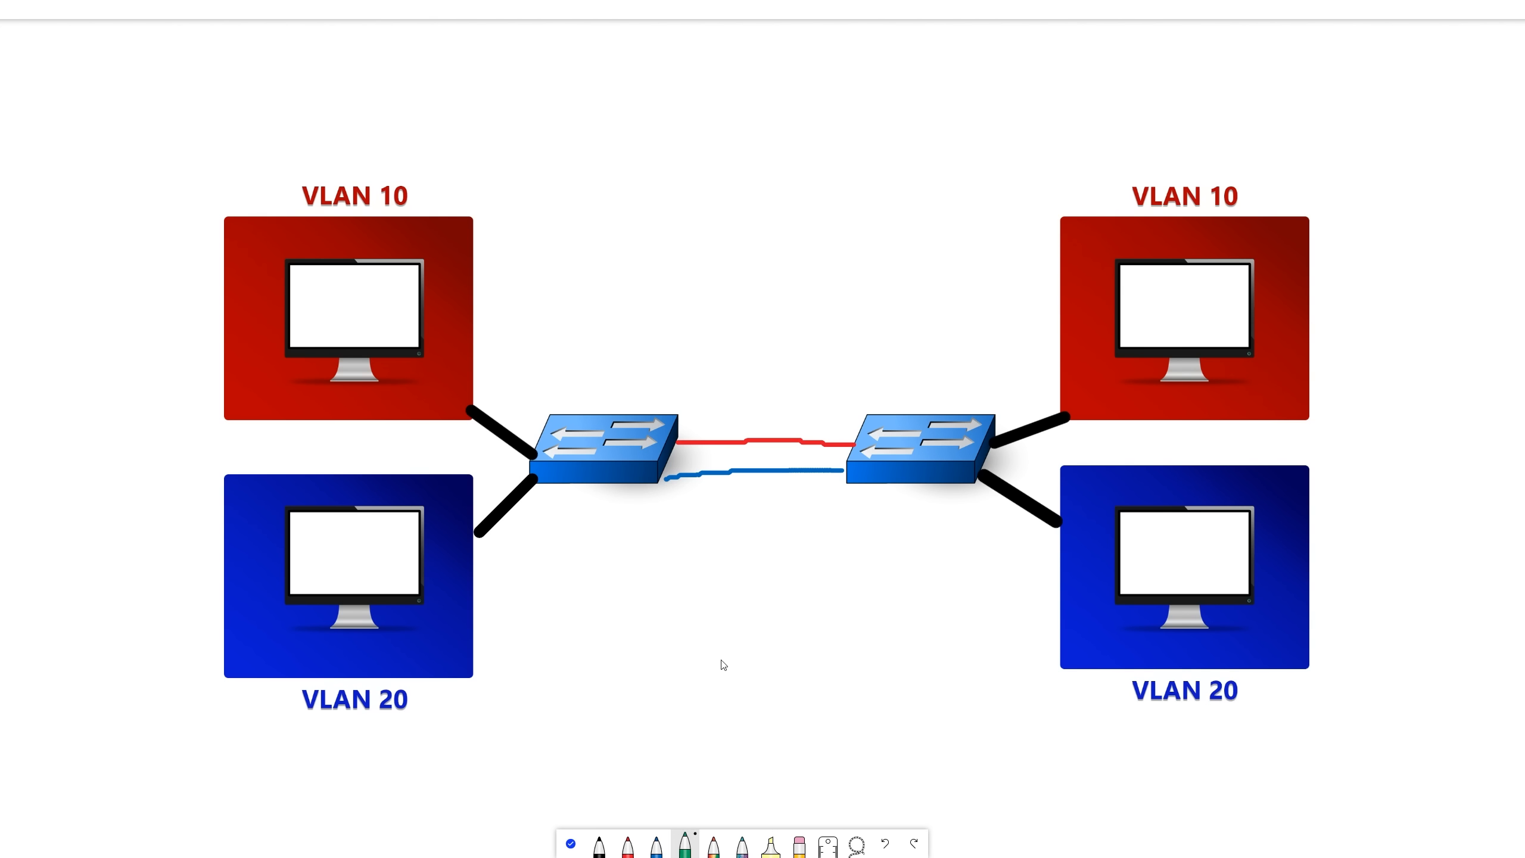
{"action": "mouse_move", "coordinate": [720, 536]}
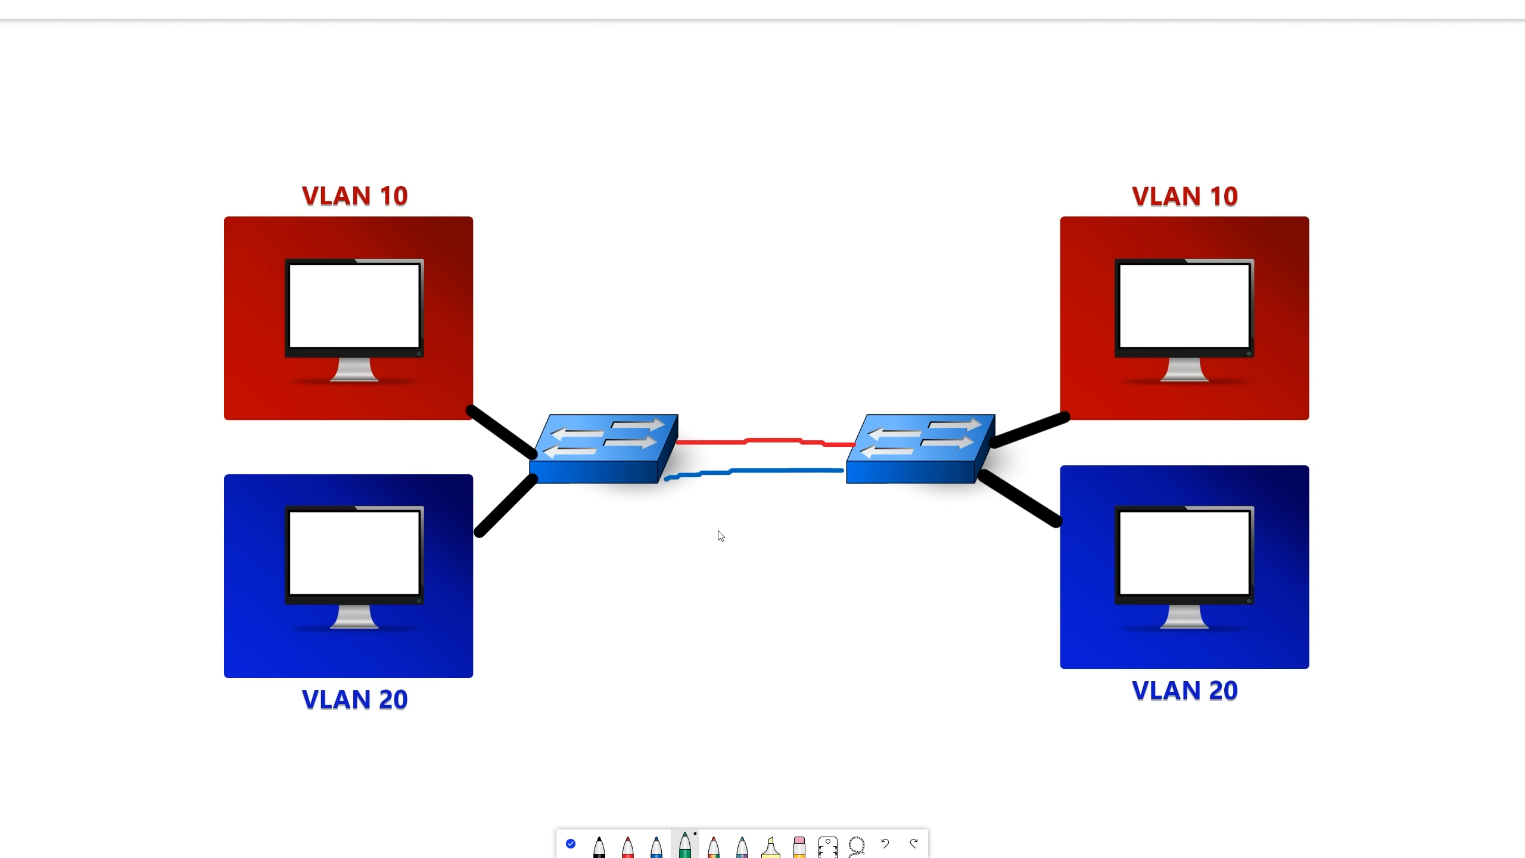
Step: With black ink, loop the red and blue links and draw a thick link between switches
{"action": "left_click", "coordinate": [627, 842]}
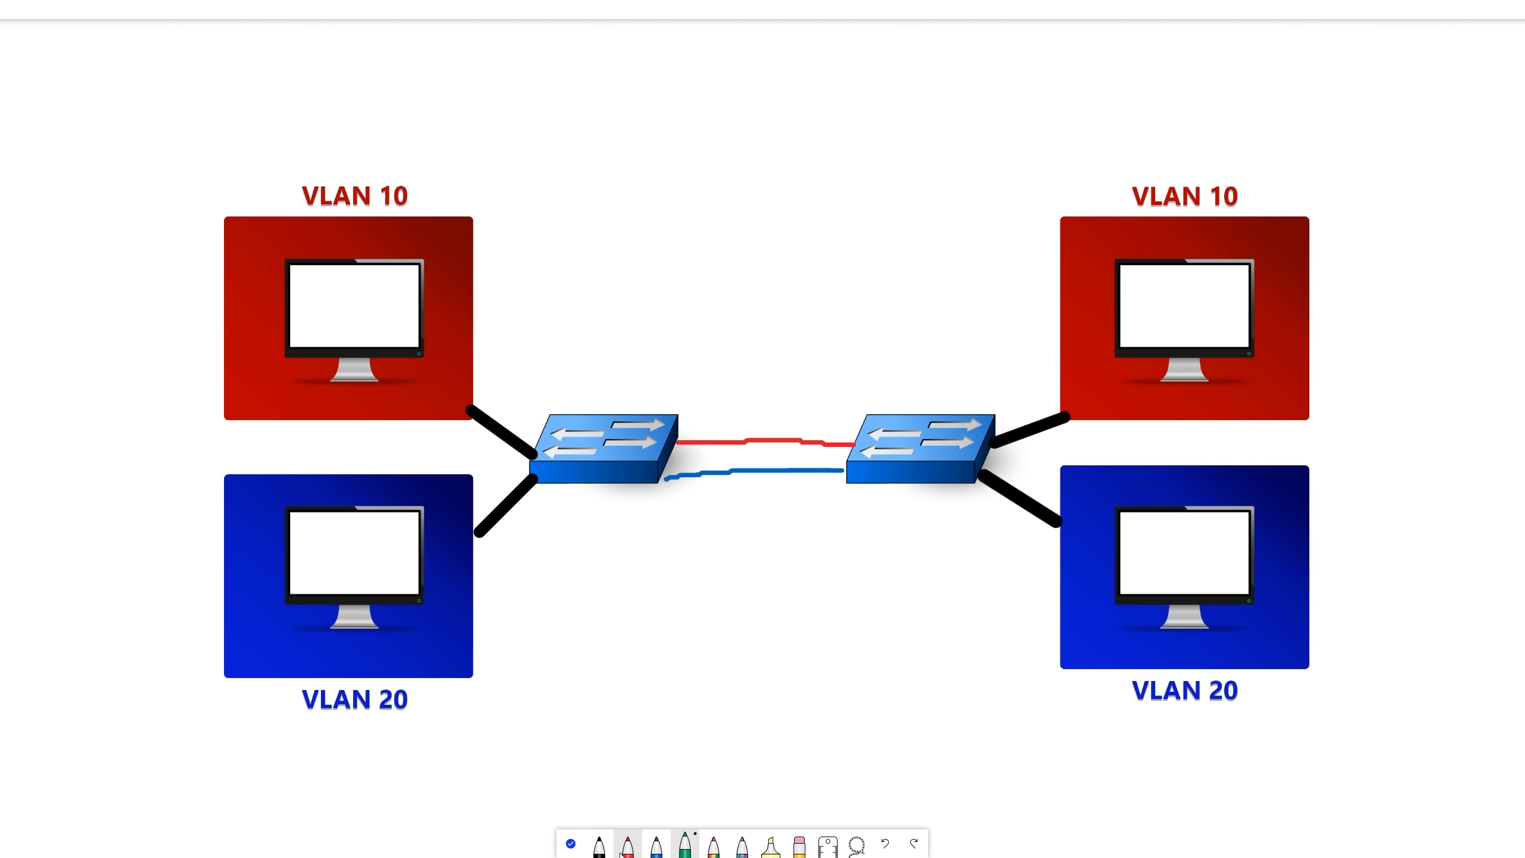
{"action": "left_click", "coordinate": [655, 843]}
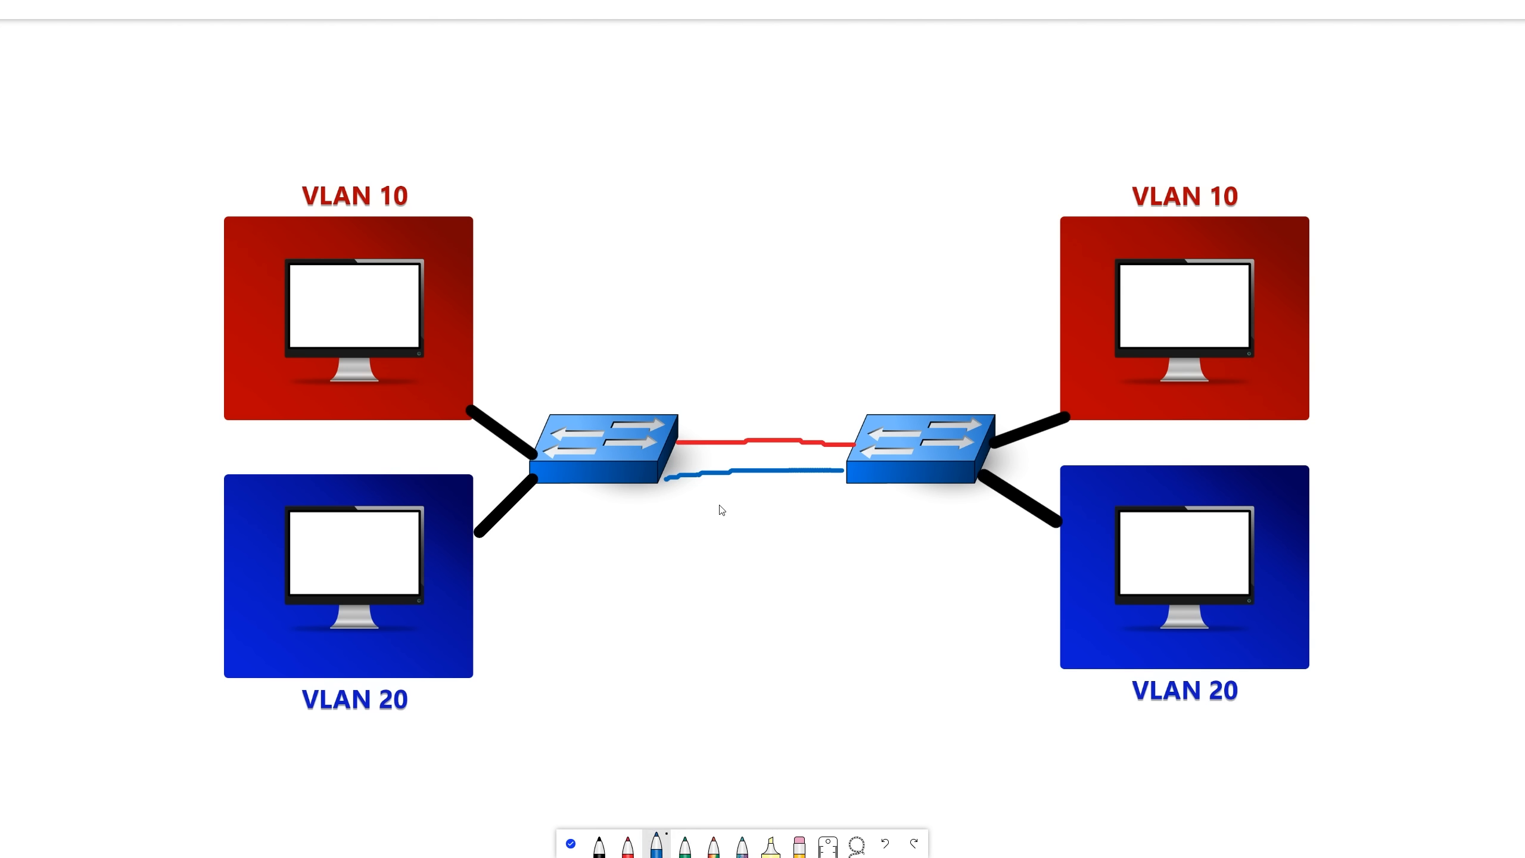
{"action": "left_click_drag", "start_coordinate": [752, 420], "coordinate": [757, 496]}
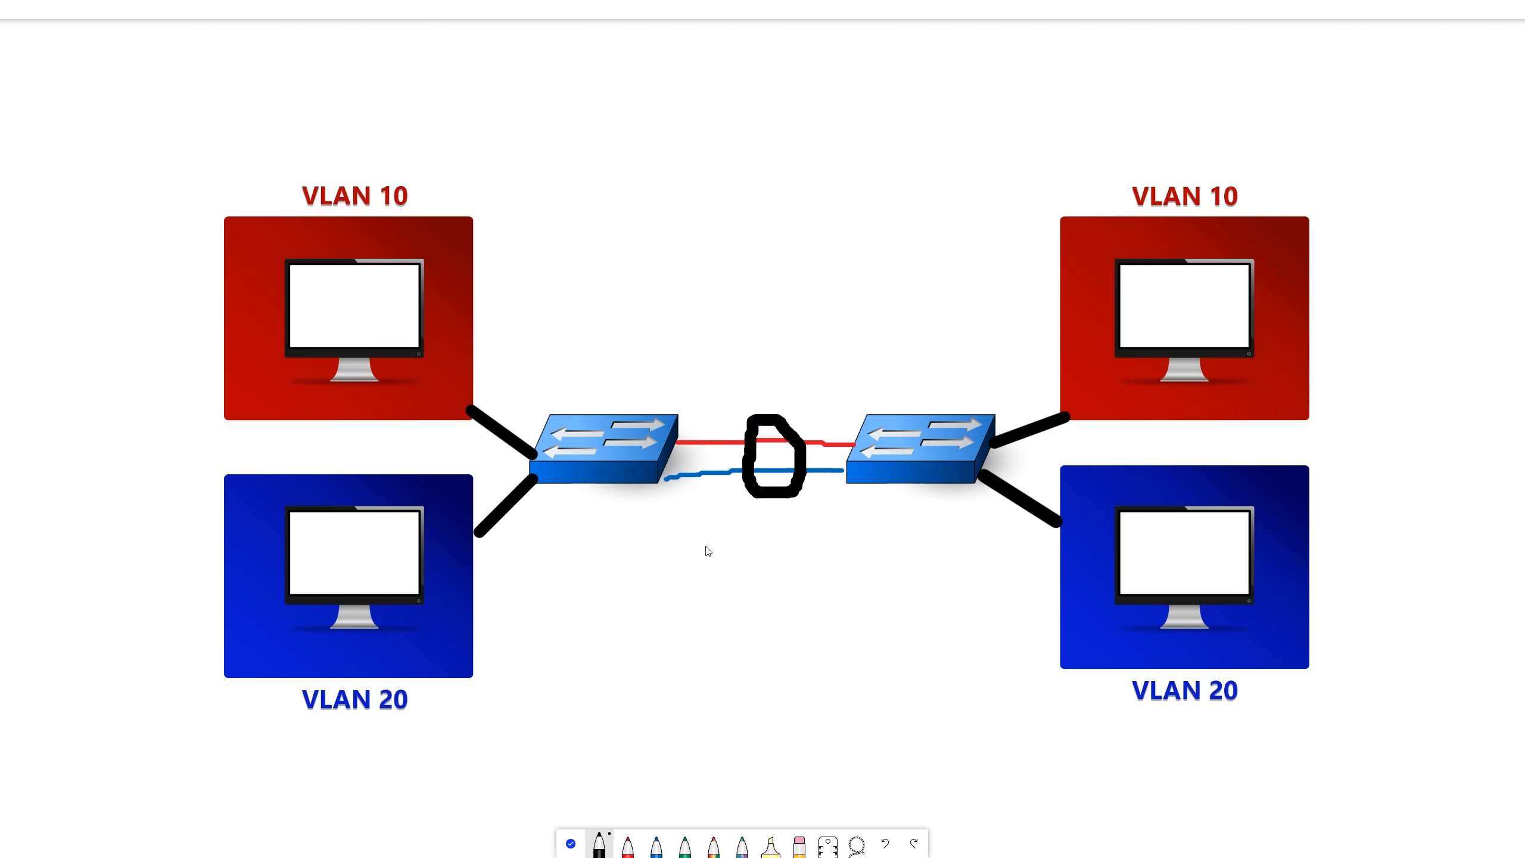
{"action": "left_click_drag", "start_coordinate": [681, 454], "coordinate": [744, 452]}
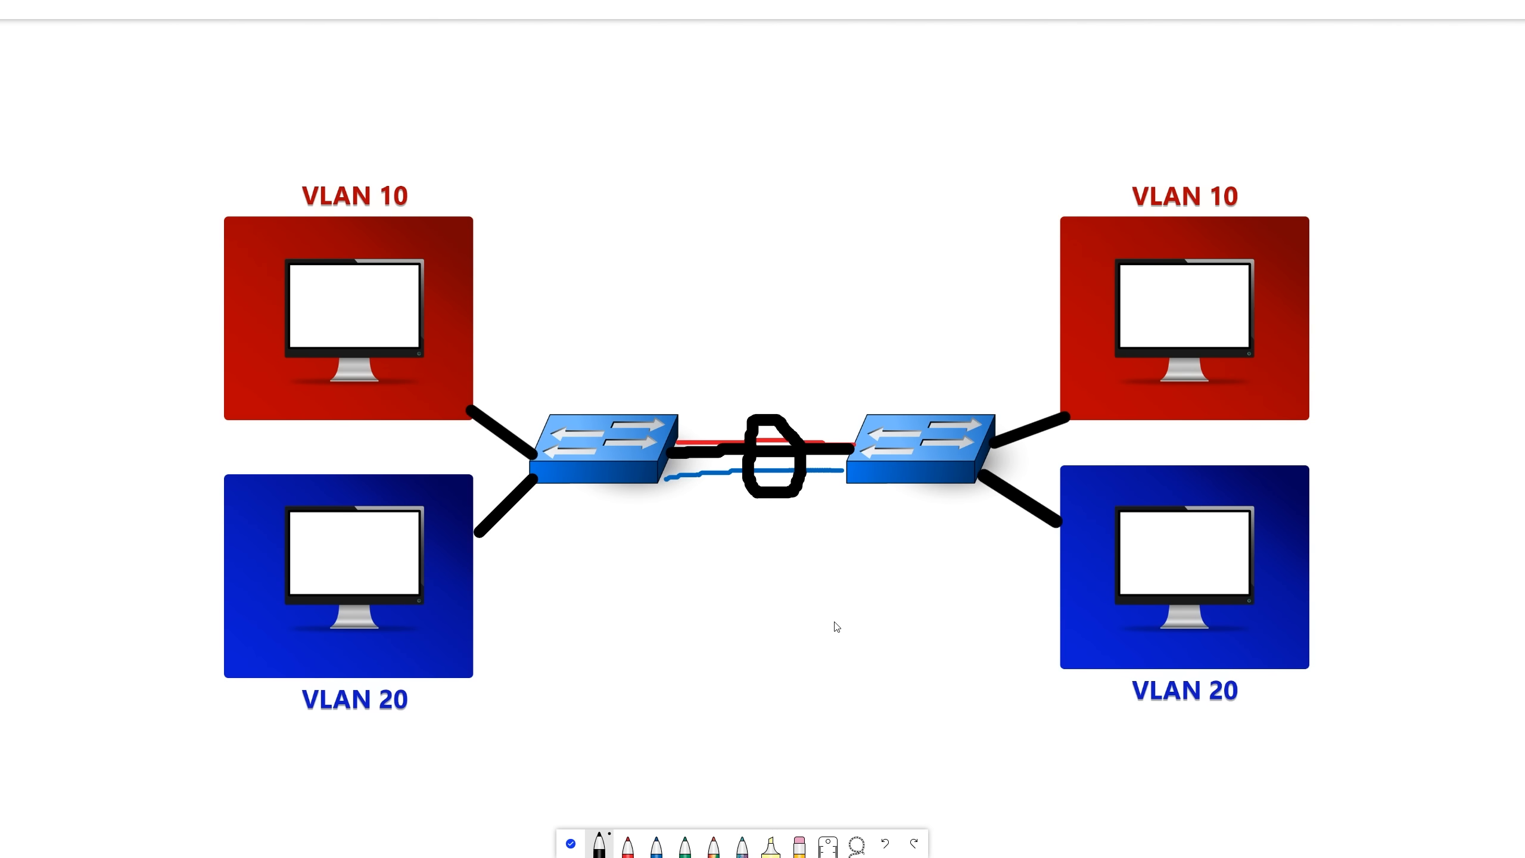
{"action": "mouse_move", "coordinate": [809, 737]}
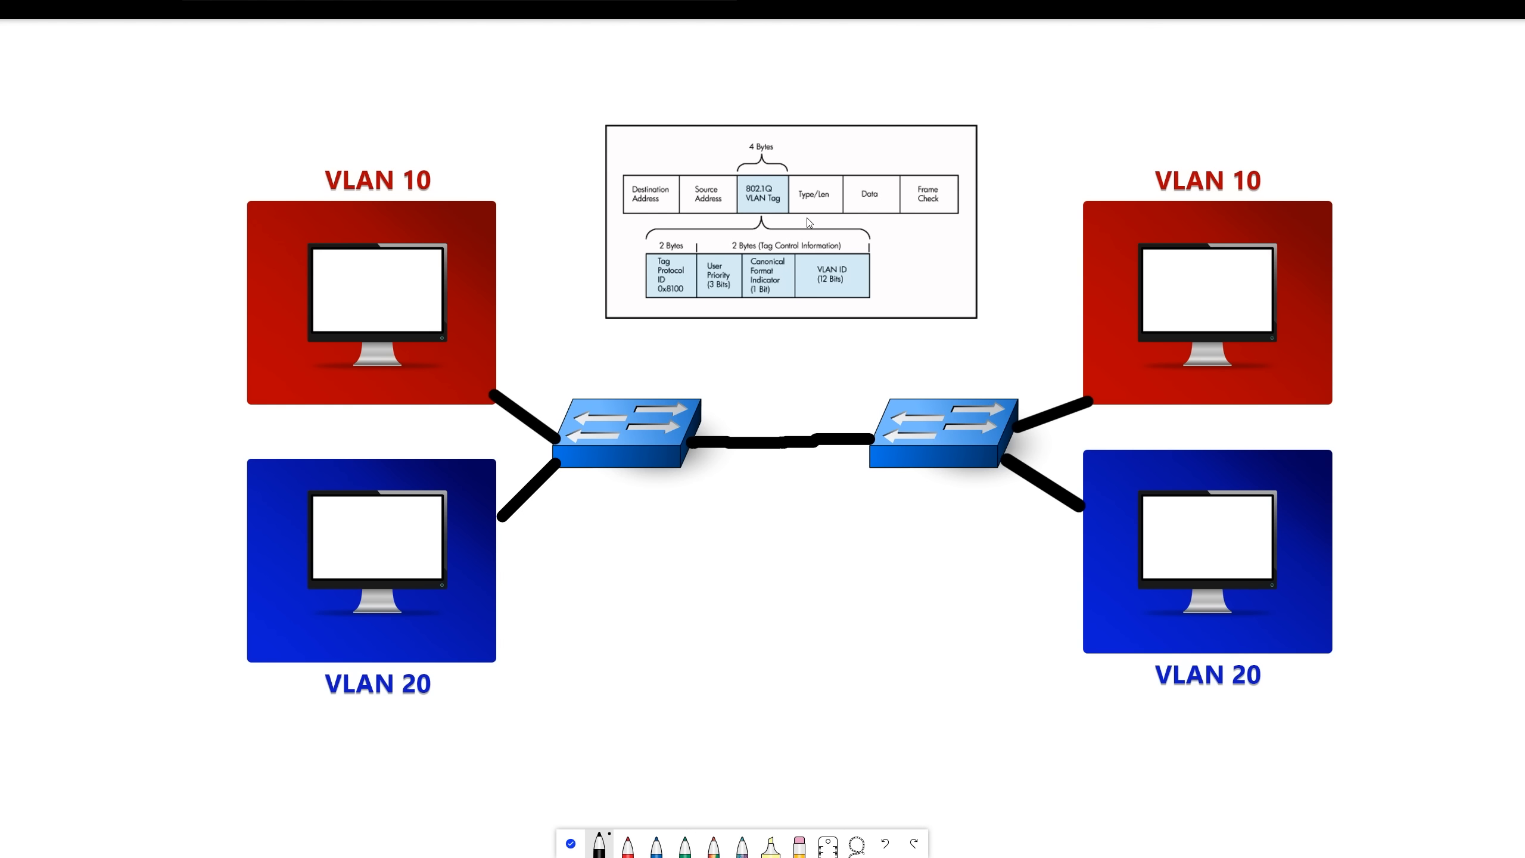
{"action": "mouse_move", "coordinate": [830, 300]}
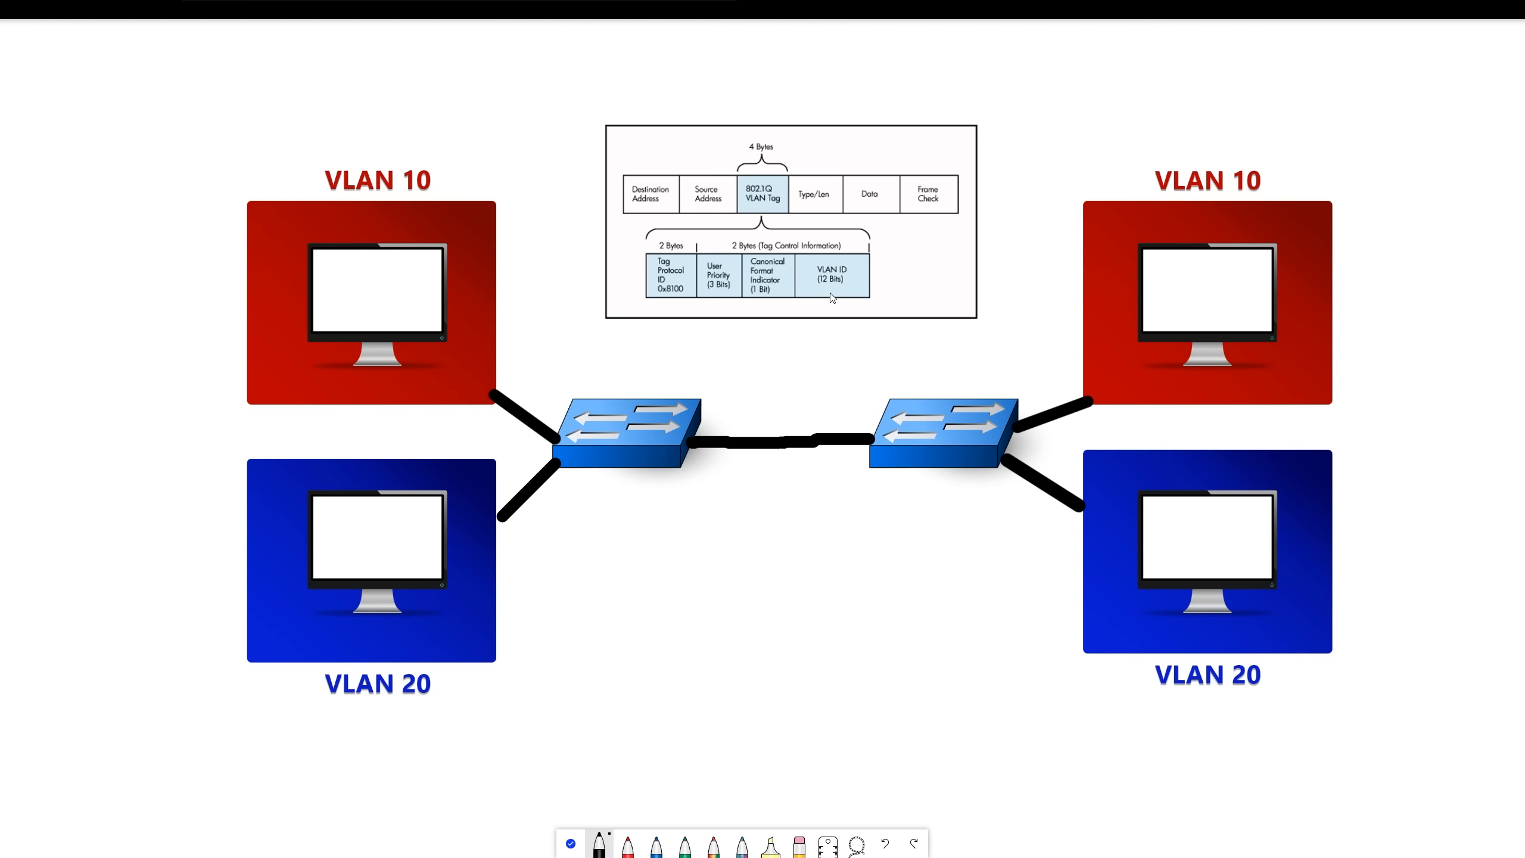
{"action": "mouse_move", "coordinate": [348, 185]}
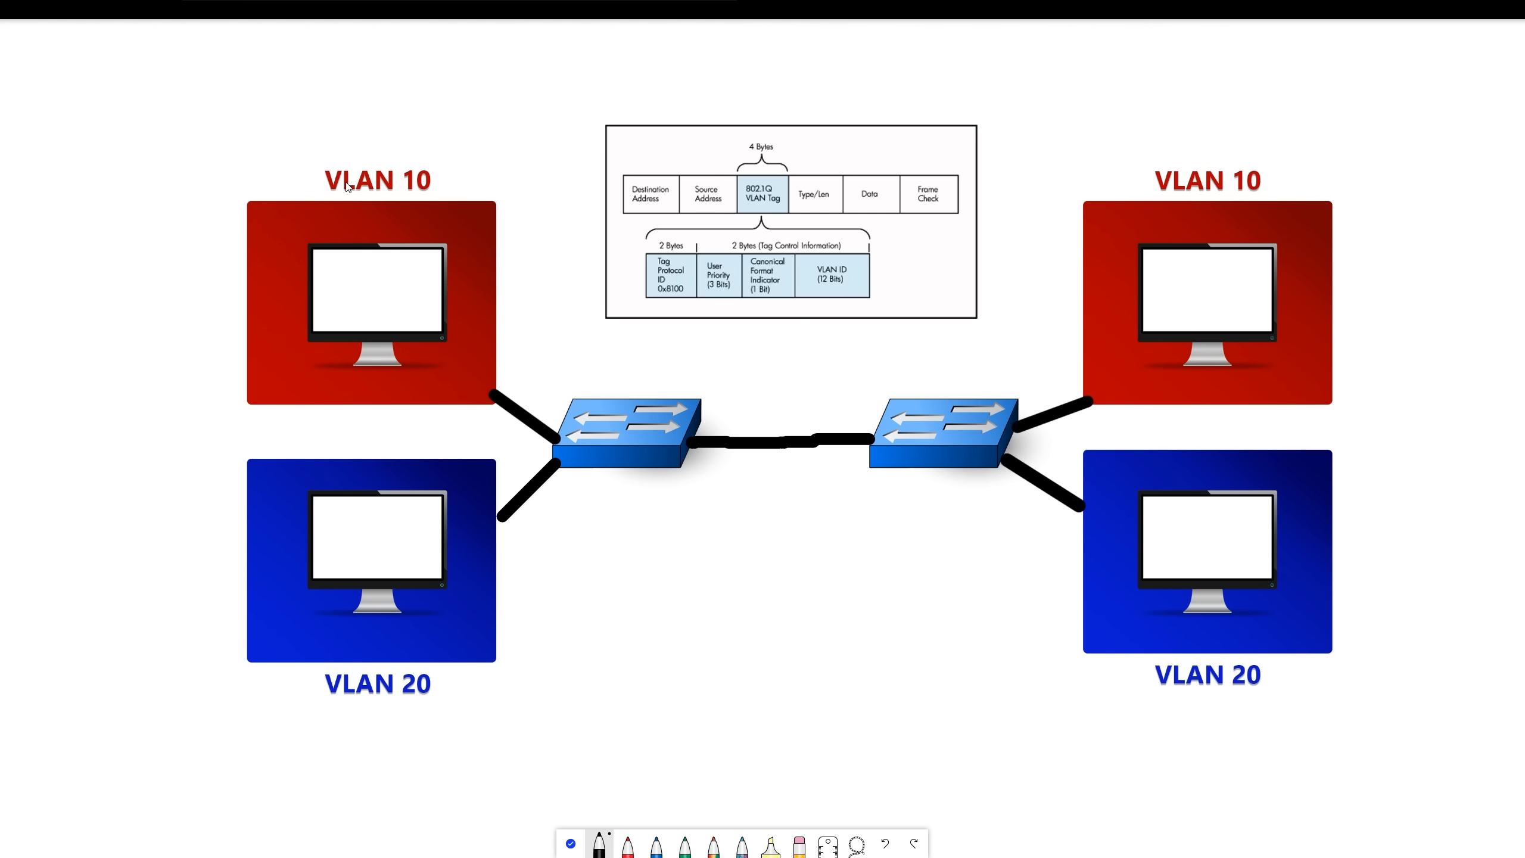
{"action": "mouse_move", "coordinate": [943, 343]}
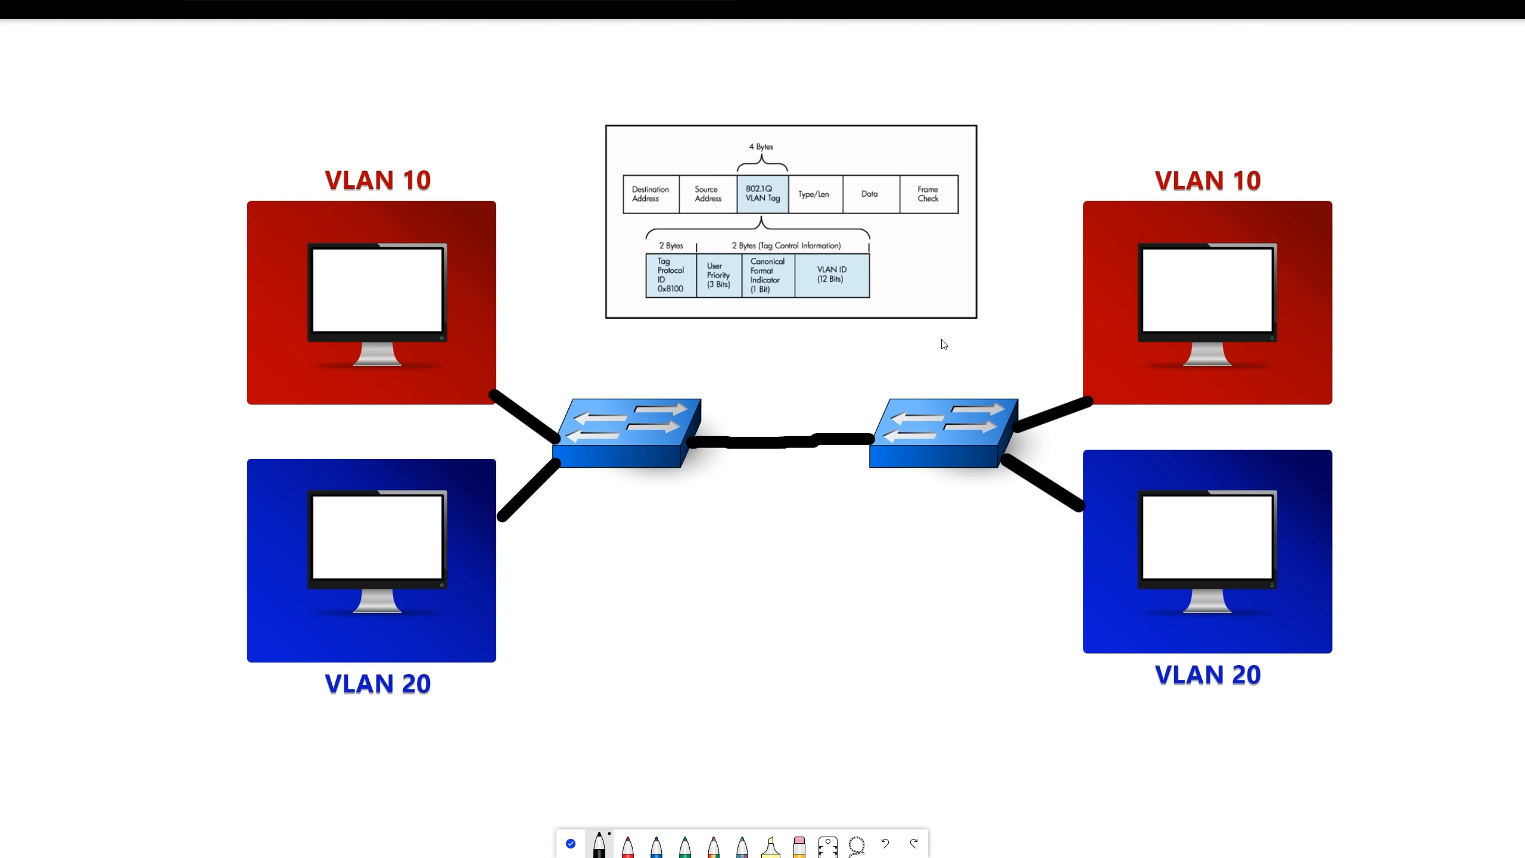
{"action": "mouse_move", "coordinate": [436, 345]}
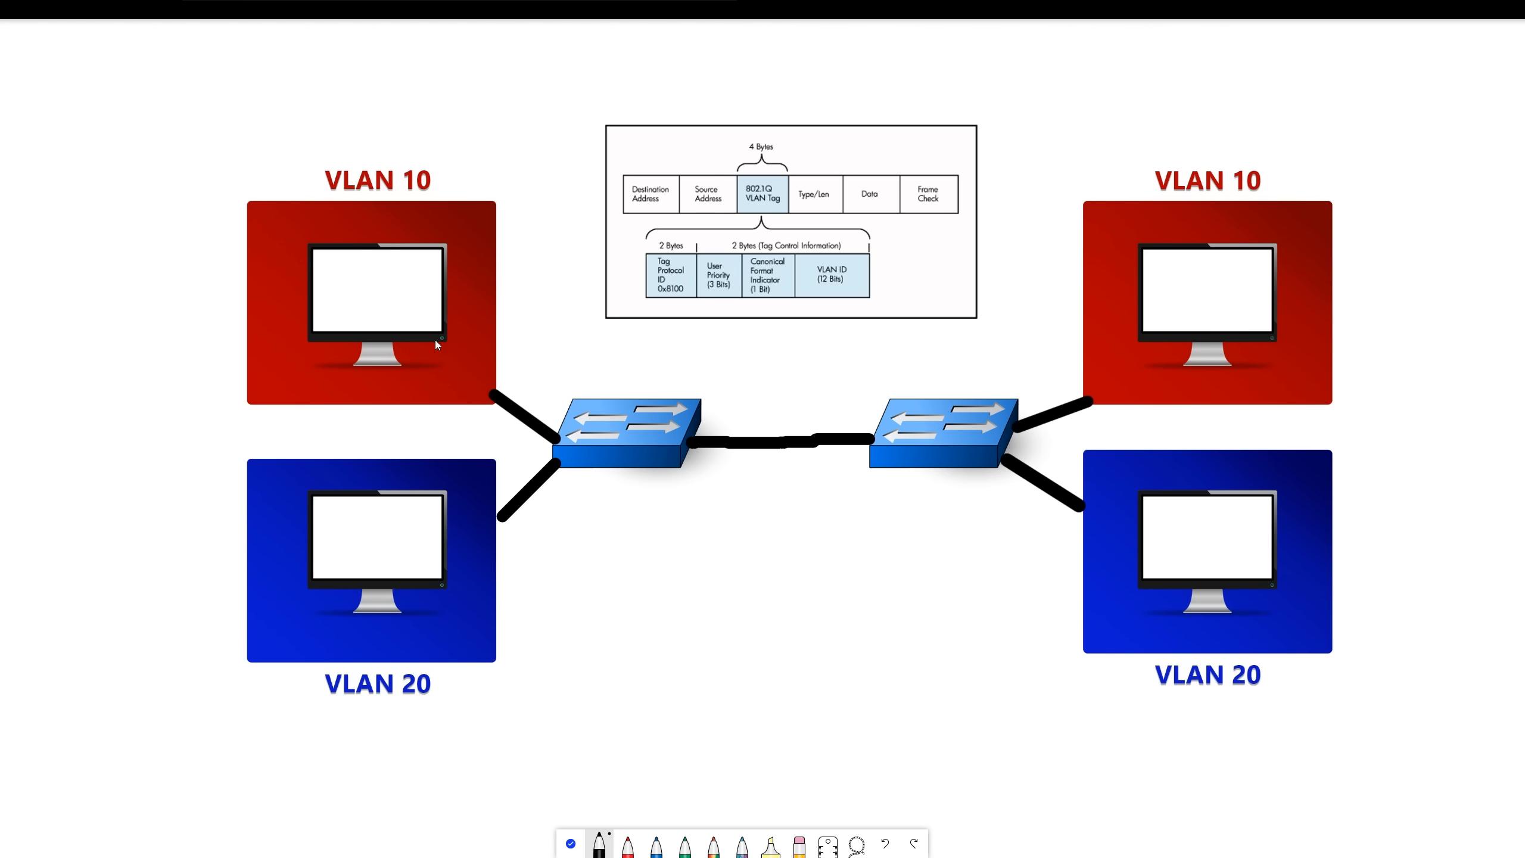
{"action": "mouse_move", "coordinate": [559, 439]}
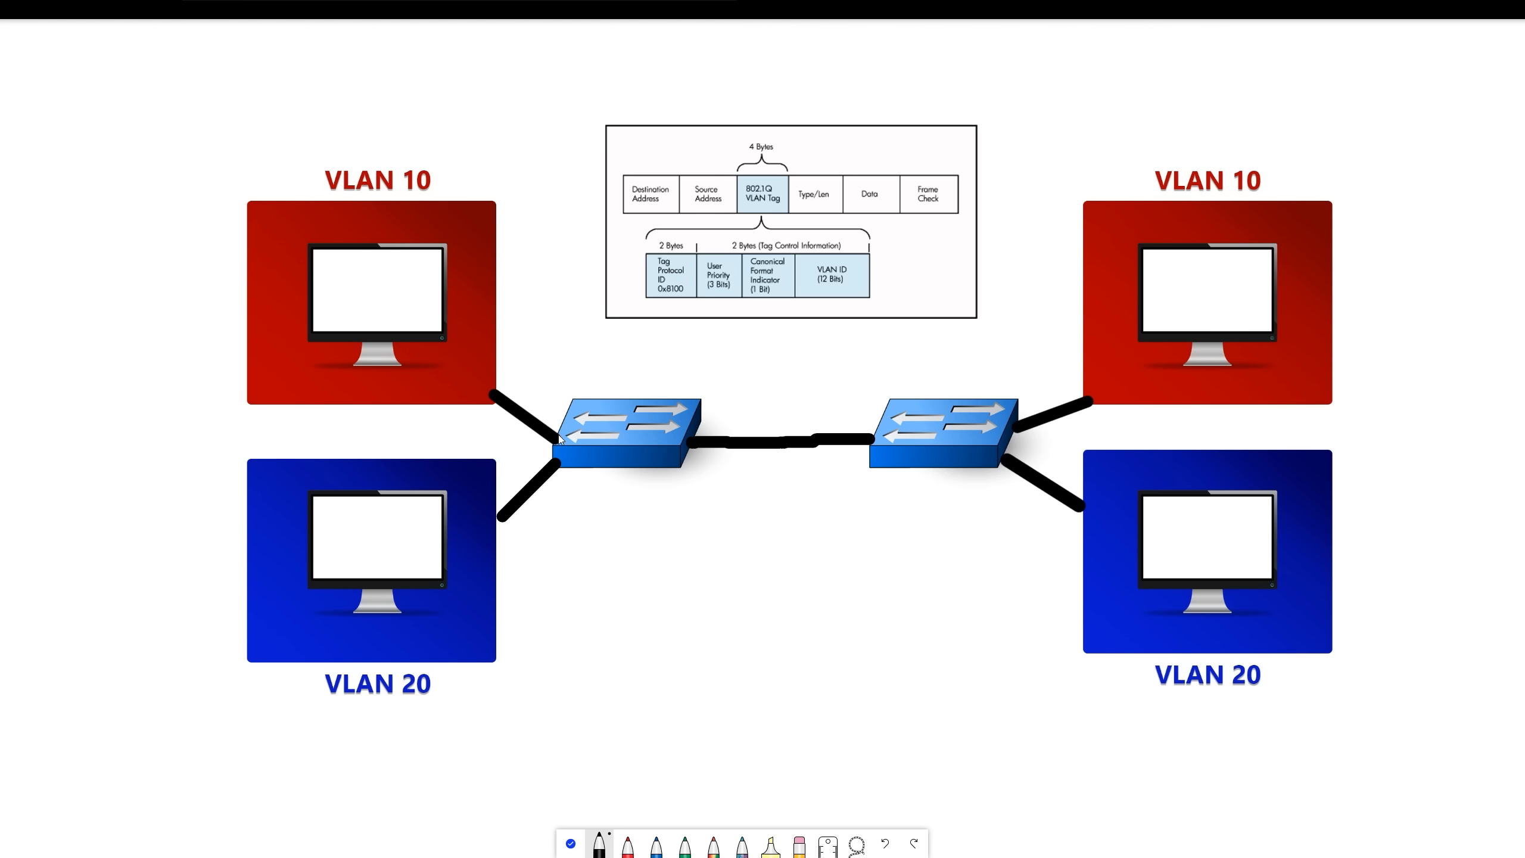
{"action": "mouse_move", "coordinate": [562, 440]}
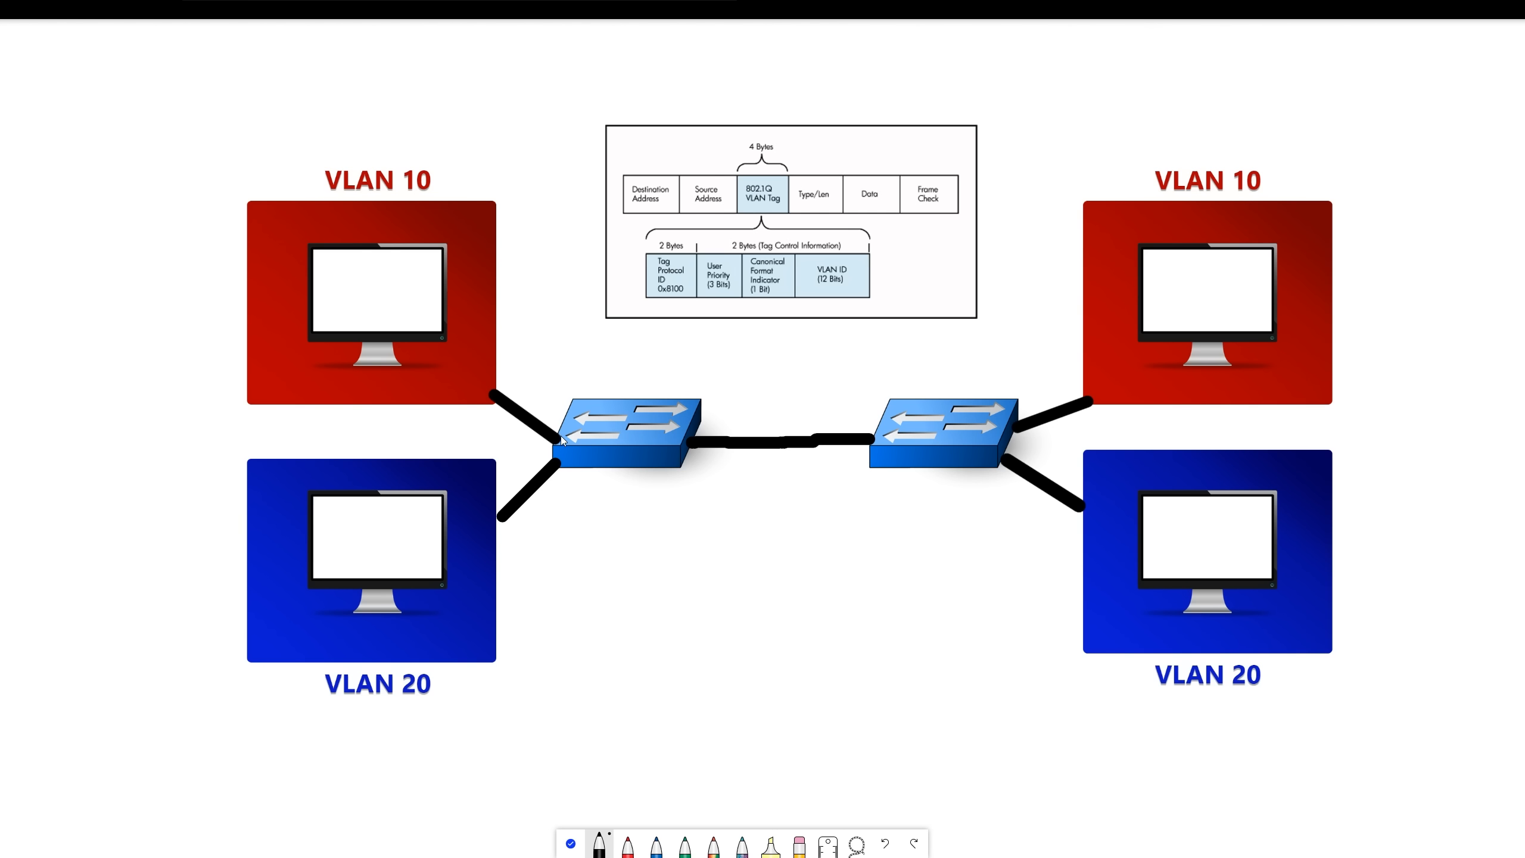
{"action": "mouse_move", "coordinate": [659, 431]}
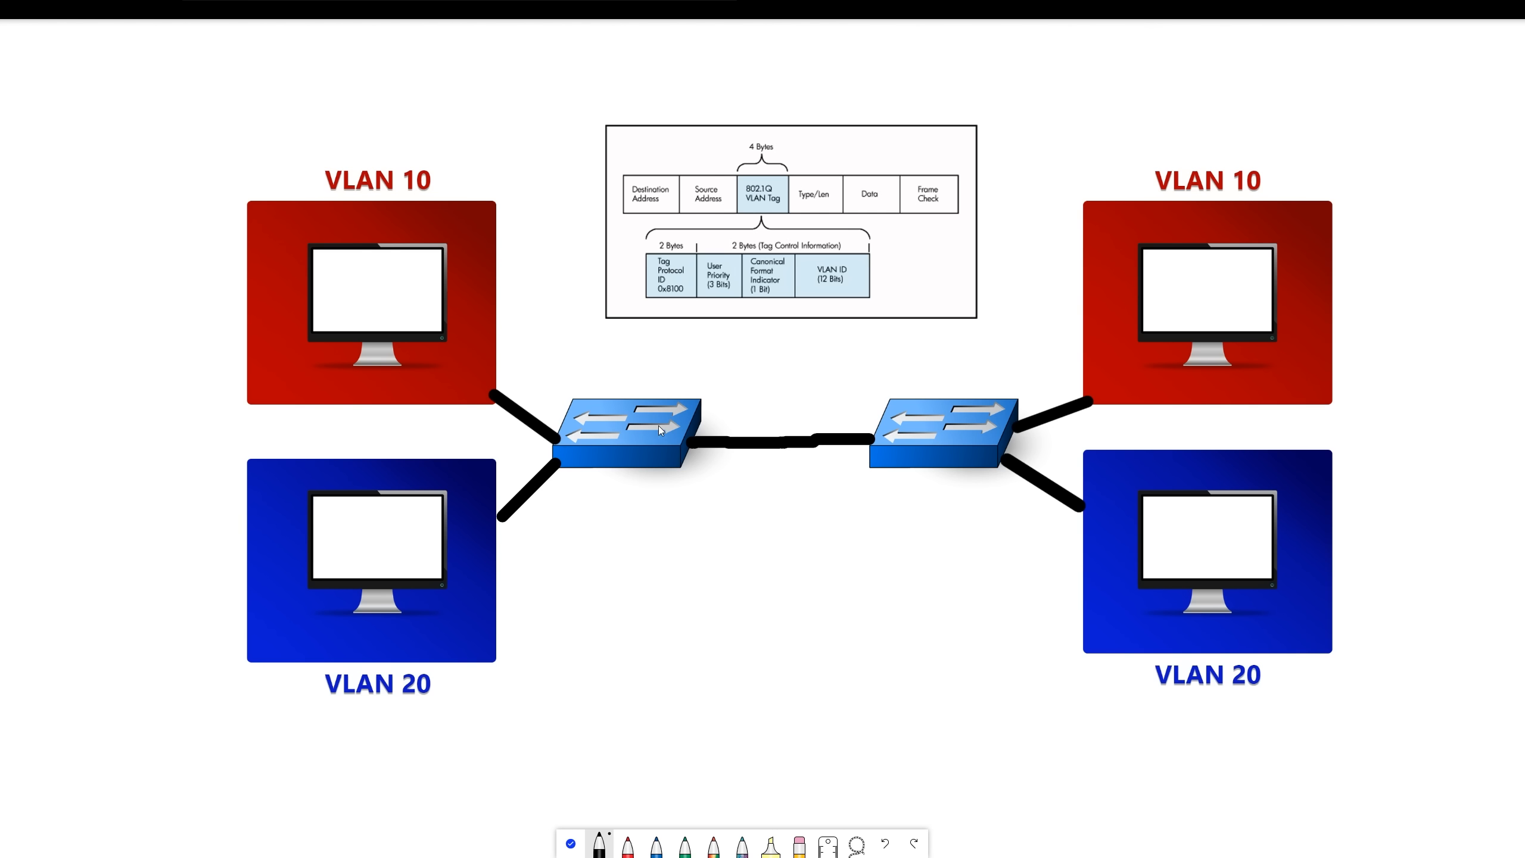
{"action": "mouse_move", "coordinate": [748, 445]}
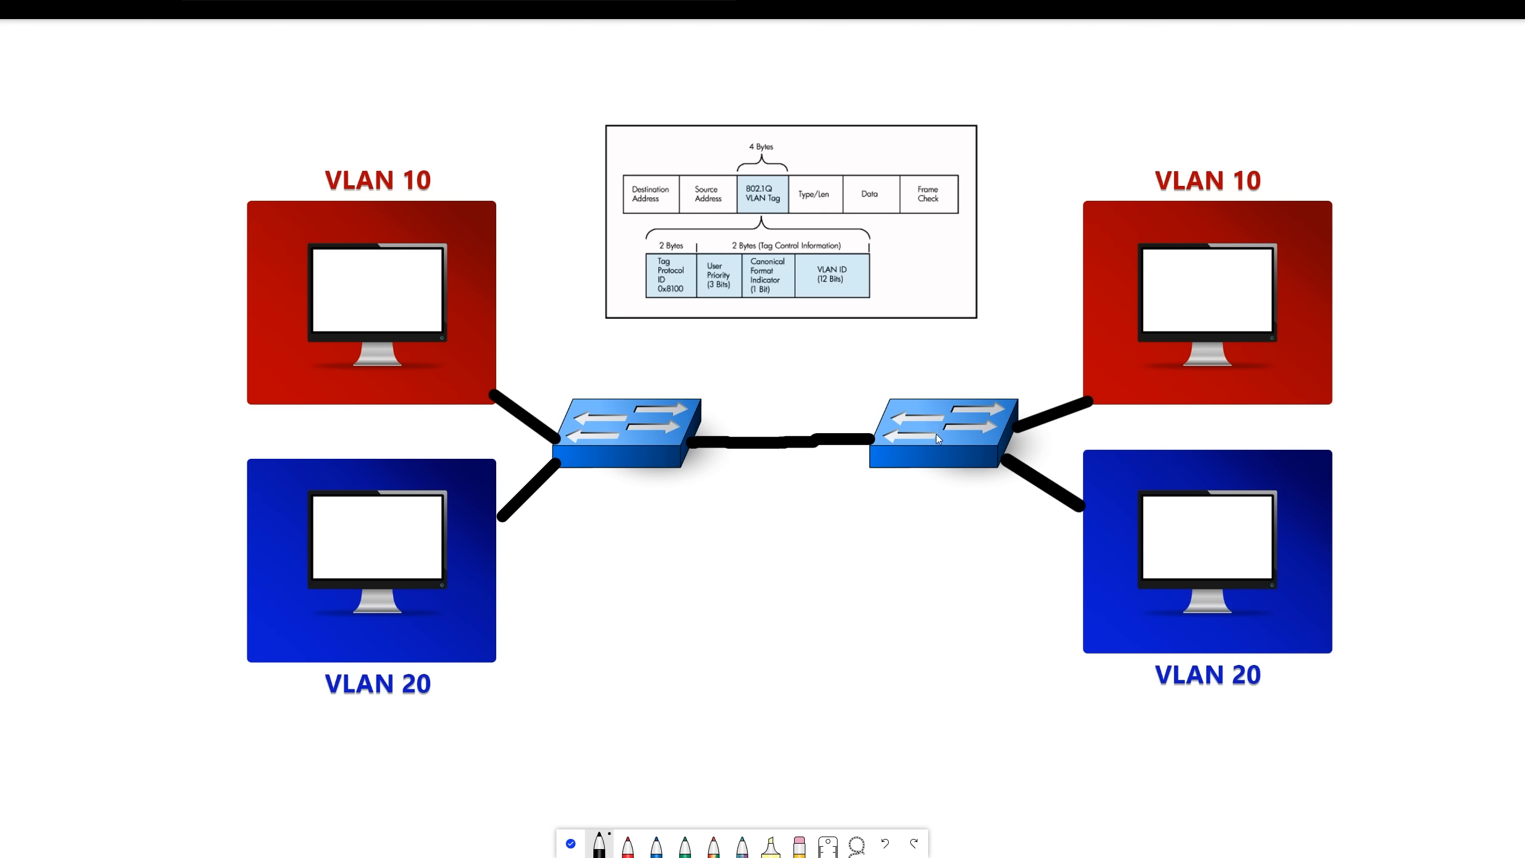
{"action": "mouse_move", "coordinate": [995, 425]}
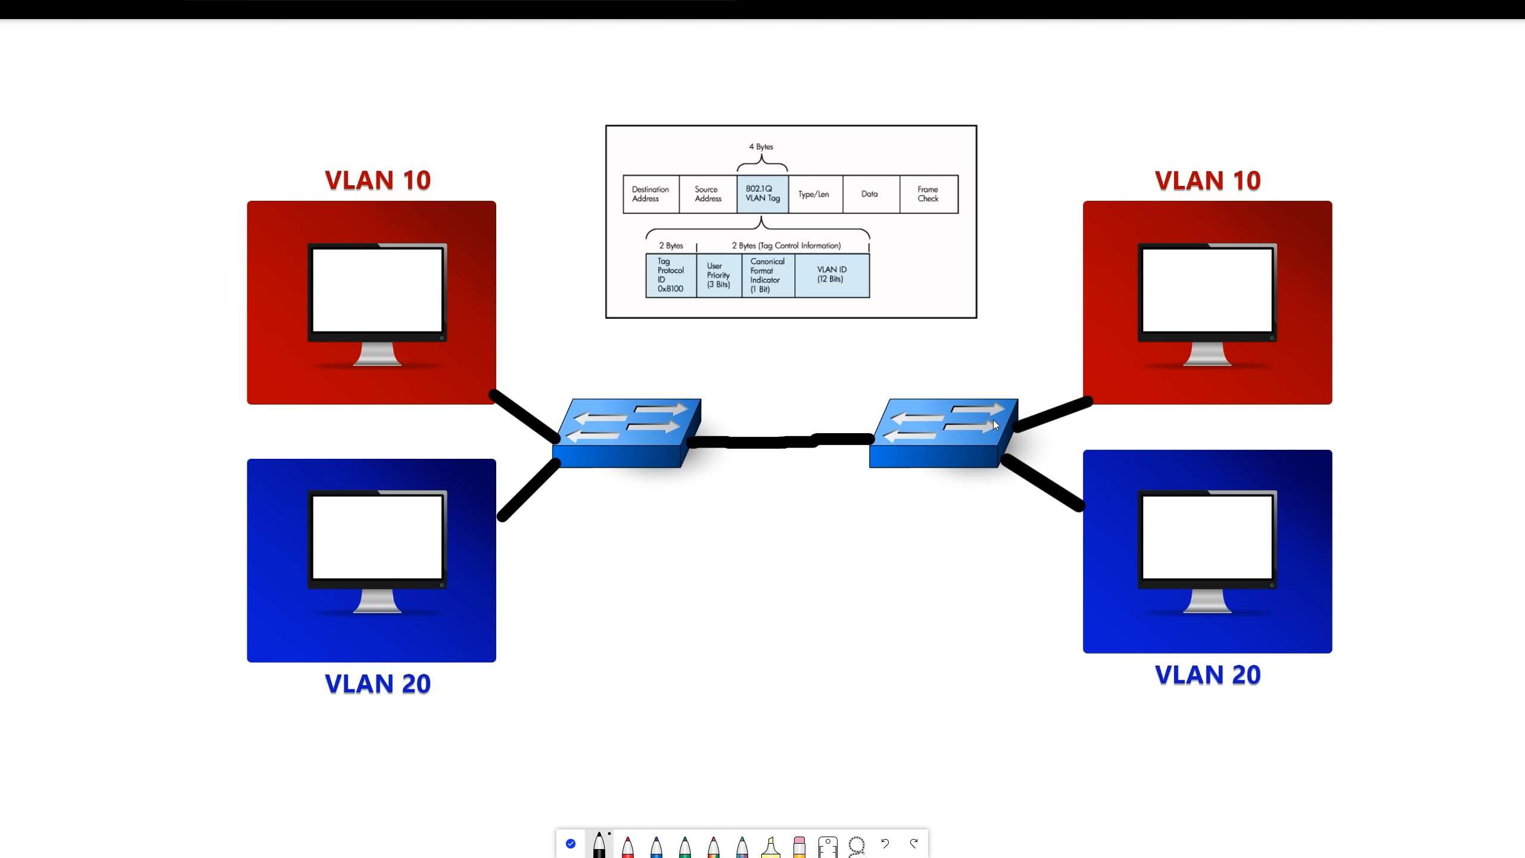
{"action": "mouse_move", "coordinate": [904, 286]}
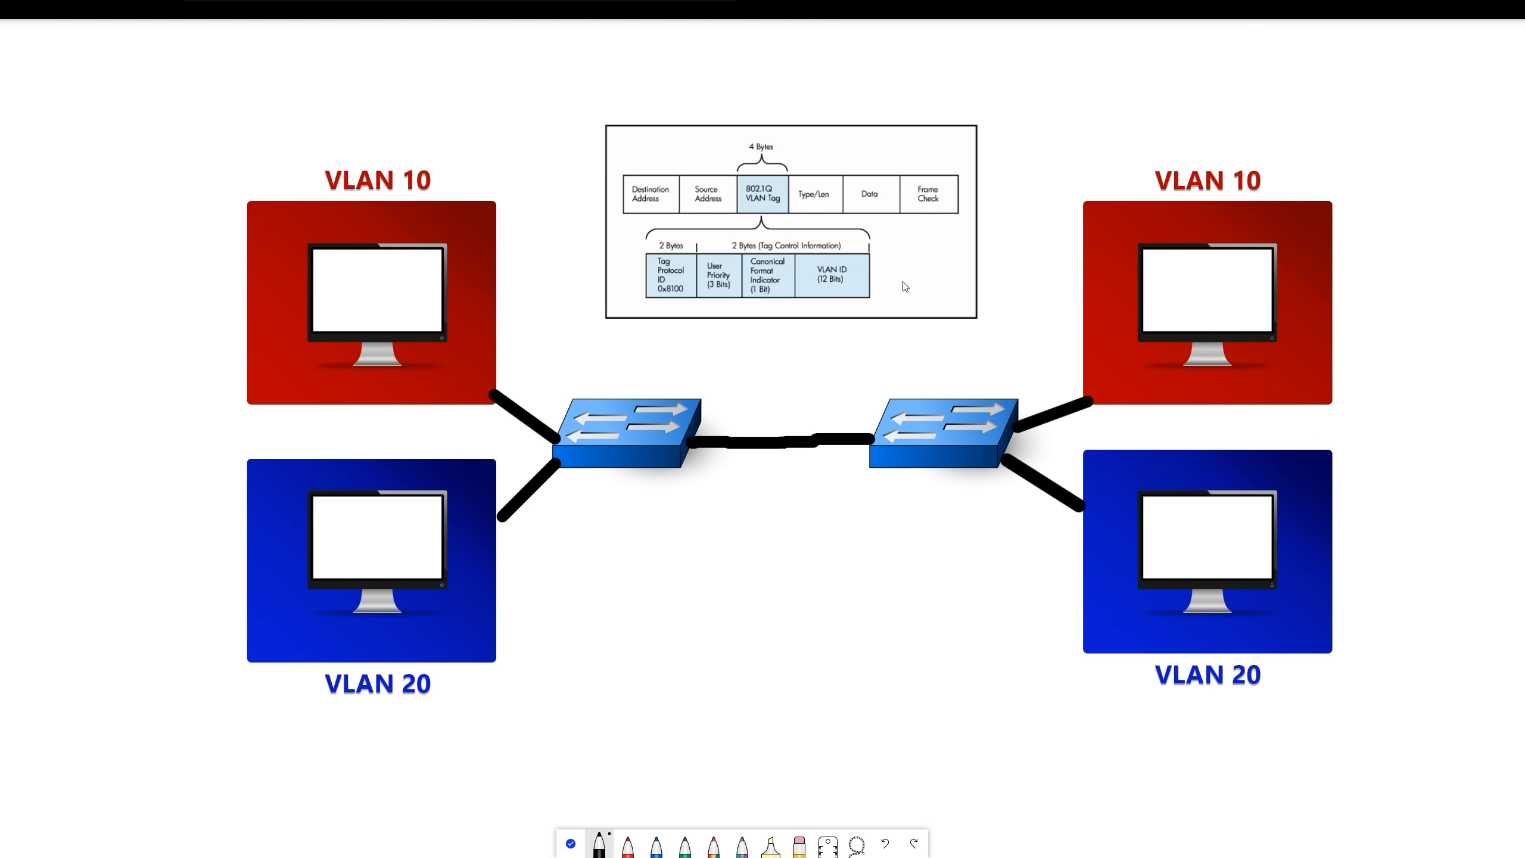
{"action": "mouse_move", "coordinate": [893, 356]}
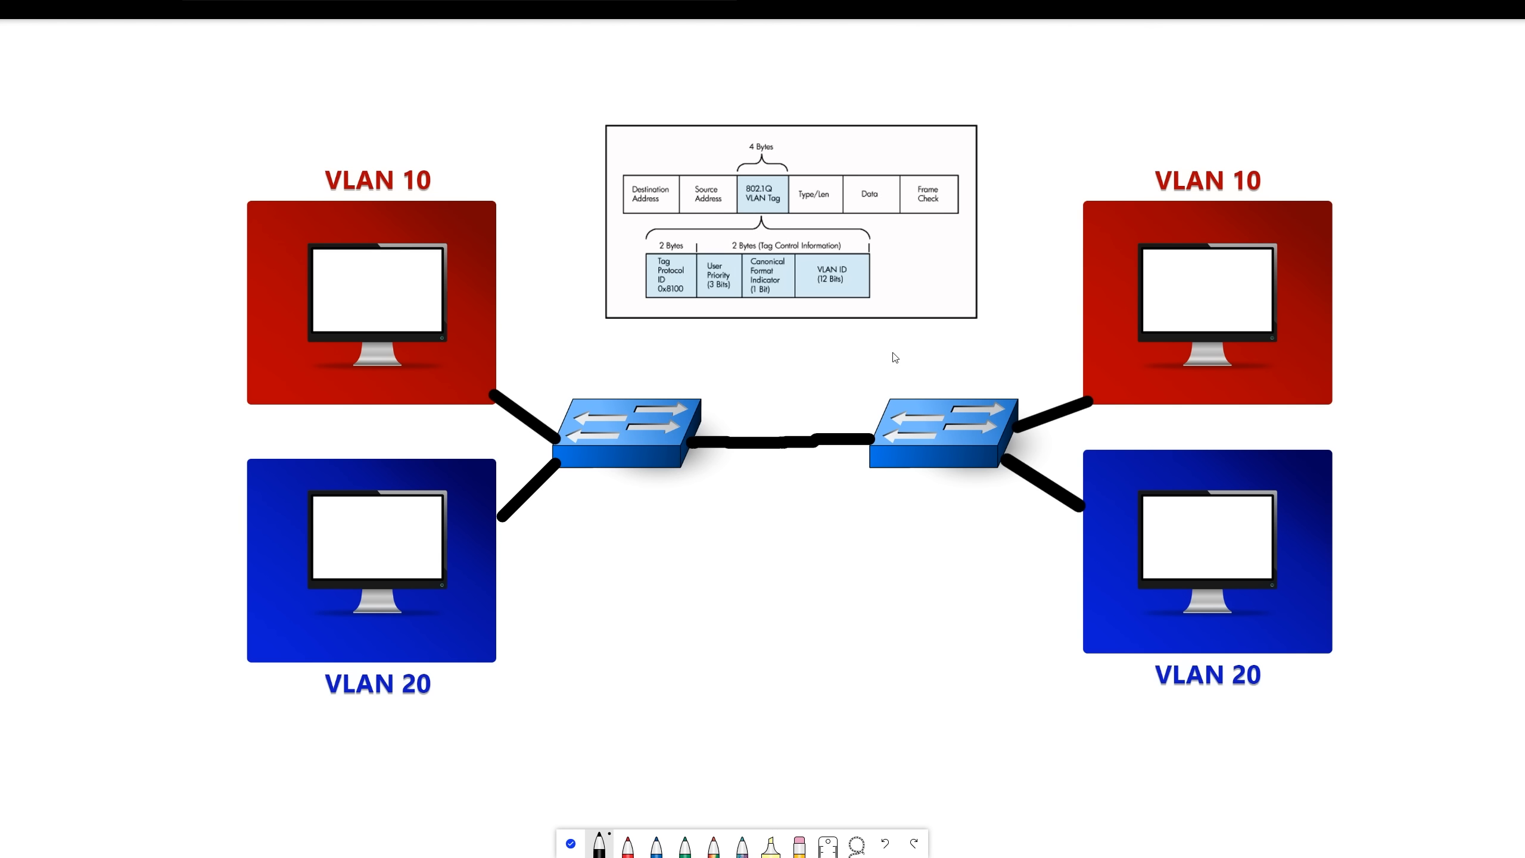
{"action": "mouse_move", "coordinate": [862, 414]}
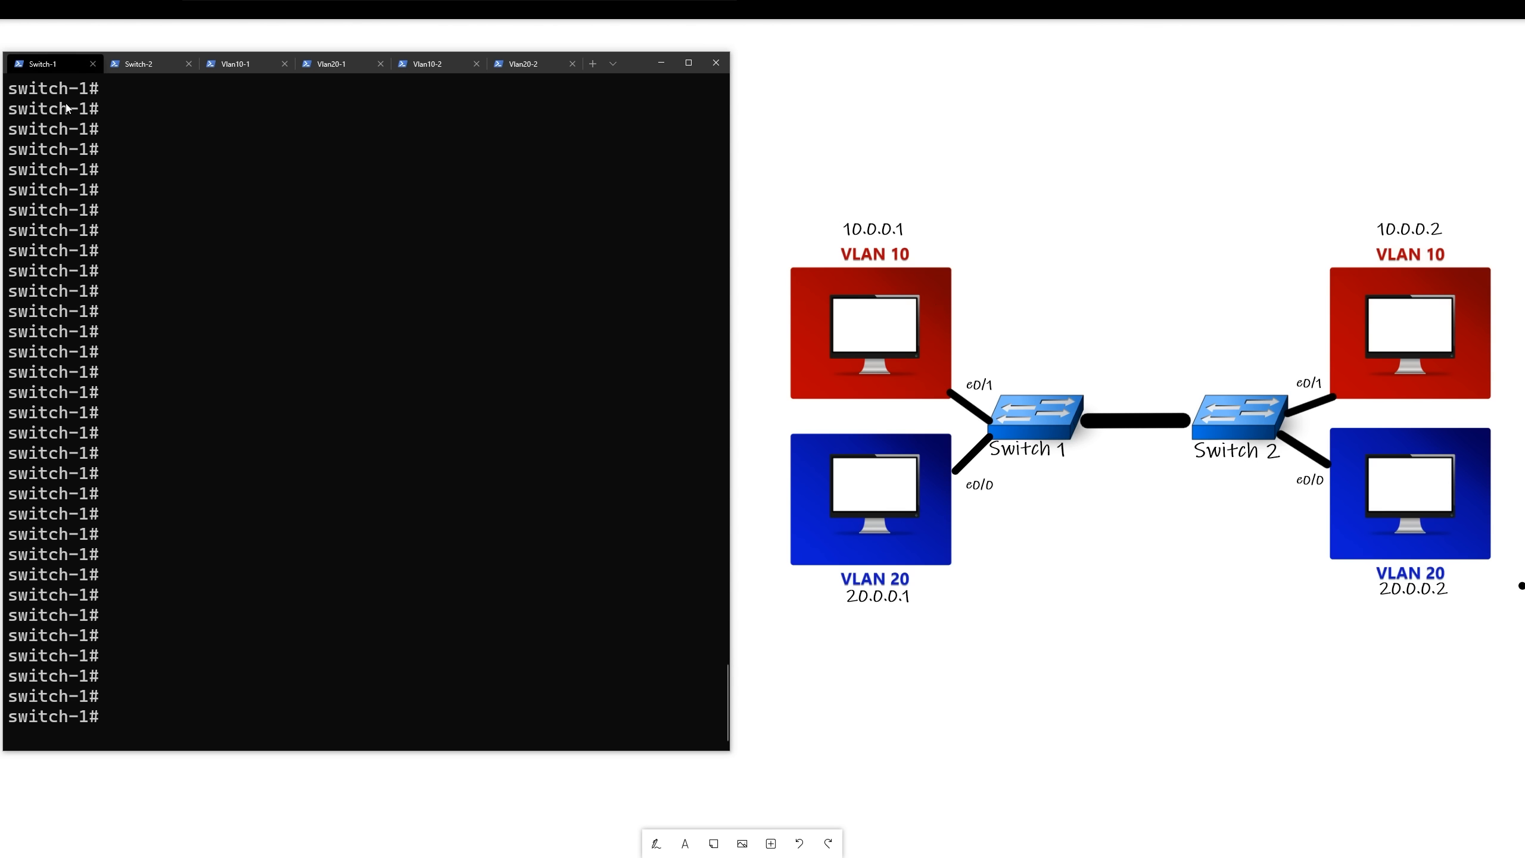
{"action": "mouse_move", "coordinate": [960, 374]}
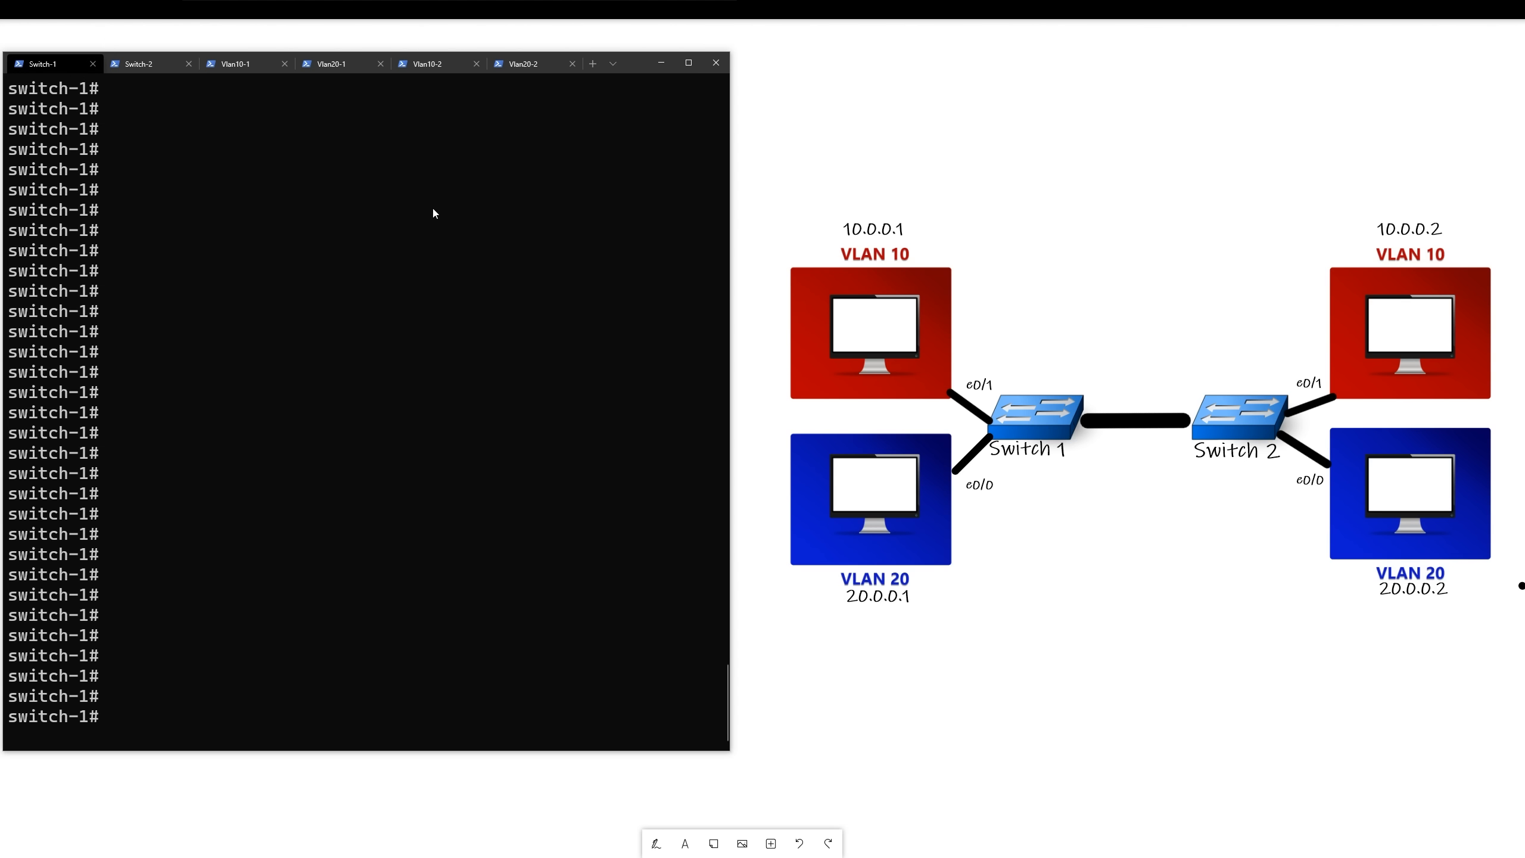
{"action": "mouse_move", "coordinate": [380, 201]}
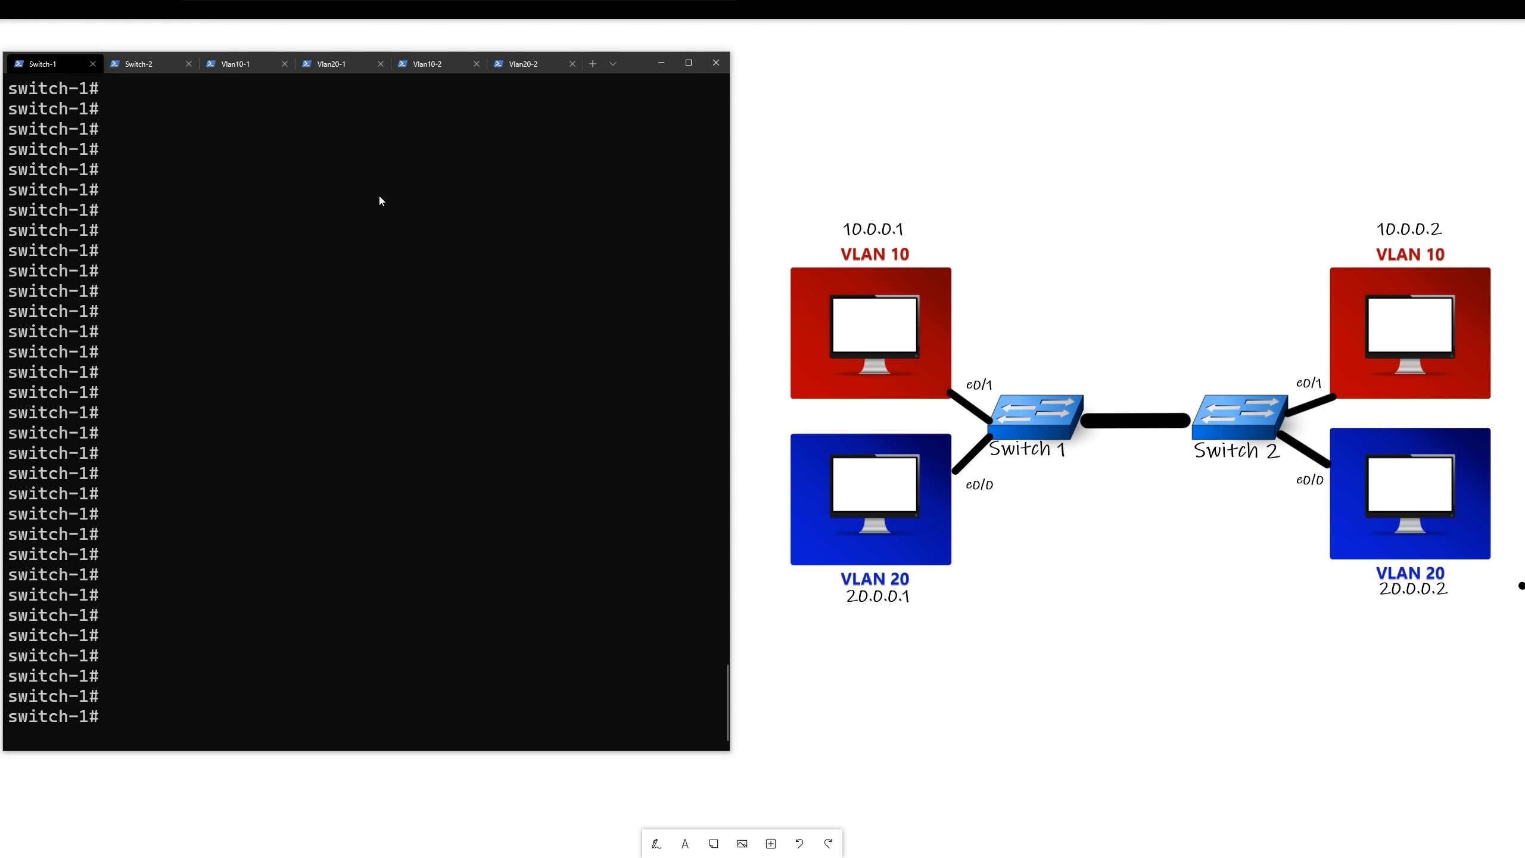
{"action": "mouse_move", "coordinate": [340, 263]}
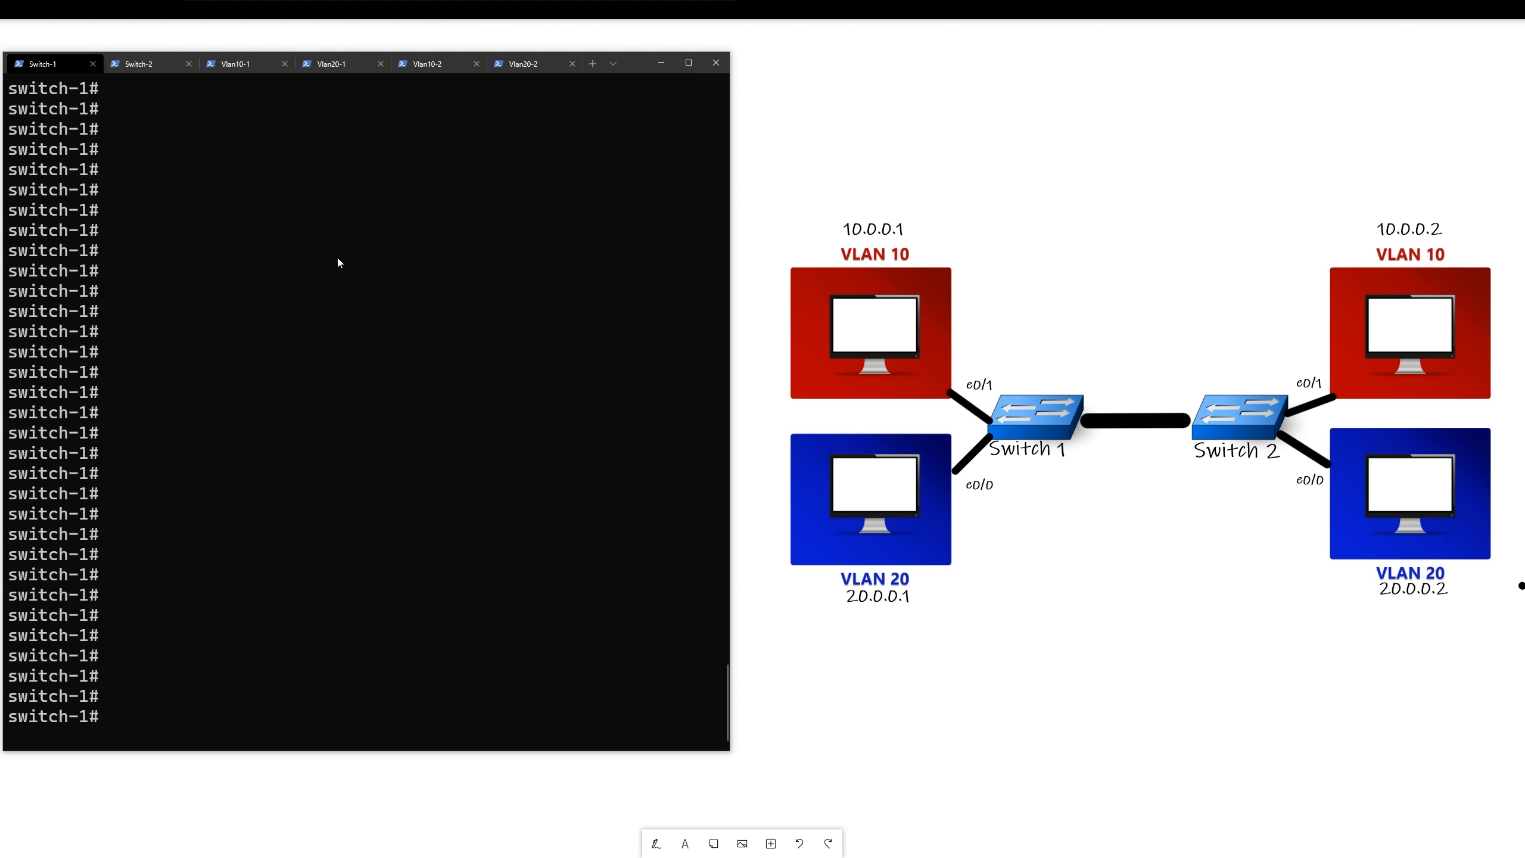
{"action": "mouse_move", "coordinate": [554, 225]}
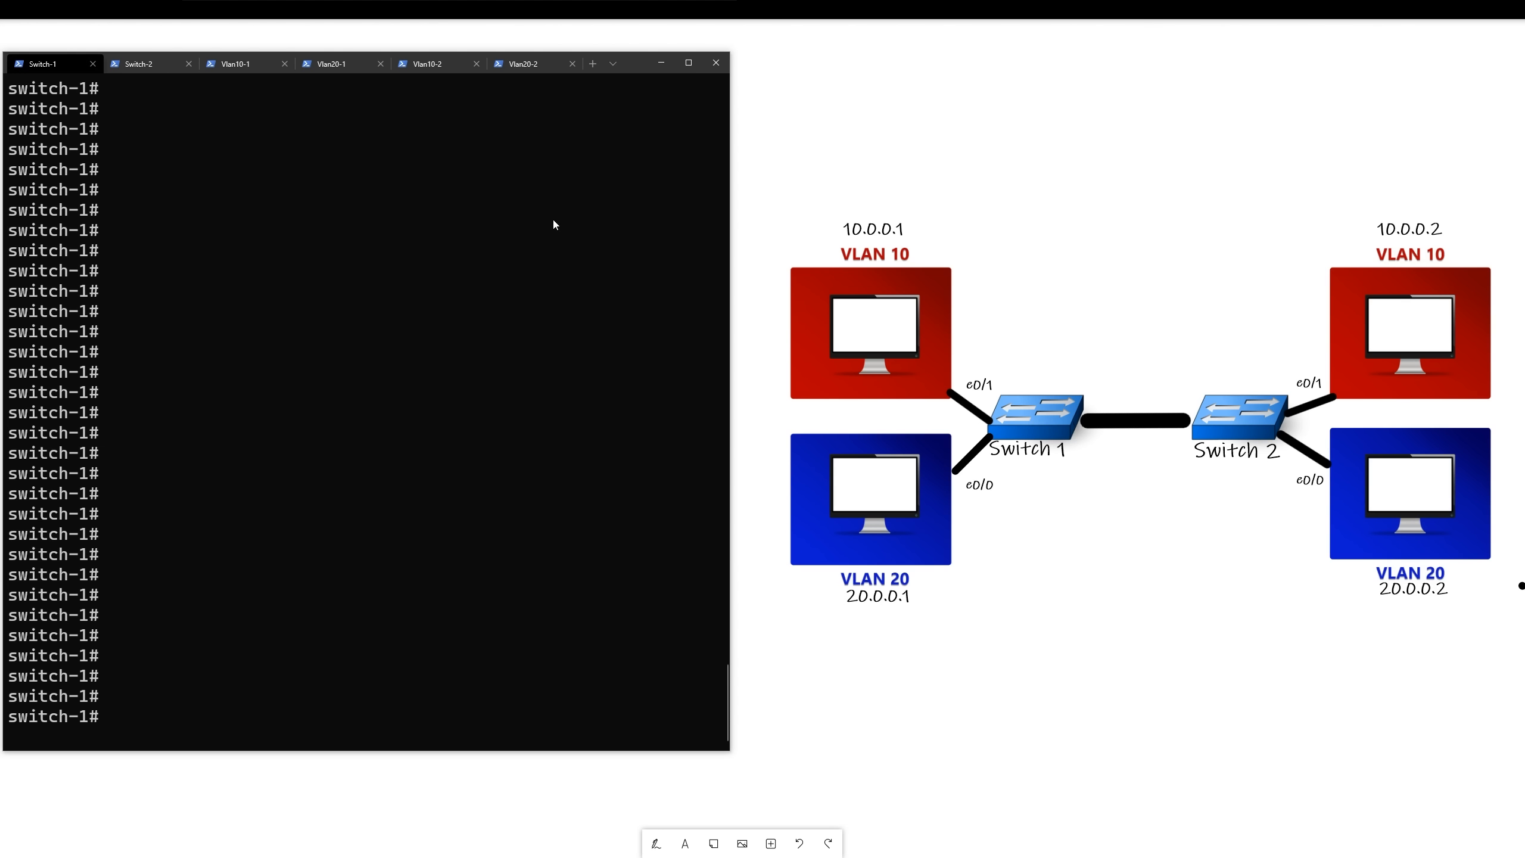
{"action": "mouse_move", "coordinate": [407, 243]}
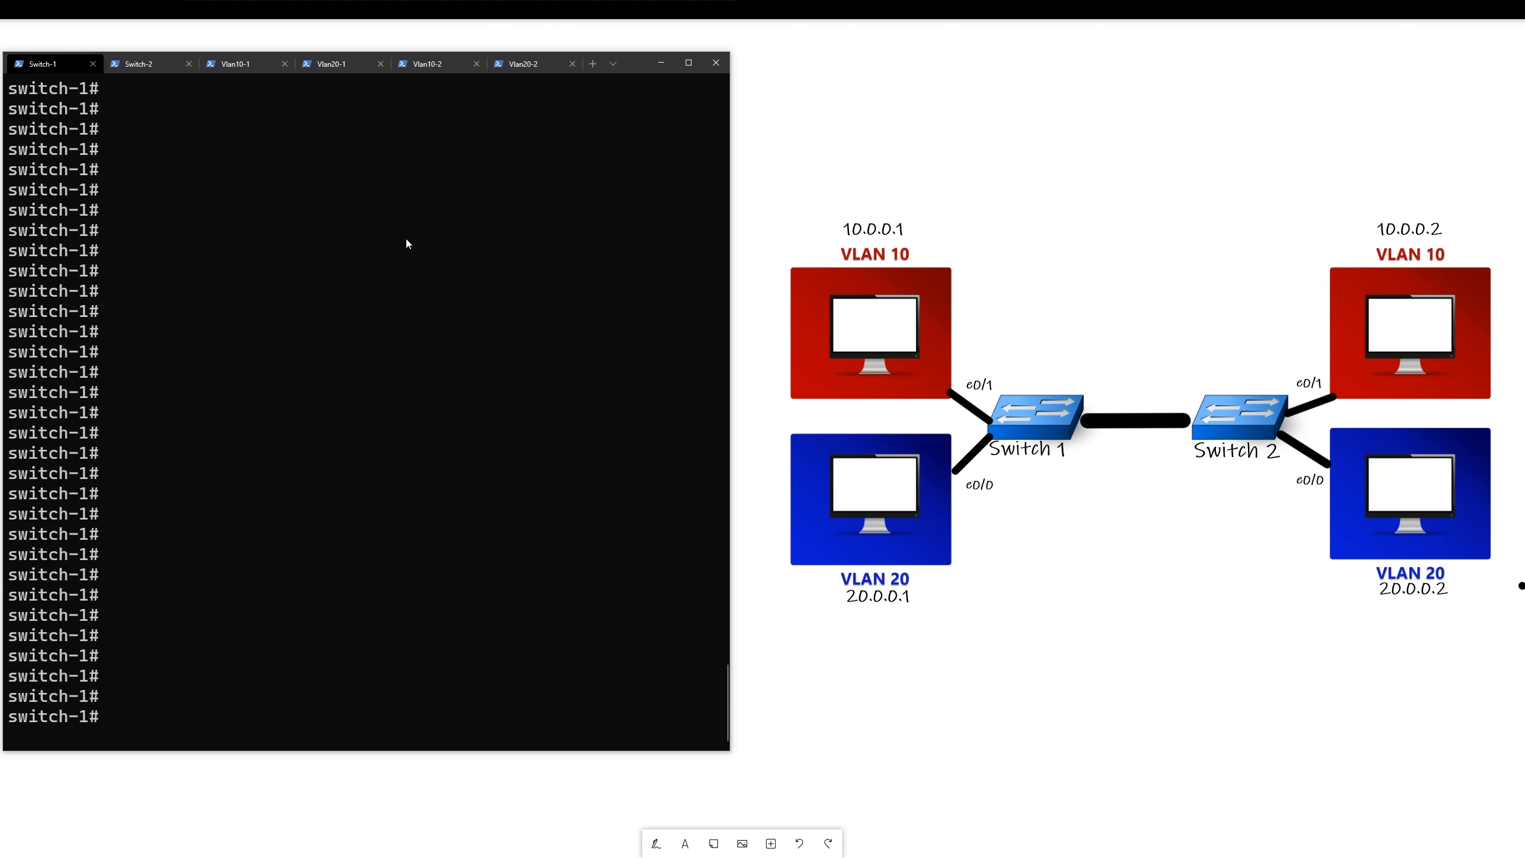
{"action": "mouse_move", "coordinate": [658, 340]}
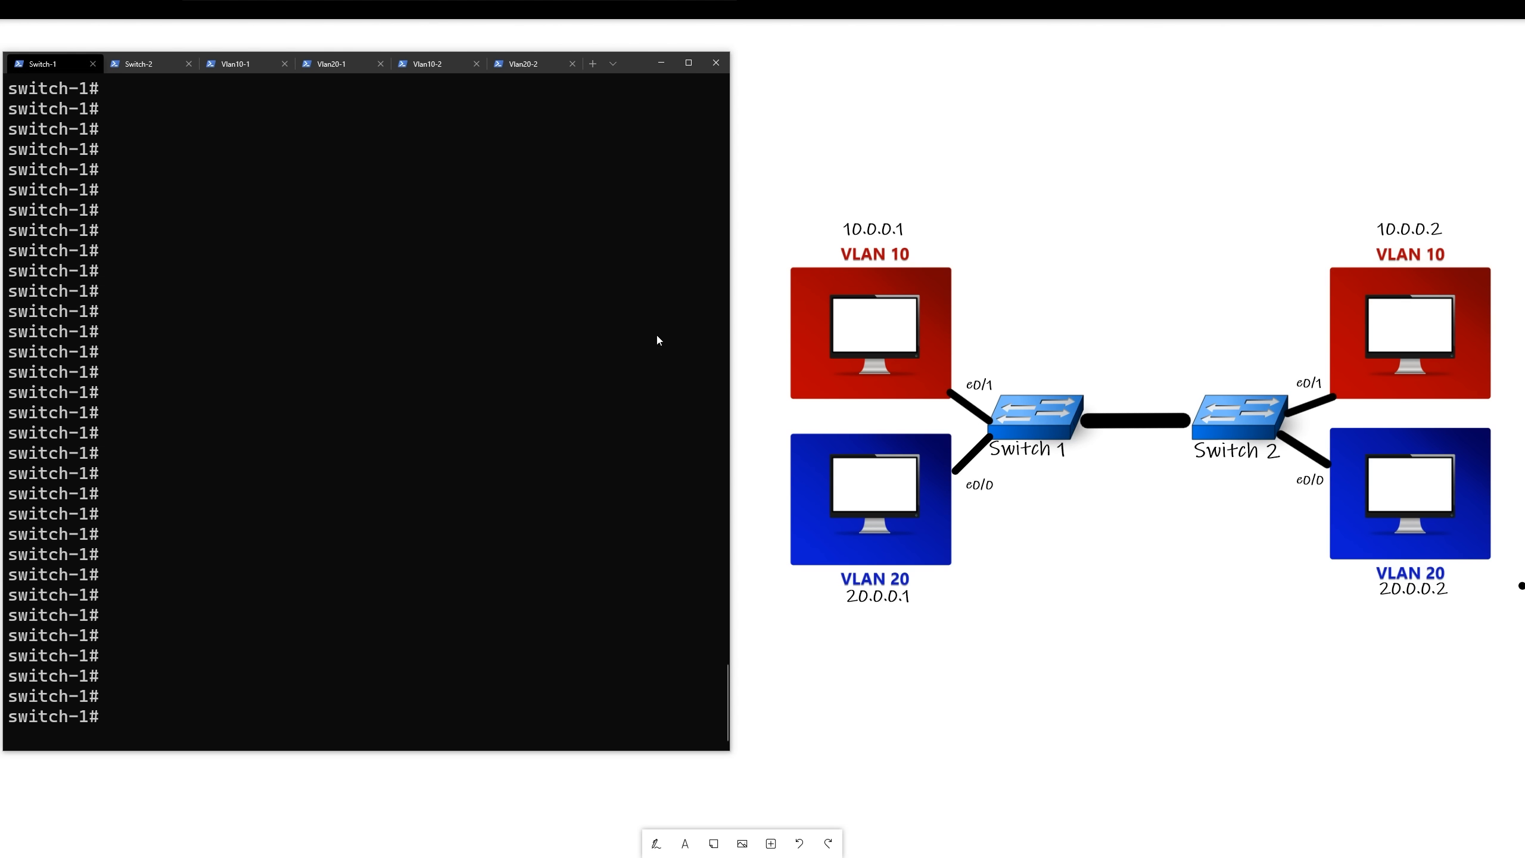
{"action": "mouse_move", "coordinate": [922, 357]}
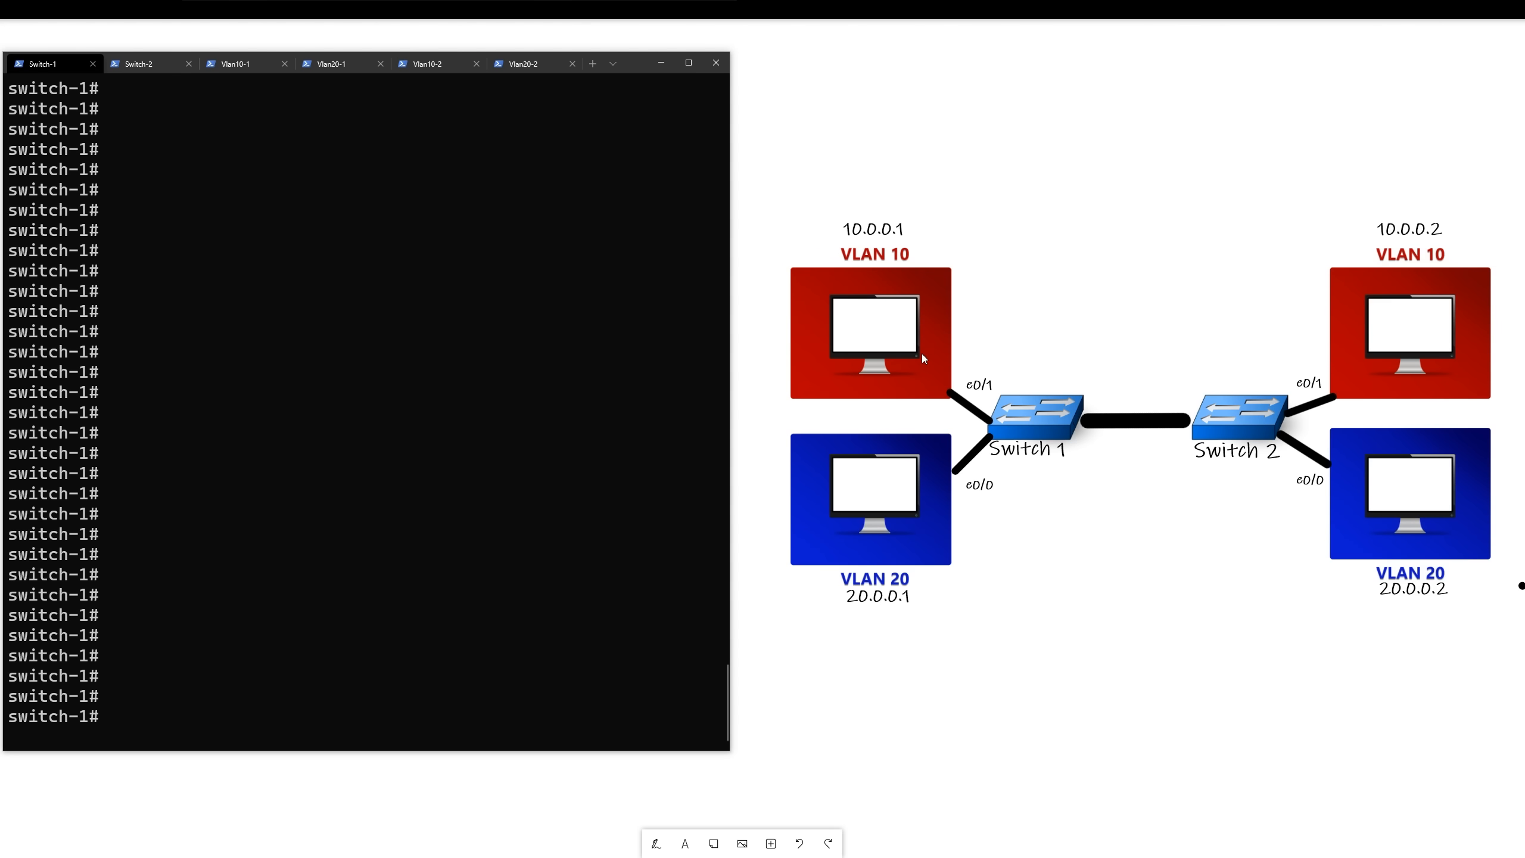
{"action": "mouse_move", "coordinate": [953, 369]}
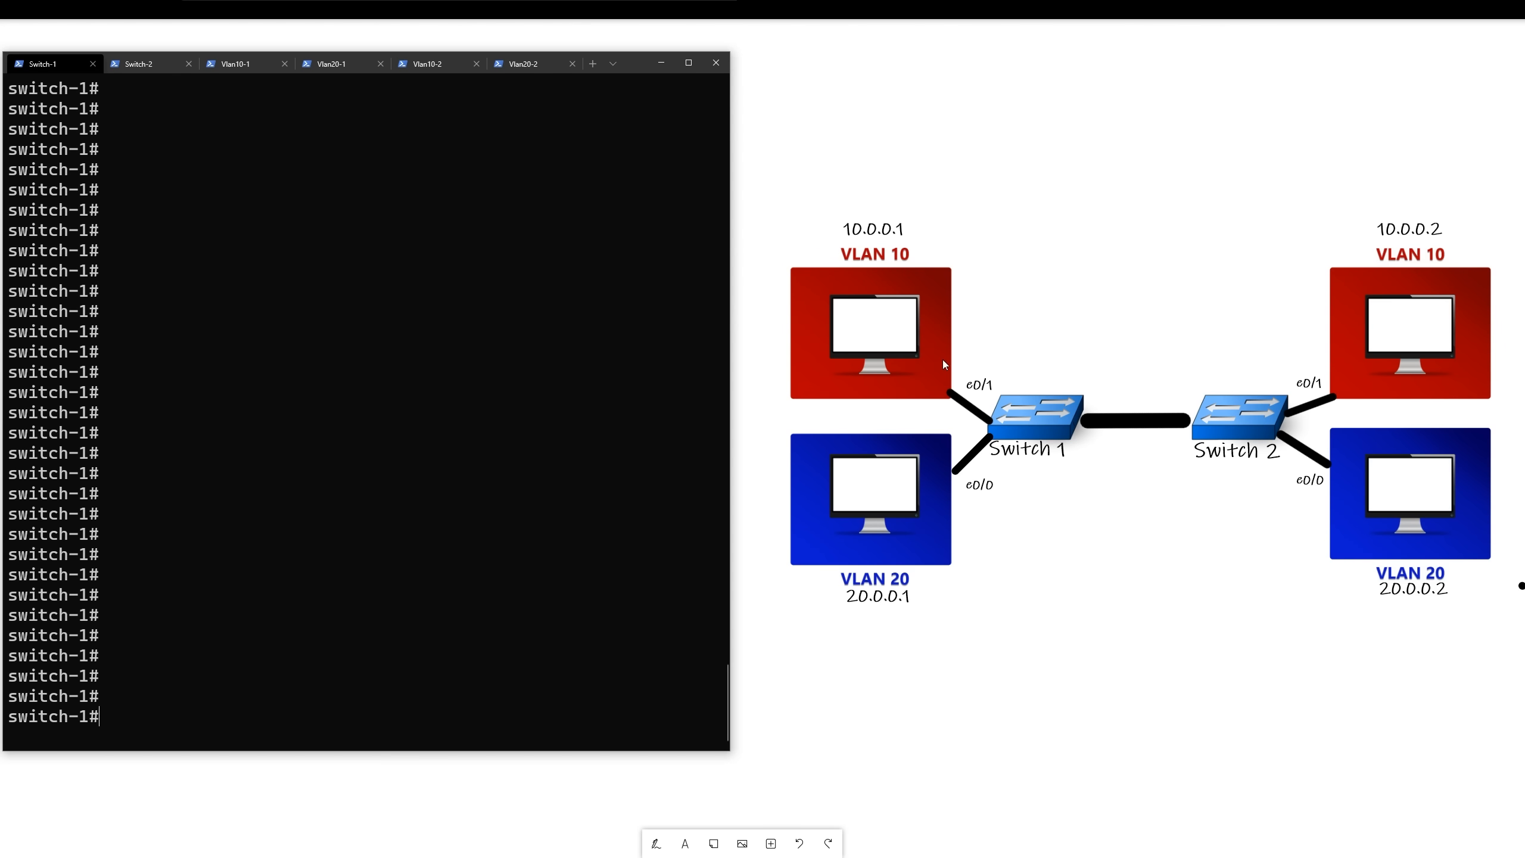
{"action": "mouse_move", "coordinate": [843, 233]}
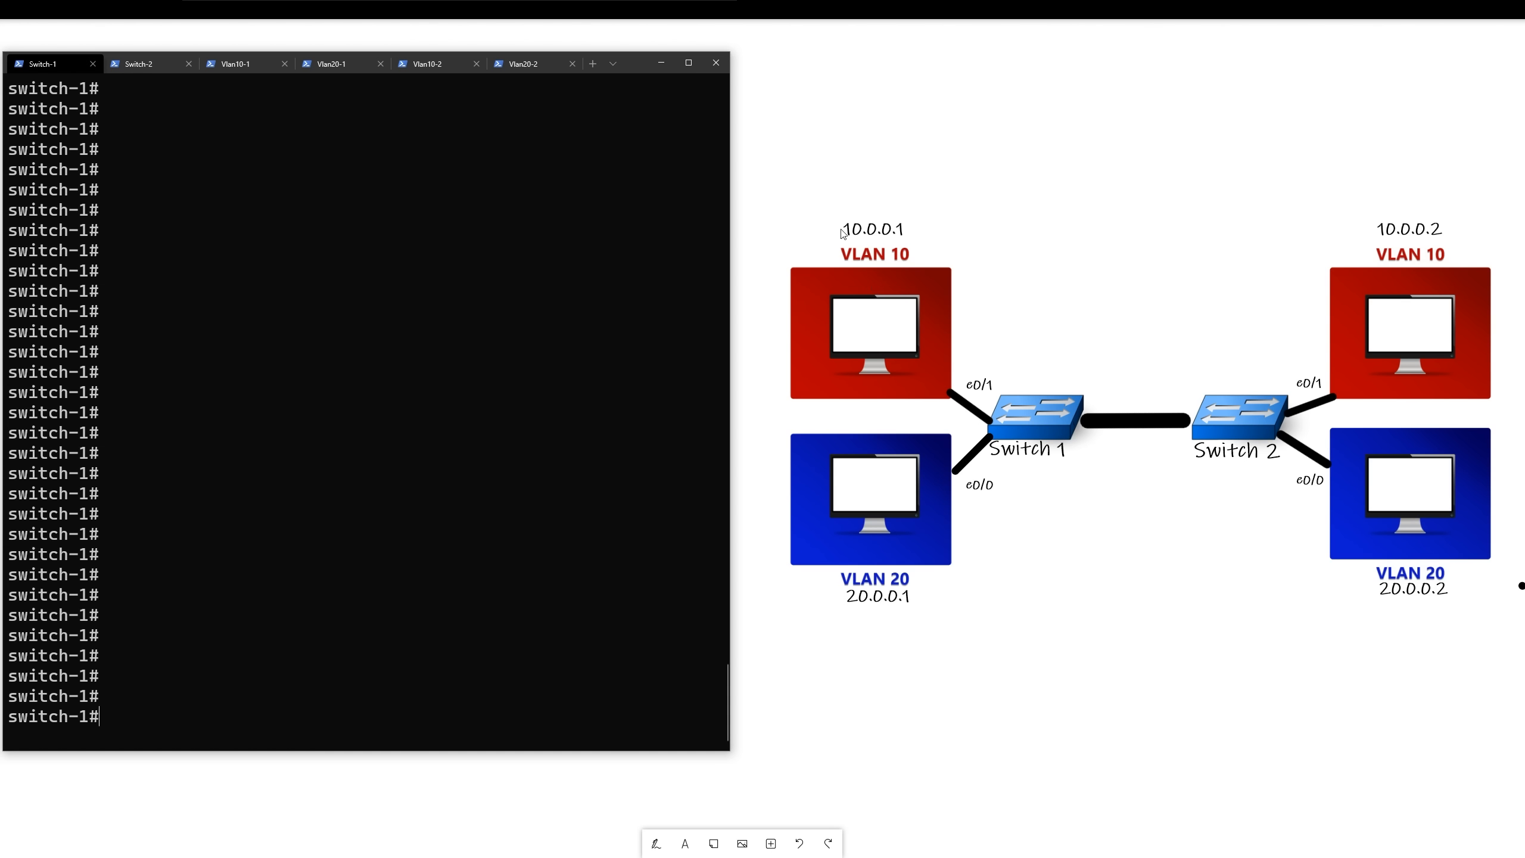
{"action": "mouse_move", "coordinate": [881, 298]}
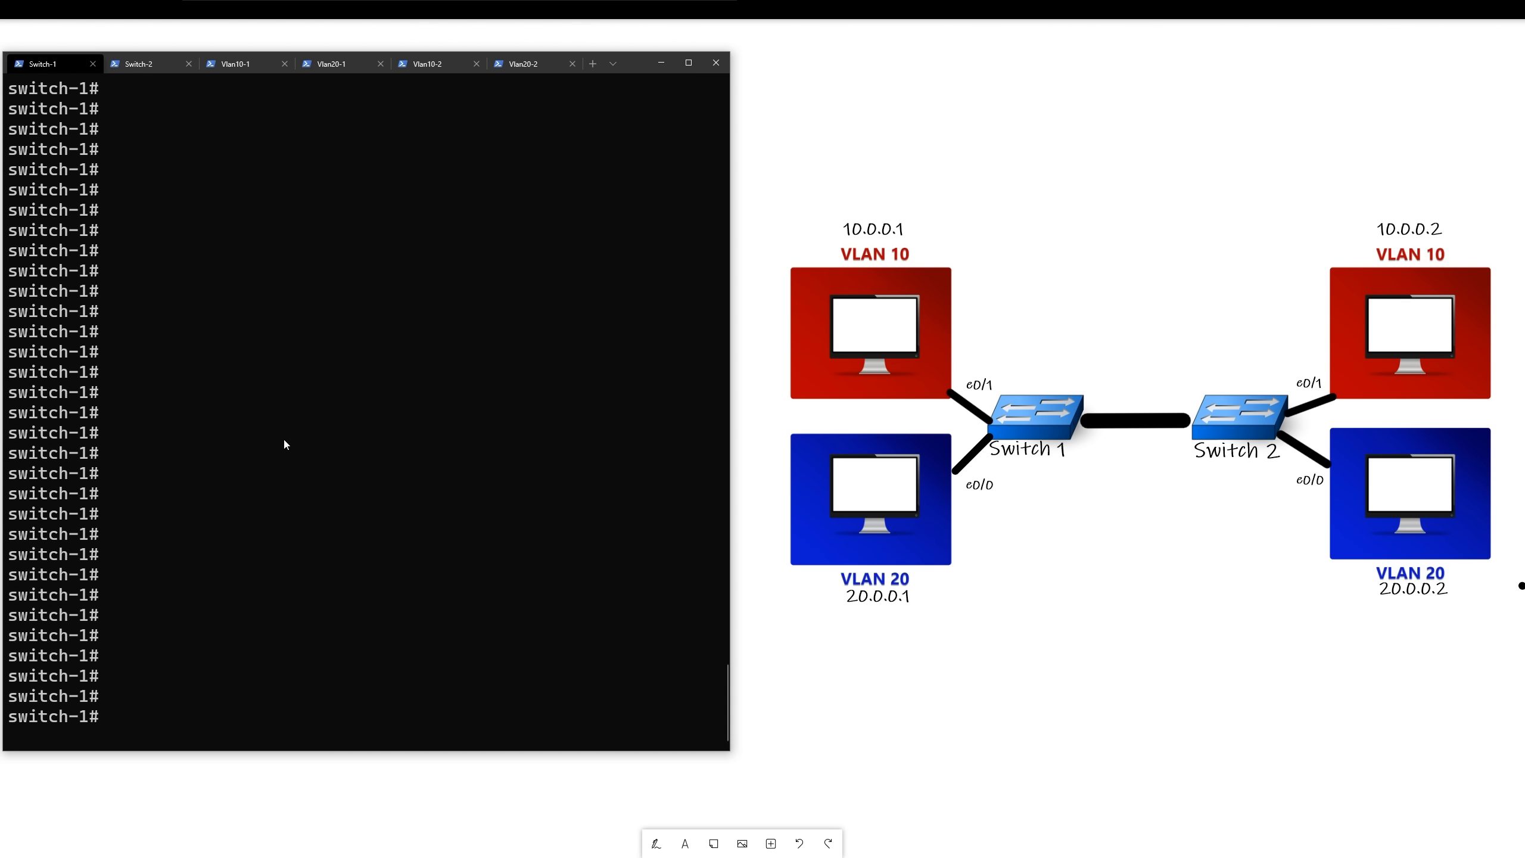
Step: Put Switch-1 gi0/1 in VLAN 10 and gi0/0 in VLAN 20, then configure Switch-2's gi0/1 and gi0/2
{"action": "type", "text": "config t"}
{"action": "type", "text": "int"}
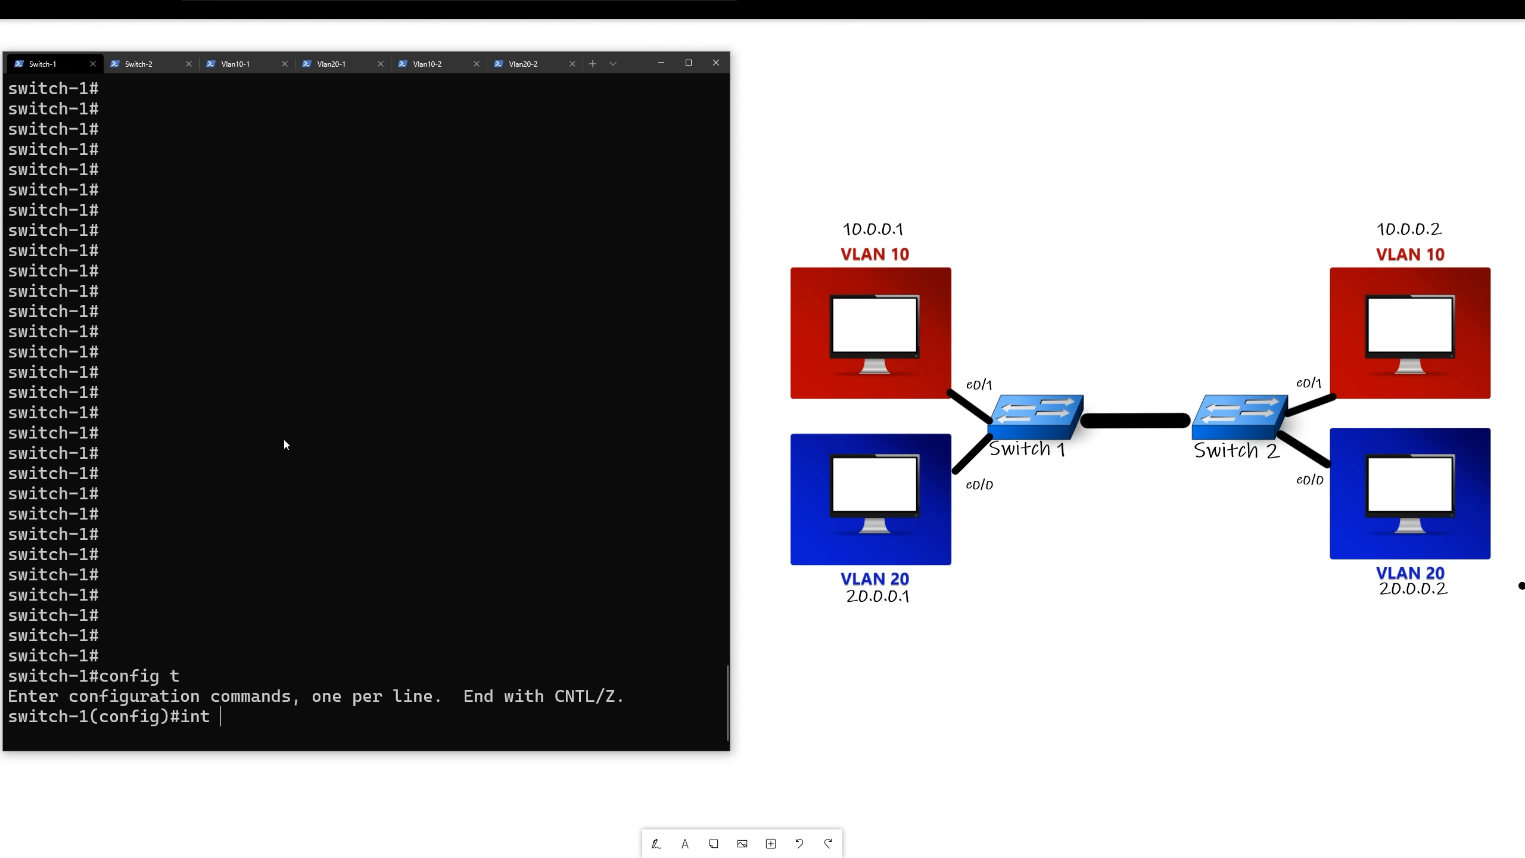
{"action": "type", "text": "gi"}
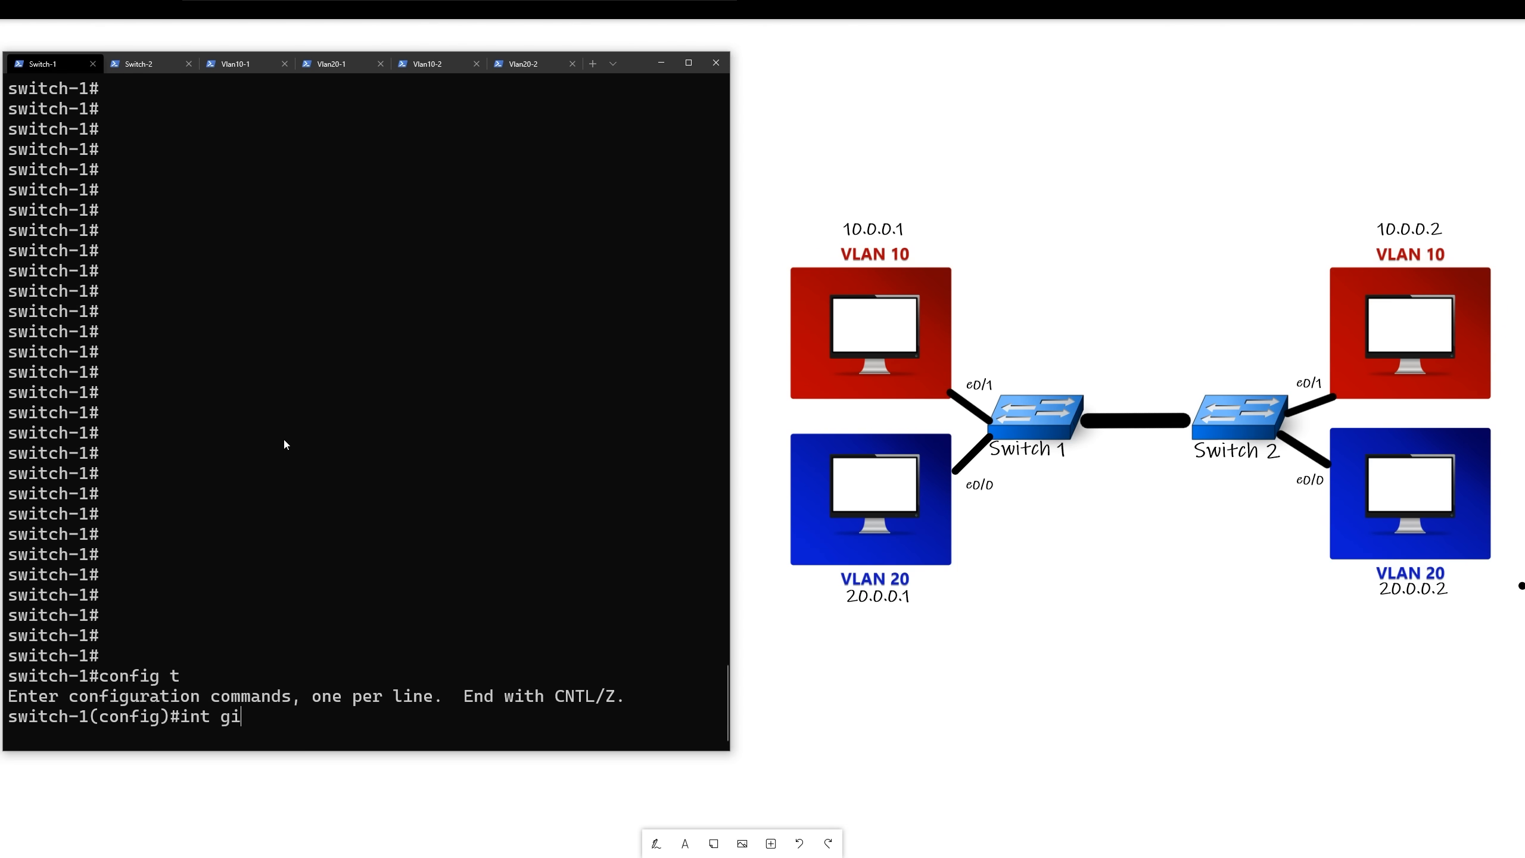
{"action": "type", "text": "0/1"}
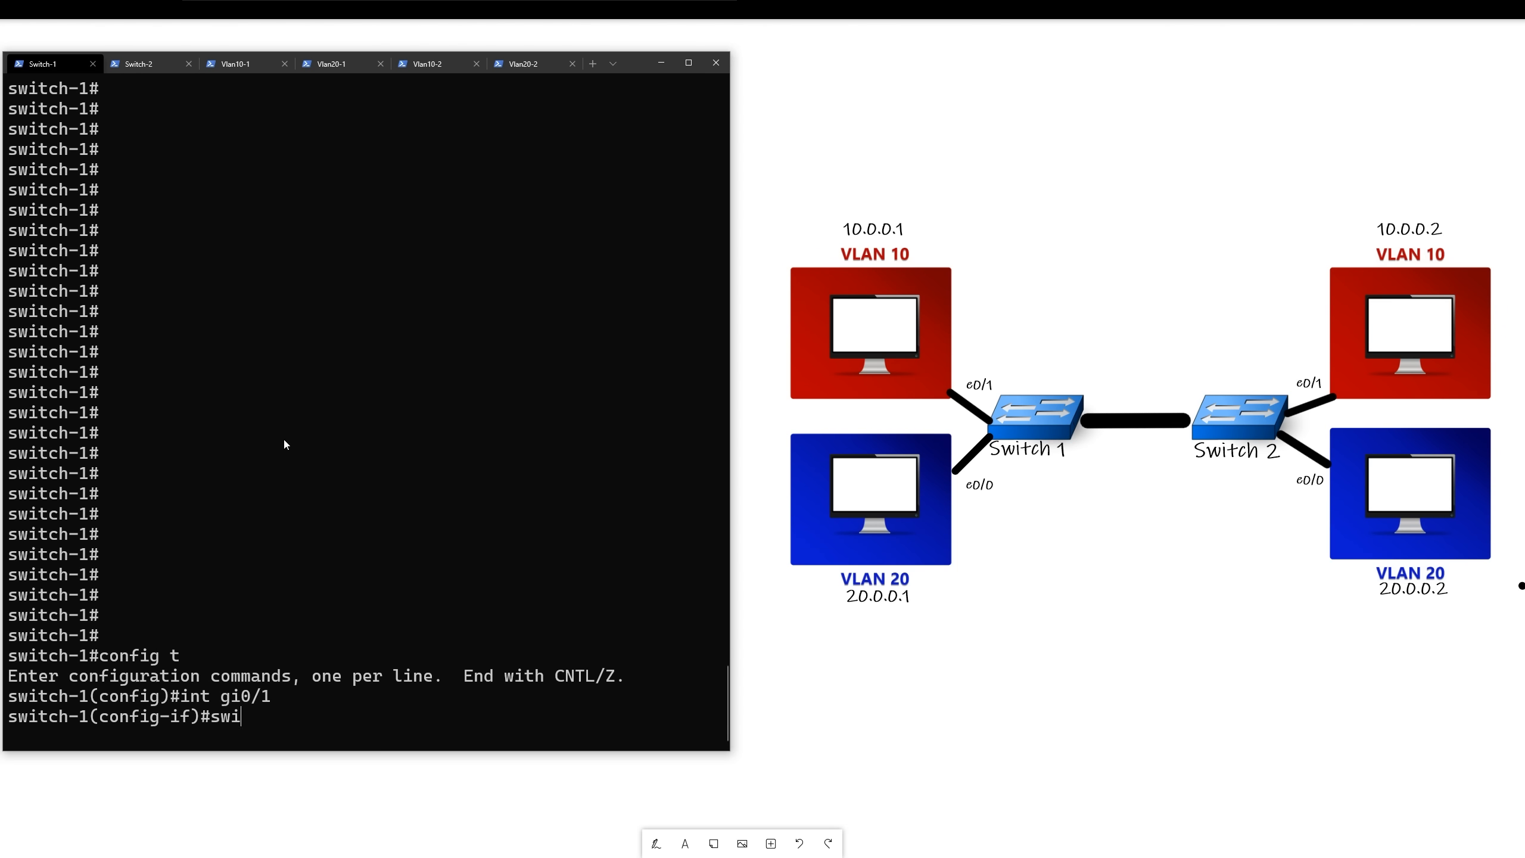
{"action": "type", "text": "tchport ace"}
{"action": "type", "text": "switchport access vlan 10"}
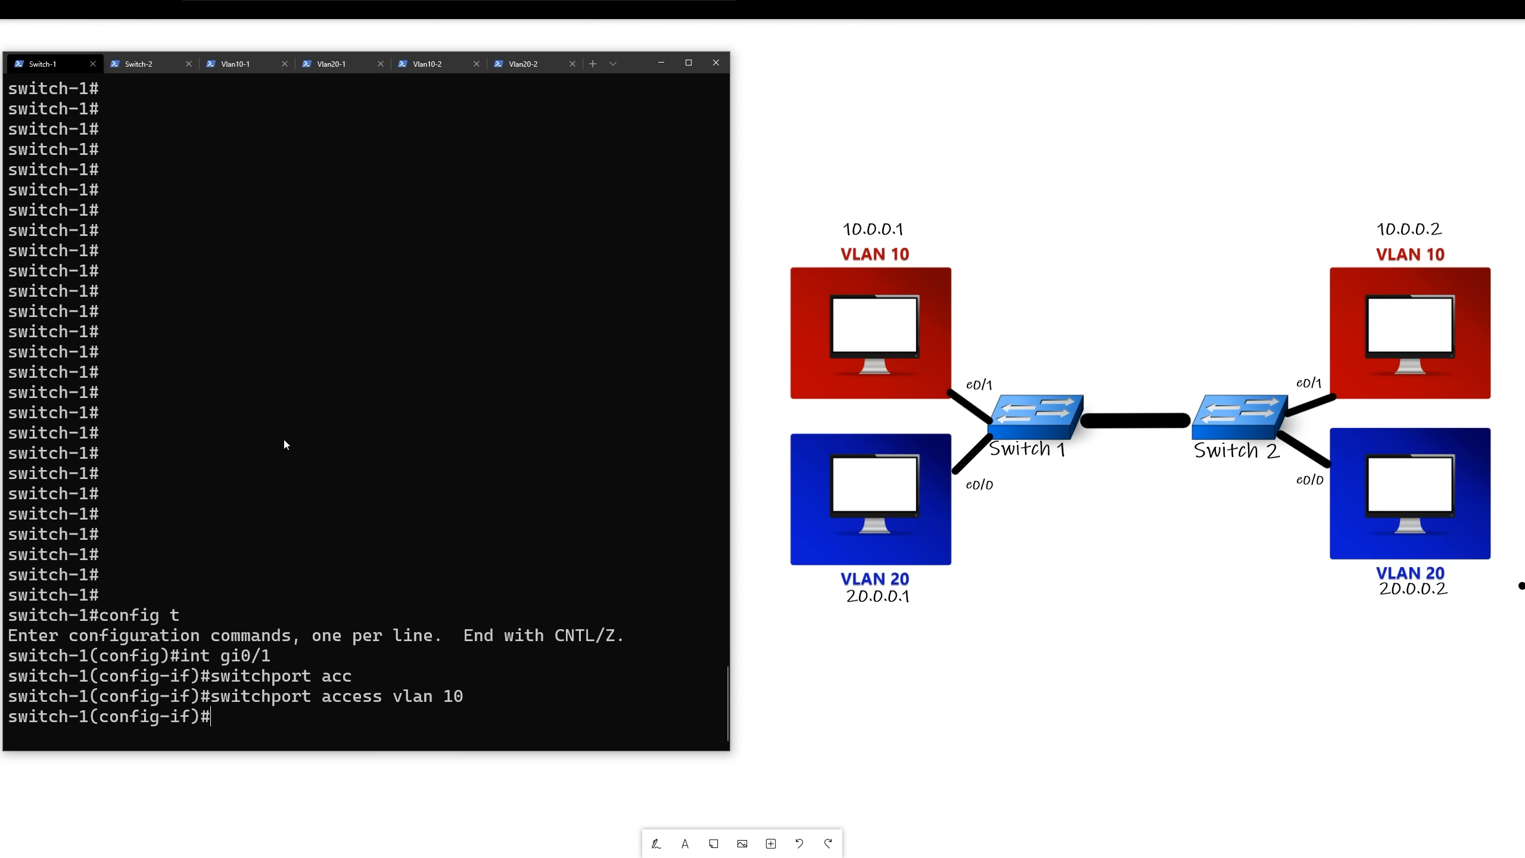
{"action": "type", "text": "int gi0/0"}
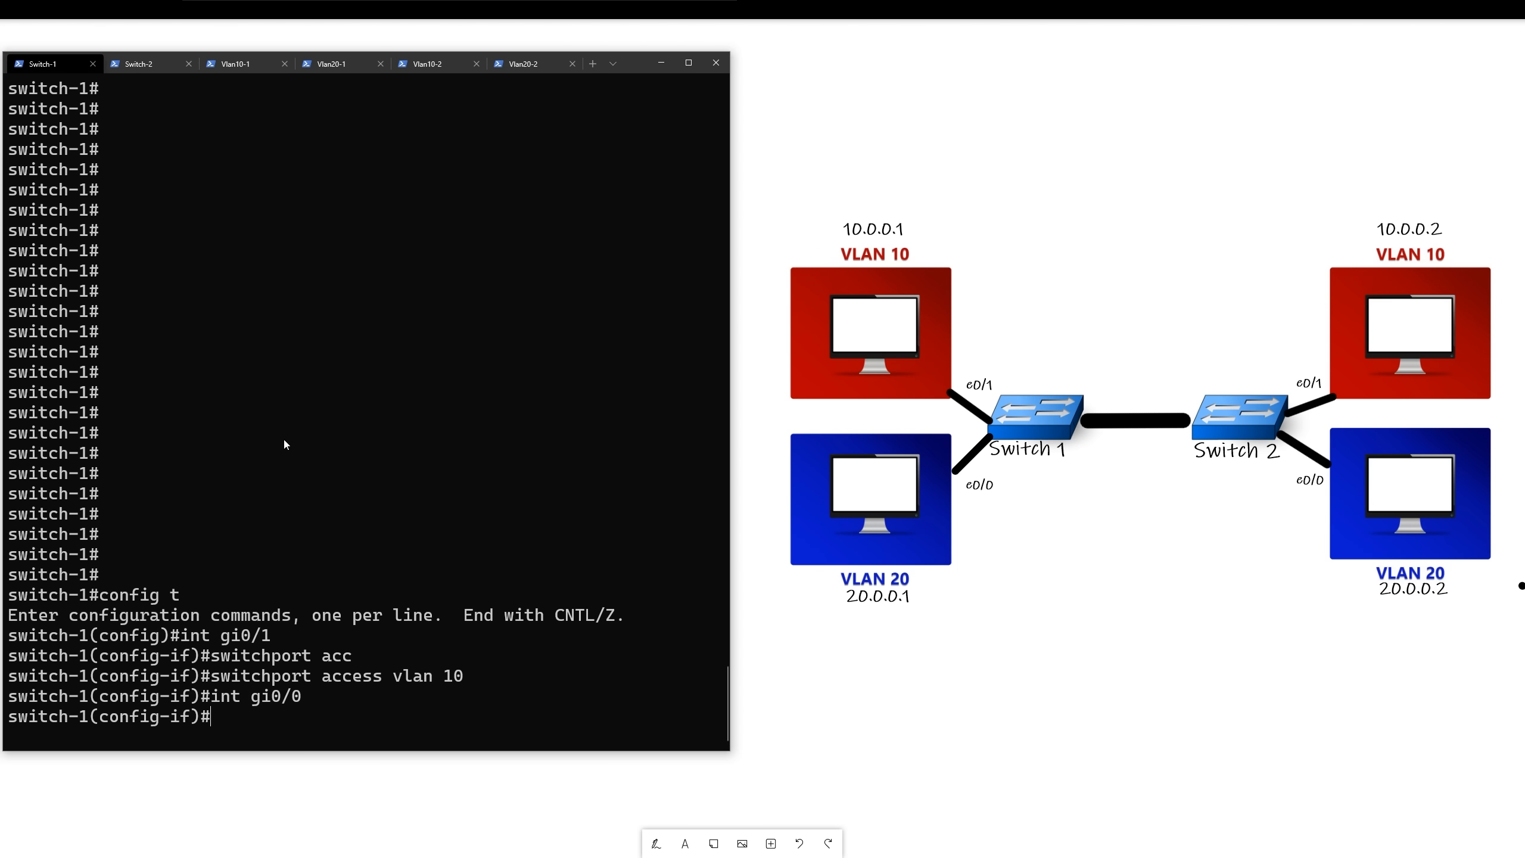
{"action": "type", "text": "switchport access vlan 20"}
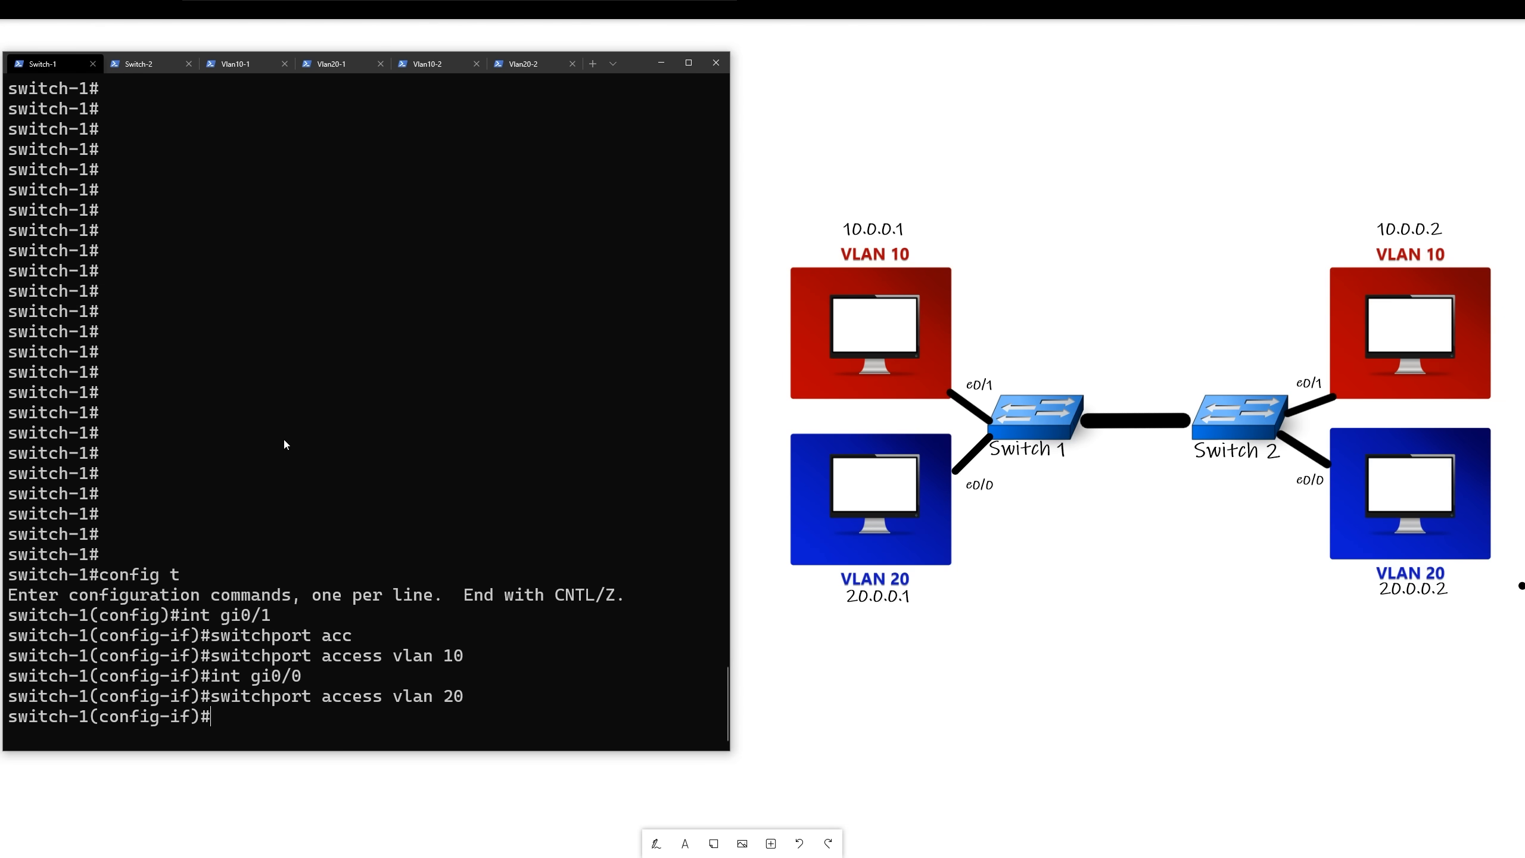
{"action": "mouse_move", "coordinate": [869, 397]}
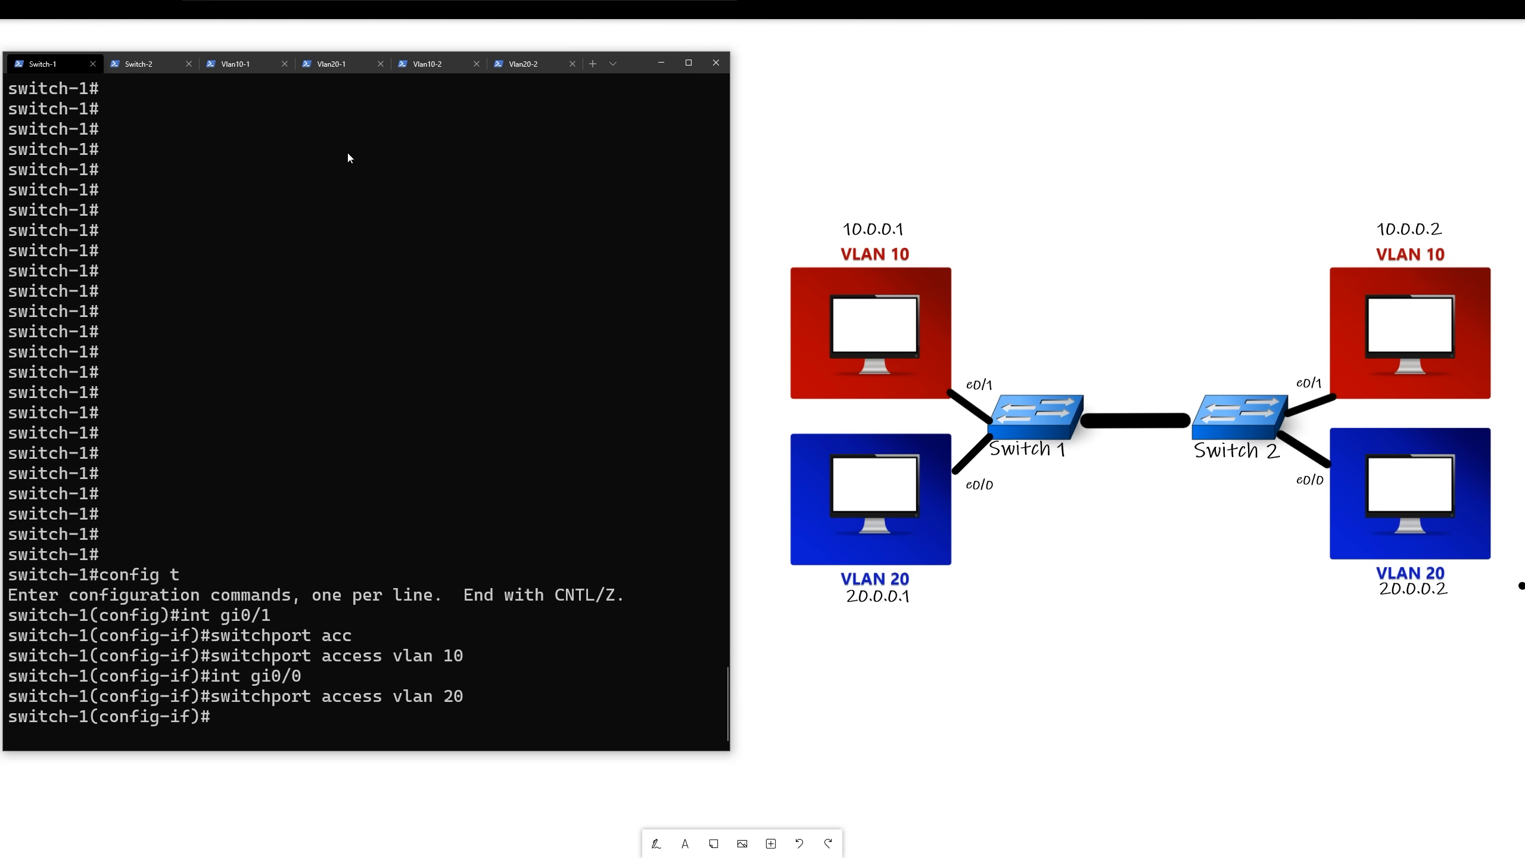
{"action": "left_click", "coordinate": [136, 63]}
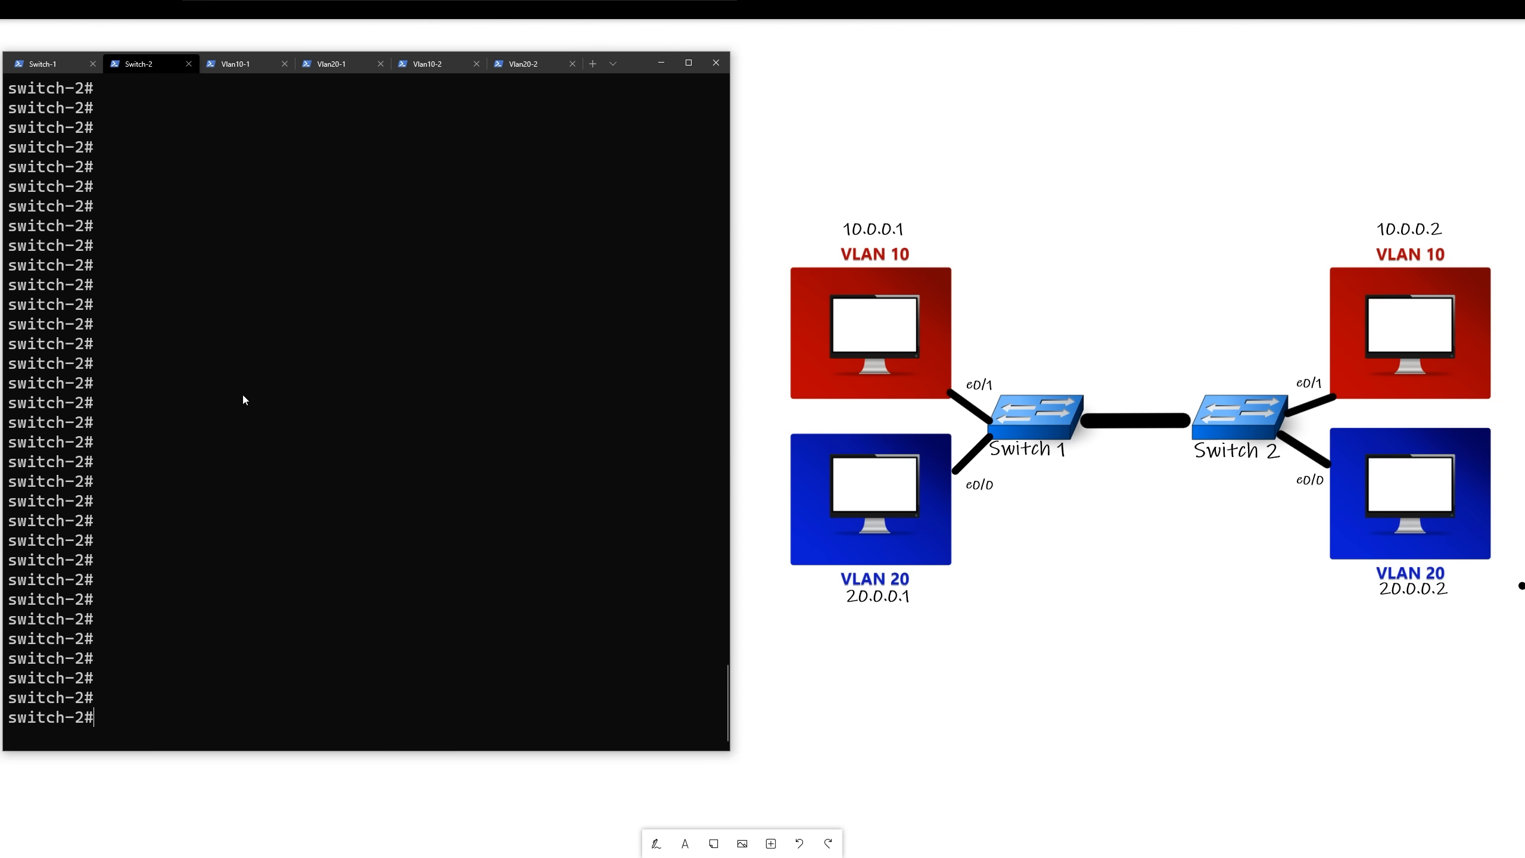
{"action": "type", "text": "switch-2(config-if)#swit"}
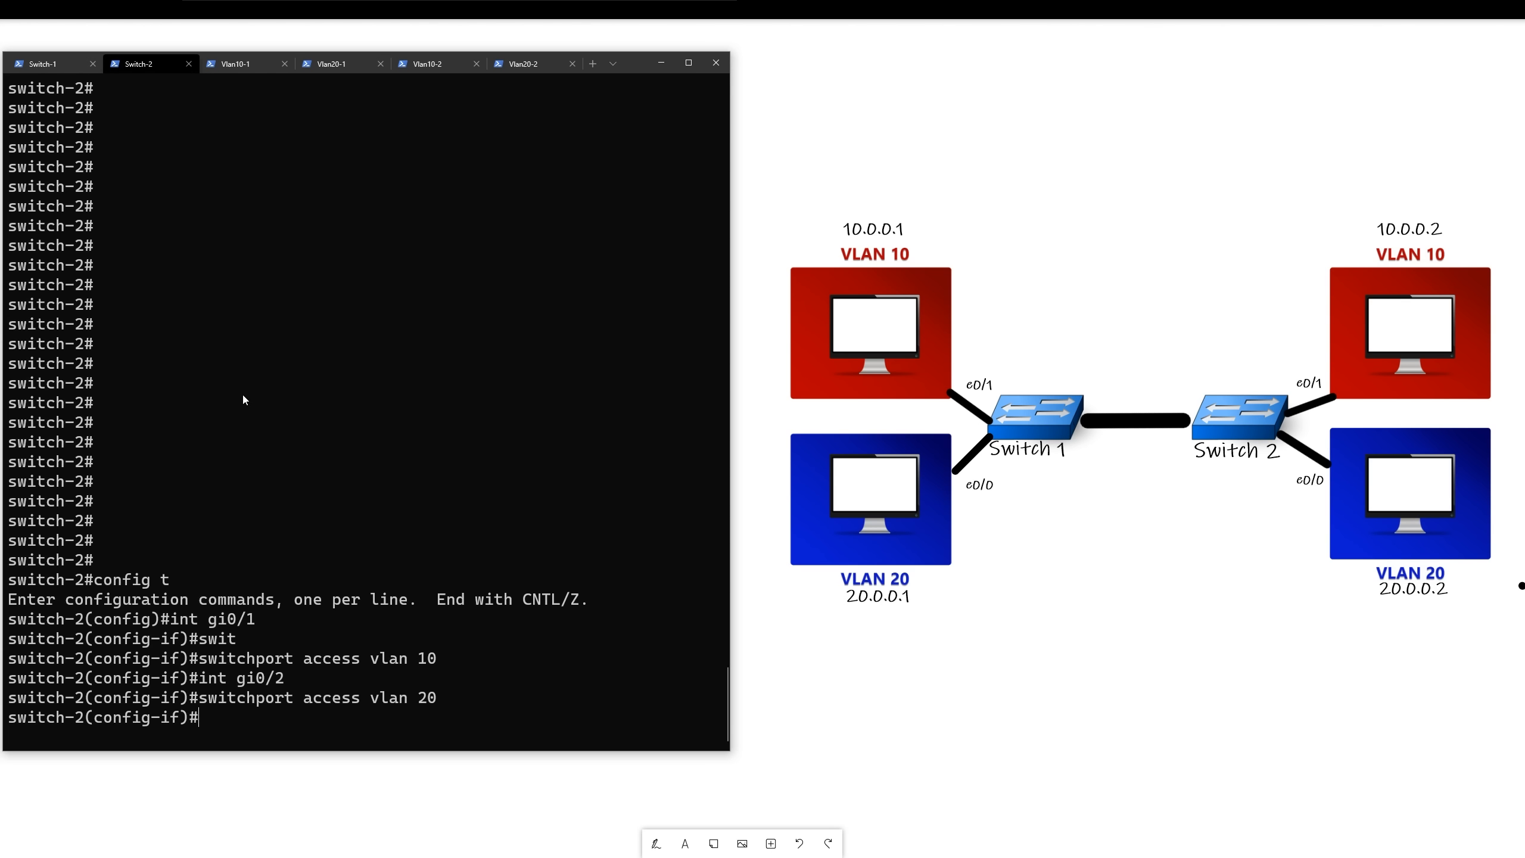
{"action": "mouse_move", "coordinate": [852, 434]}
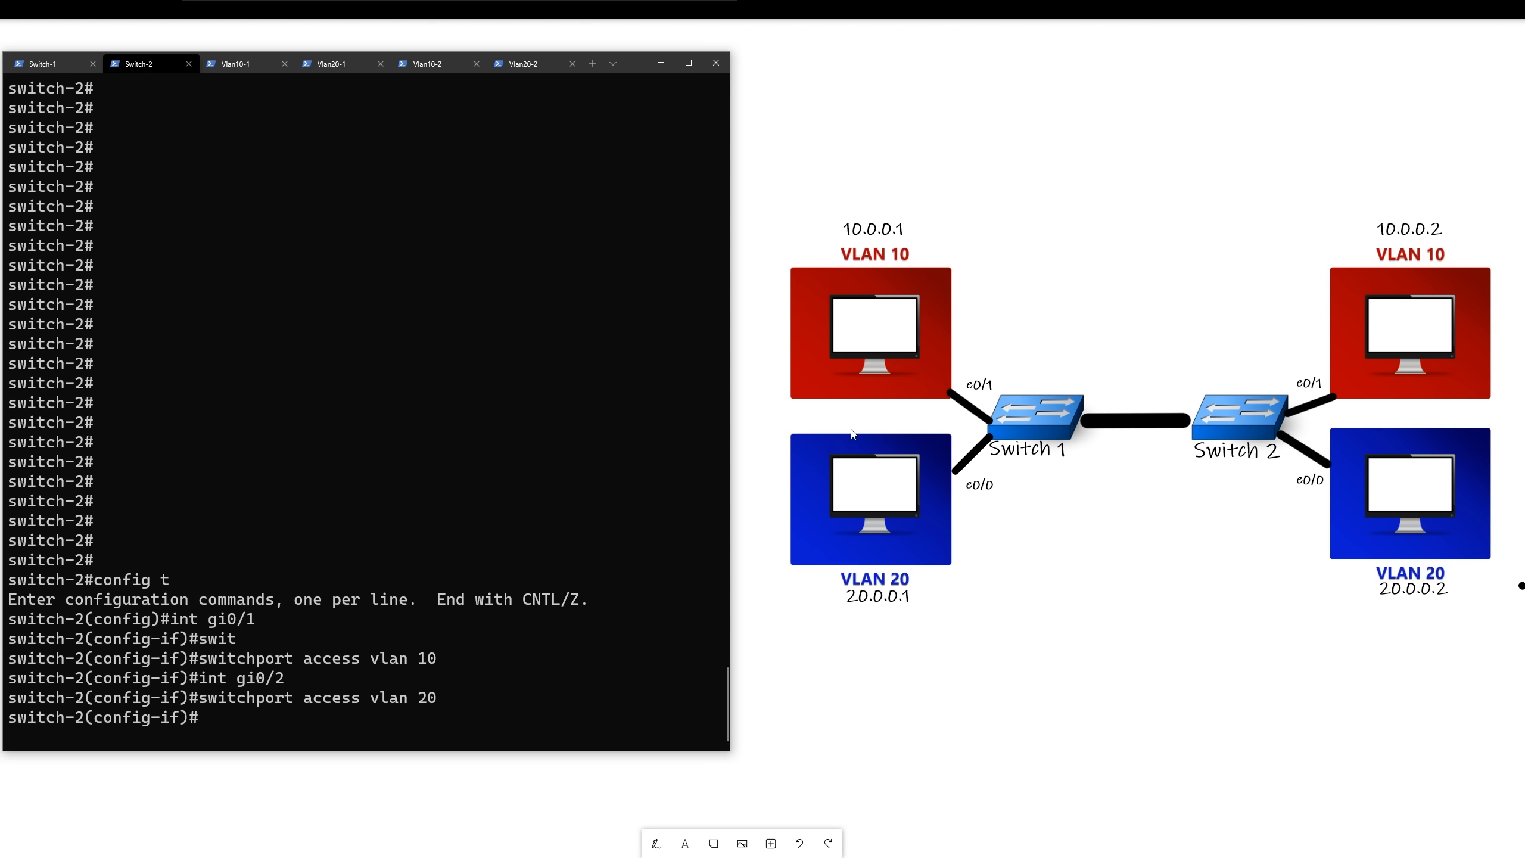
{"action": "mouse_move", "coordinate": [1257, 320]}
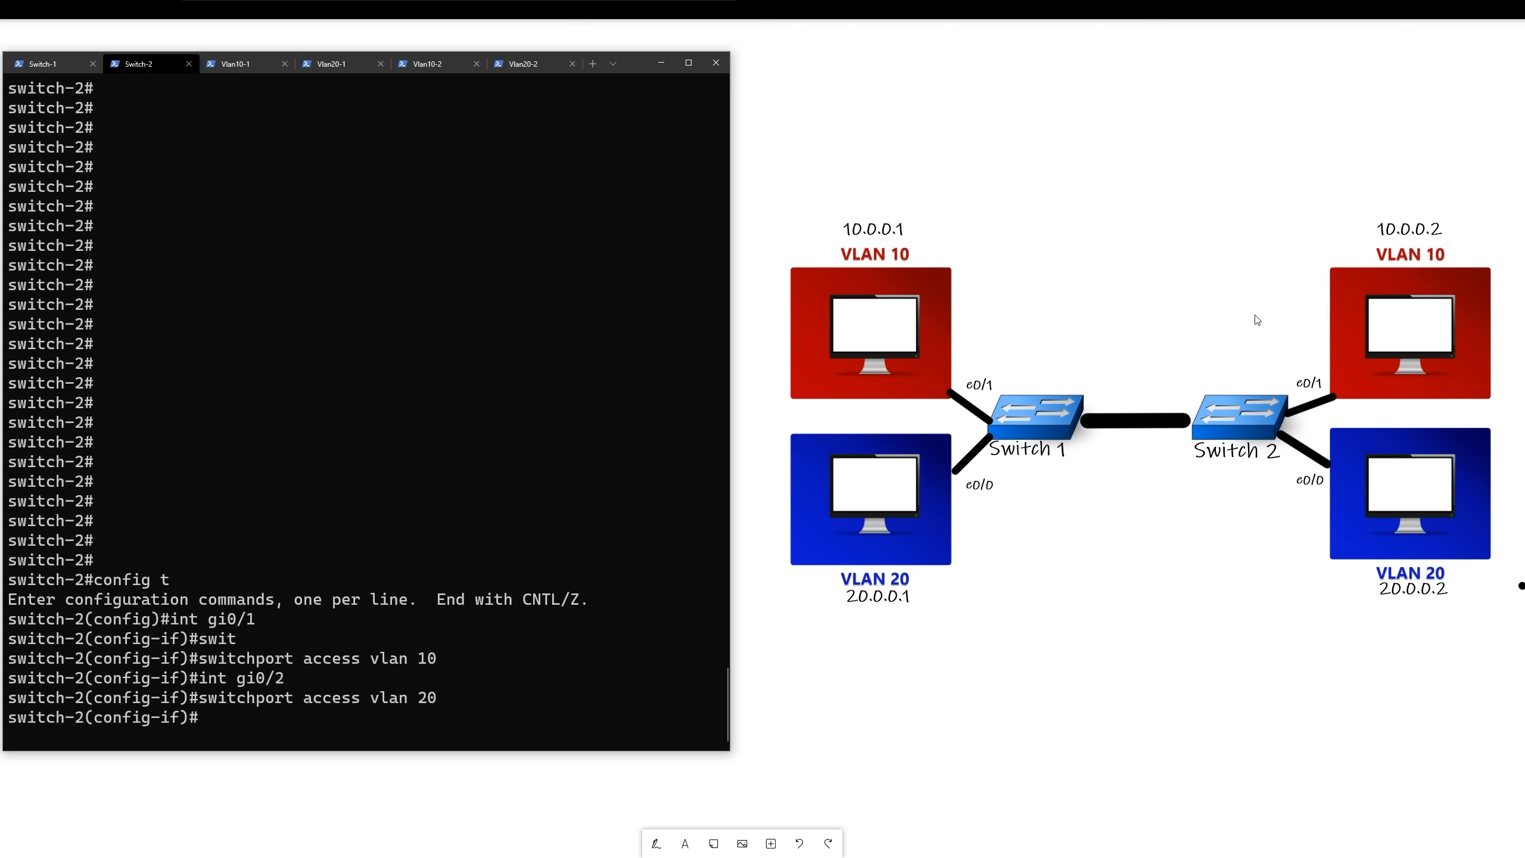
{"action": "mouse_move", "coordinate": [1106, 343]}
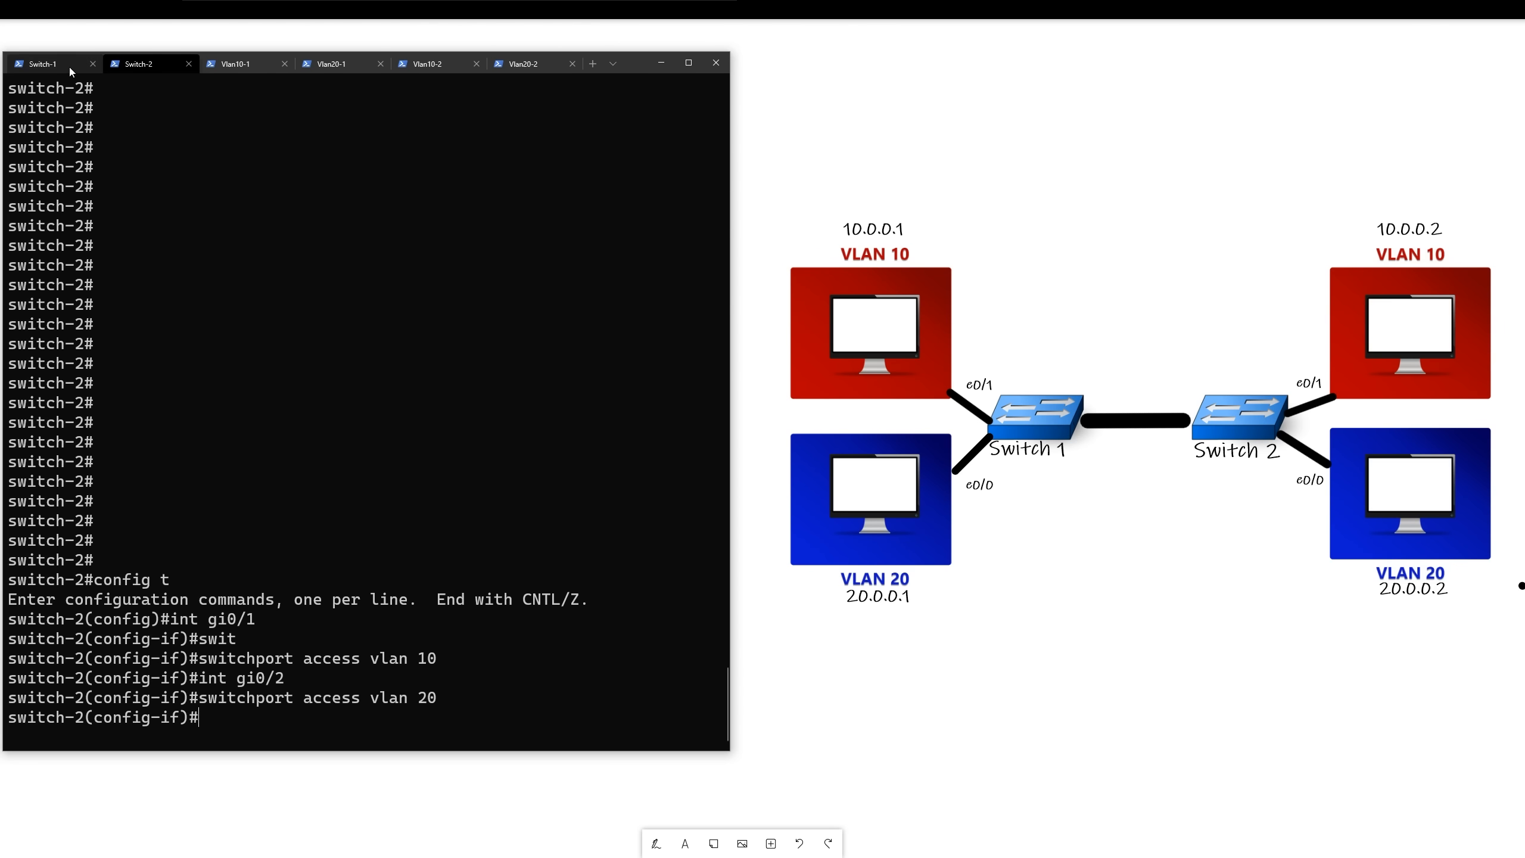
Step: From the Vlan10-1 host console, start pinging 10.0.0.2
{"action": "left_click", "coordinate": [237, 63]}
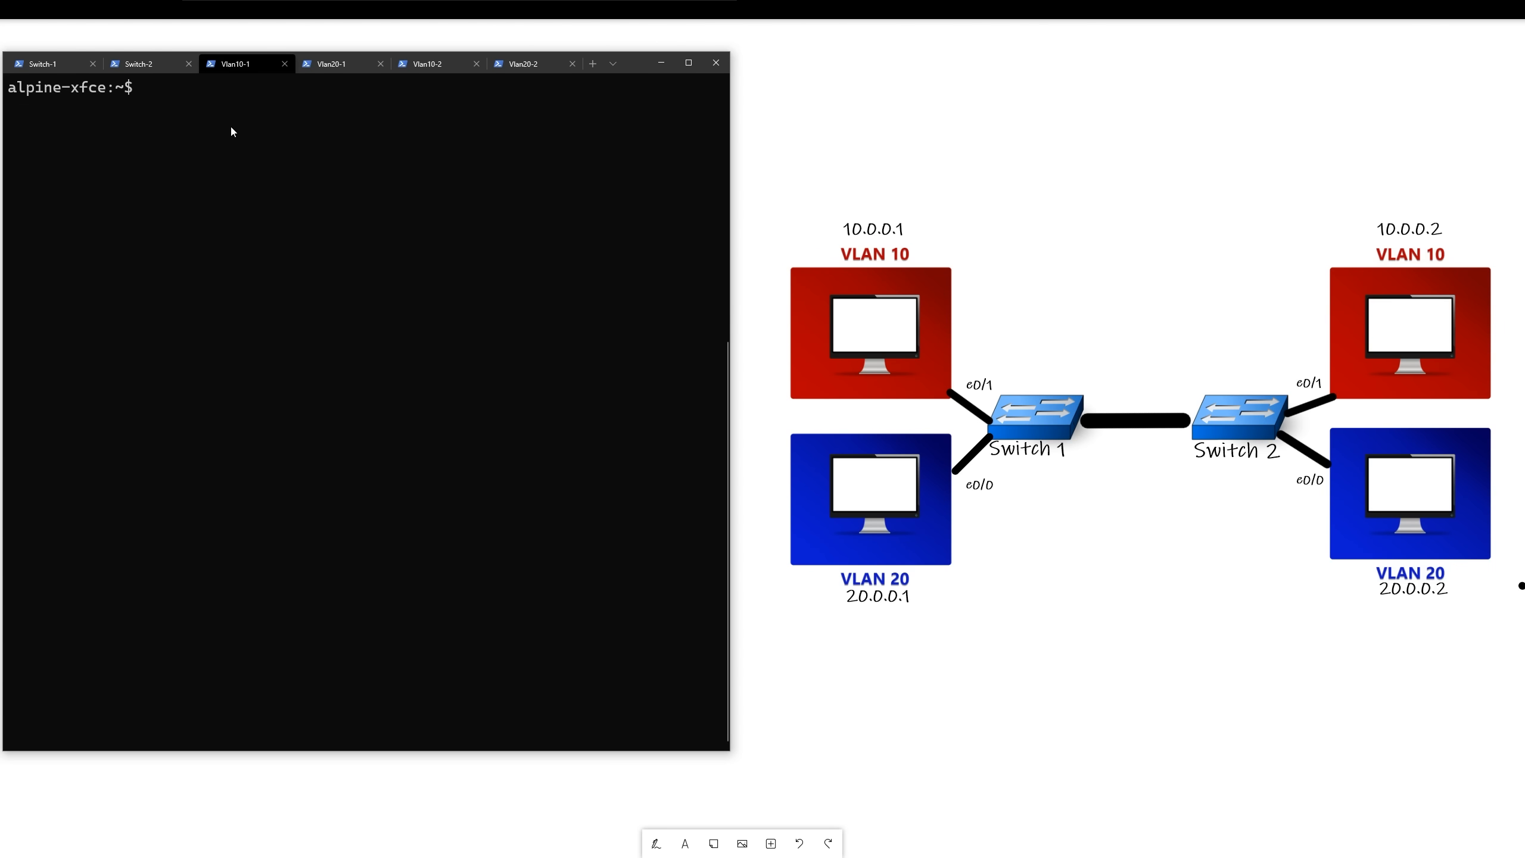
{"action": "mouse_move", "coordinate": [873, 246]}
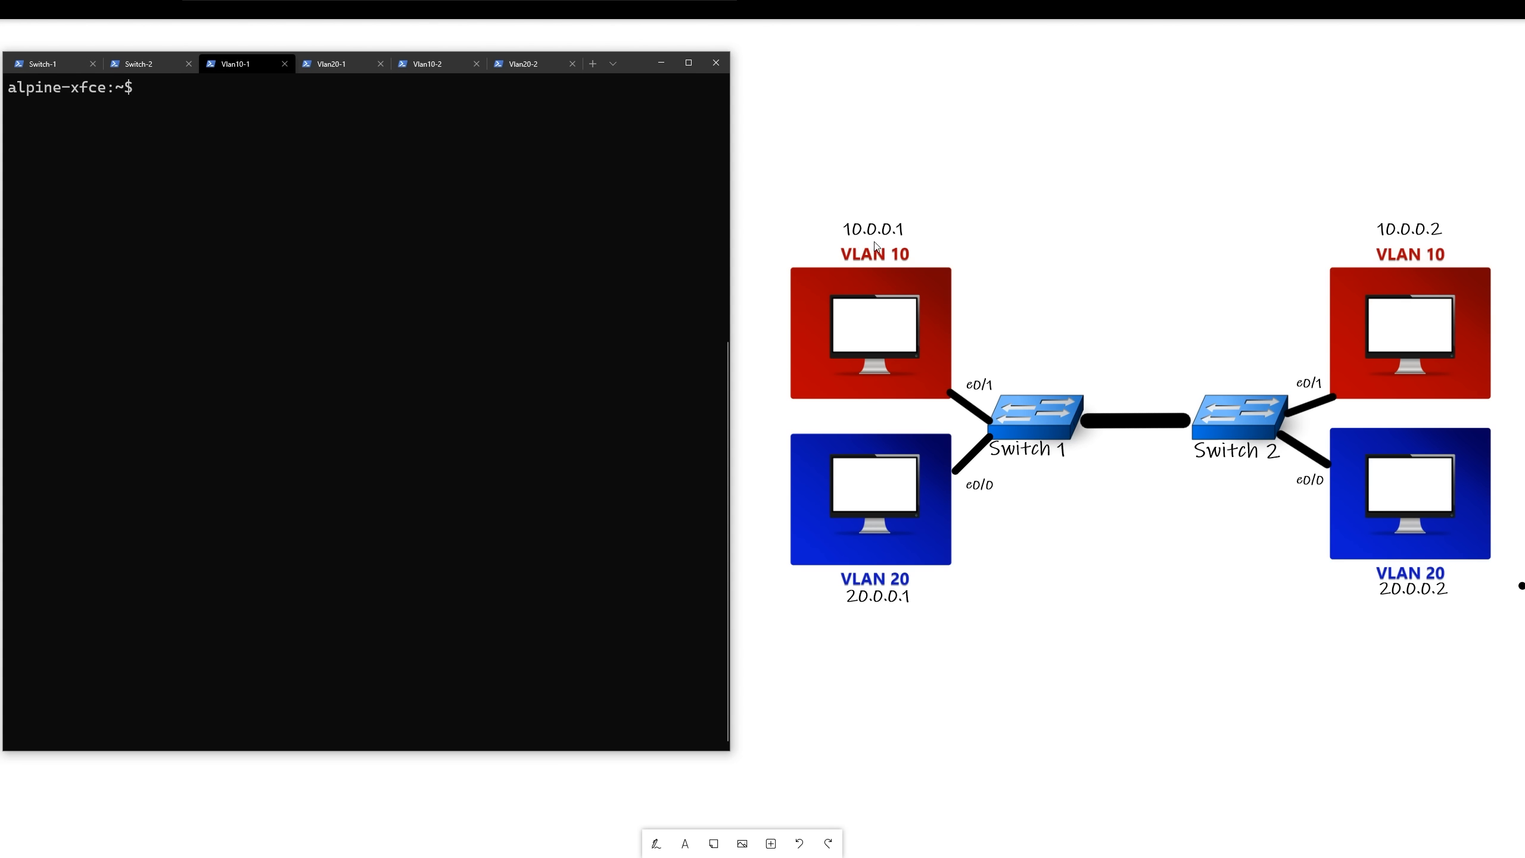
{"action": "mouse_move", "coordinate": [316, 204]}
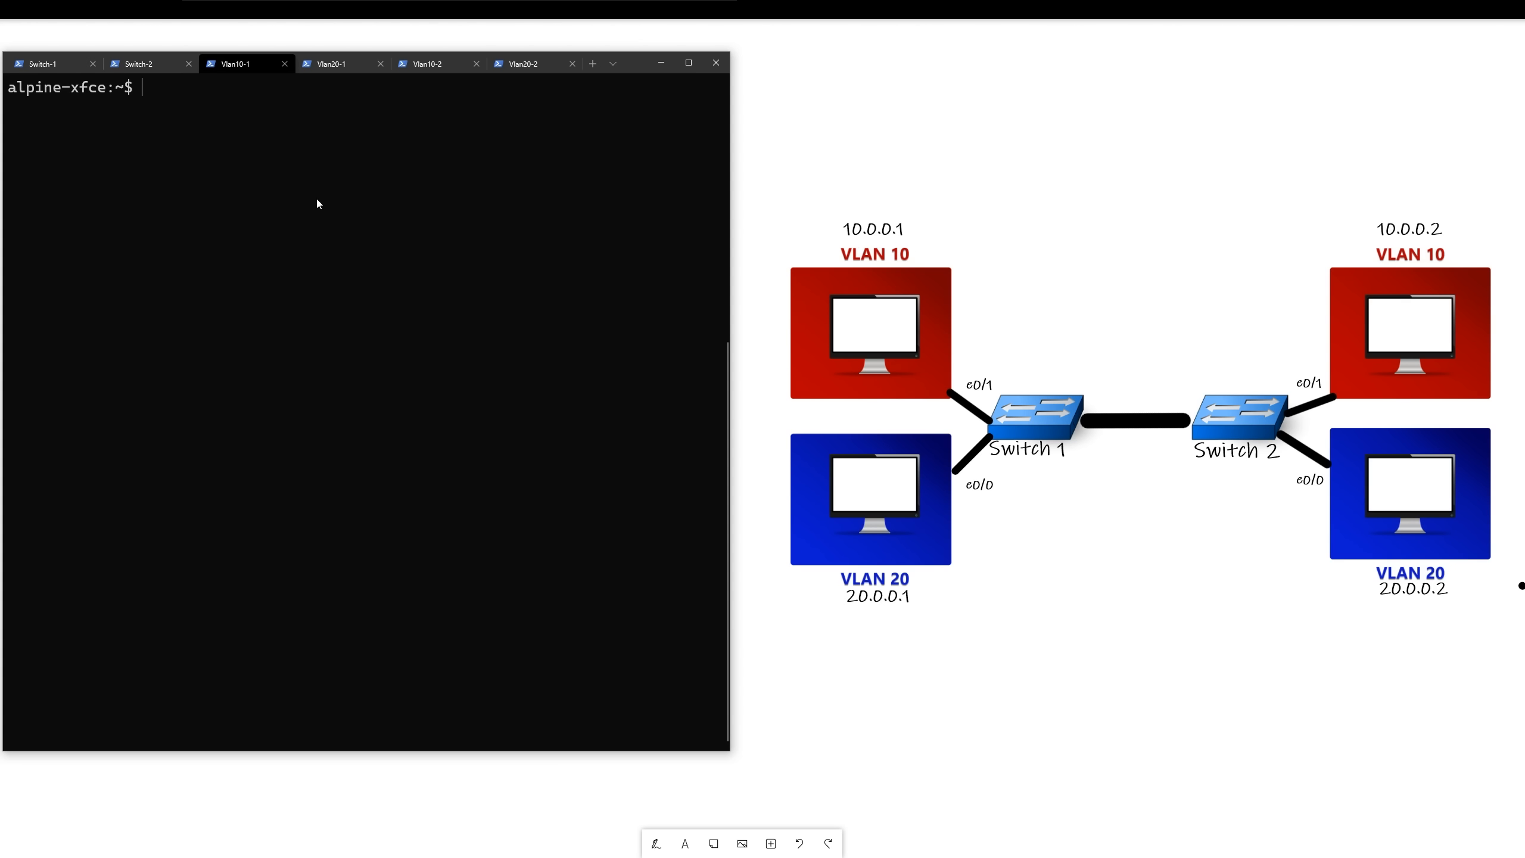
{"action": "type", "text": "ping"}
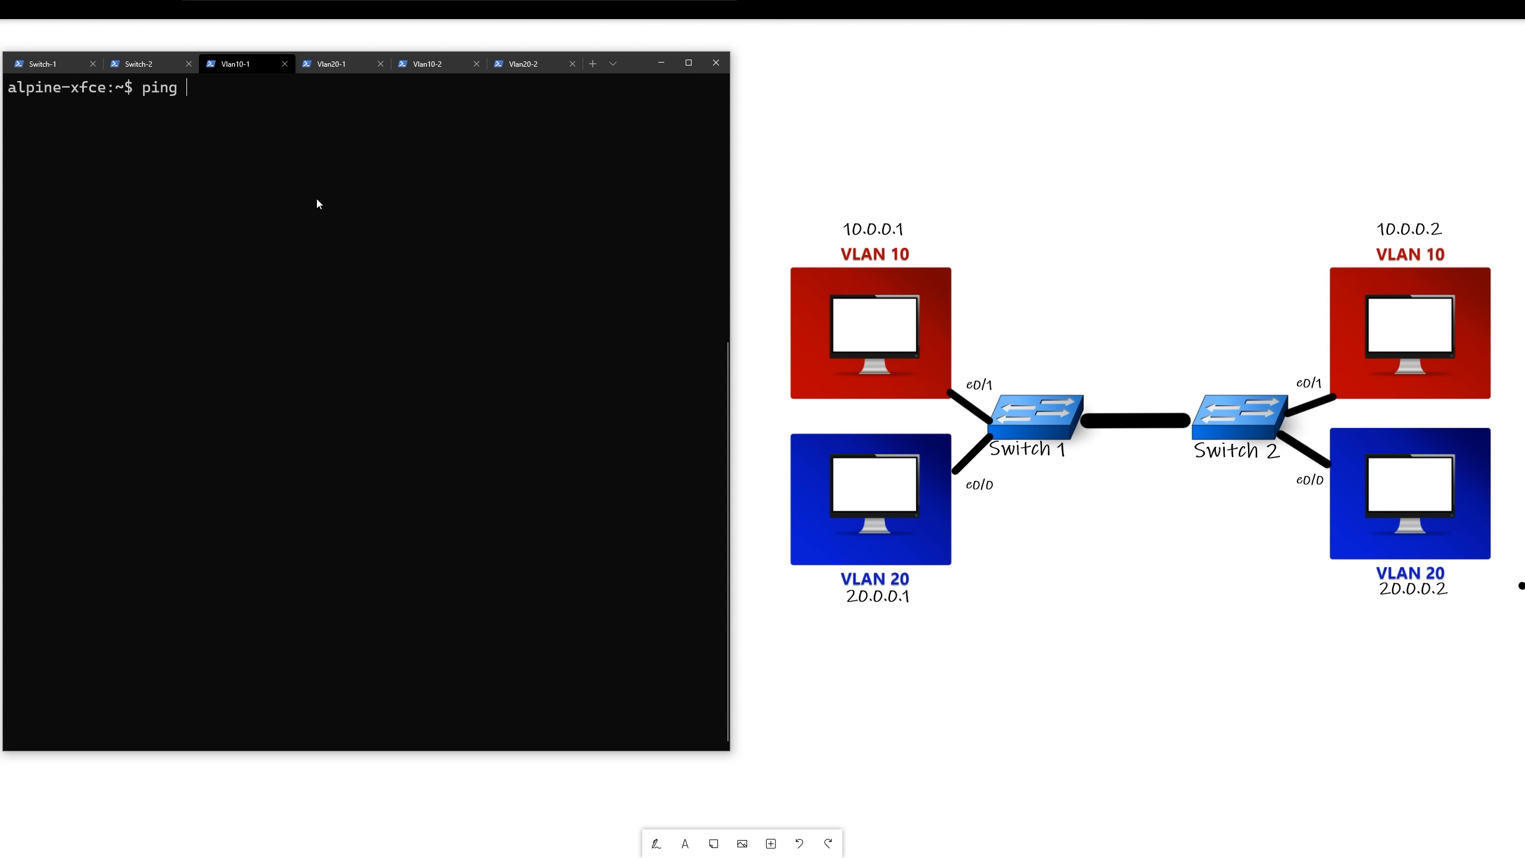
{"action": "type", "text": "10.0.0.2"}
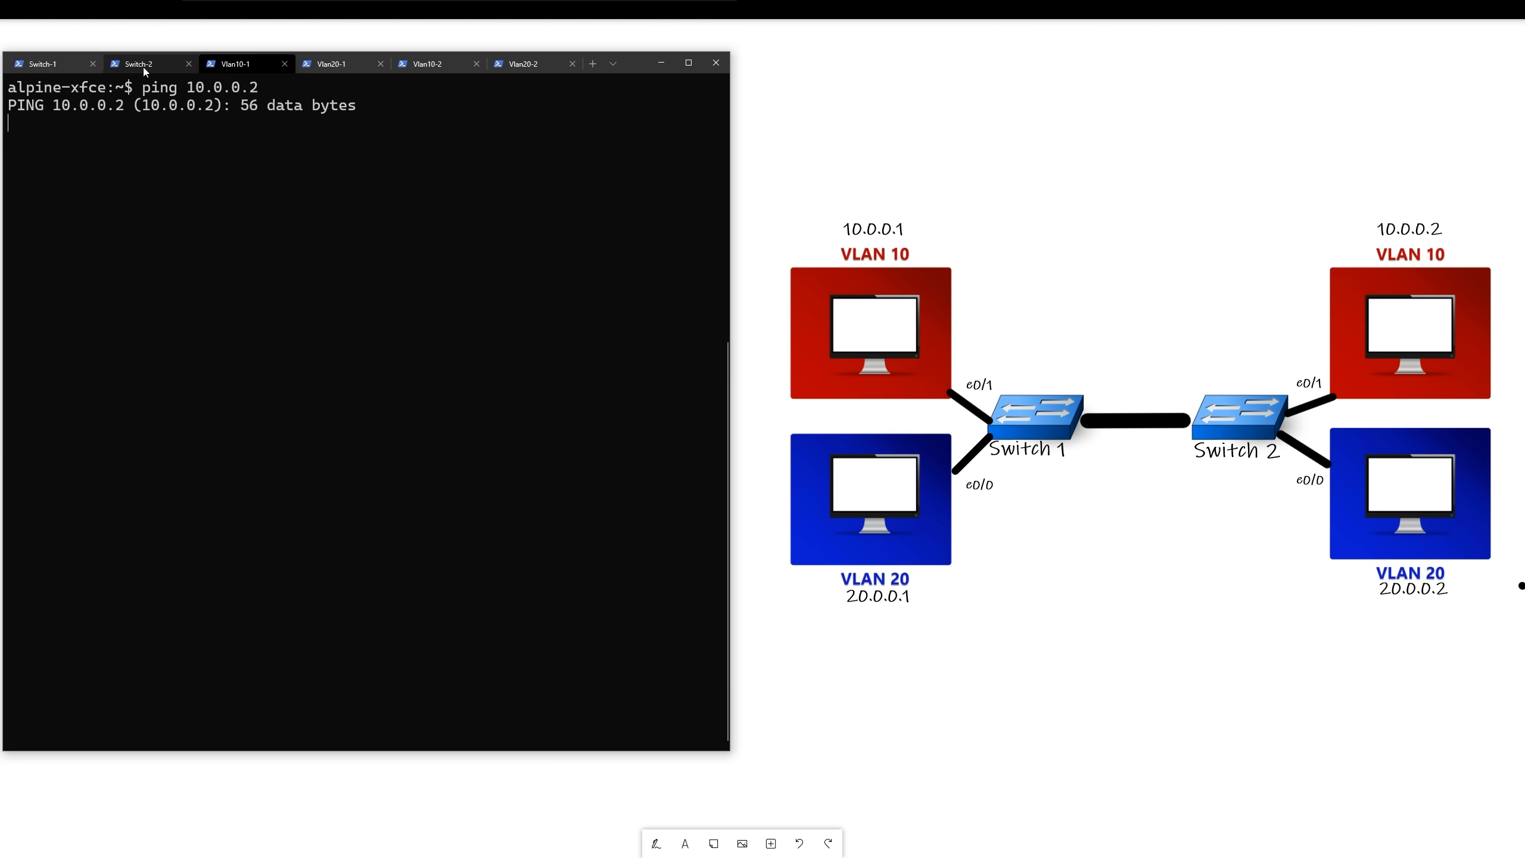
{"action": "mouse_move", "coordinate": [1067, 416]}
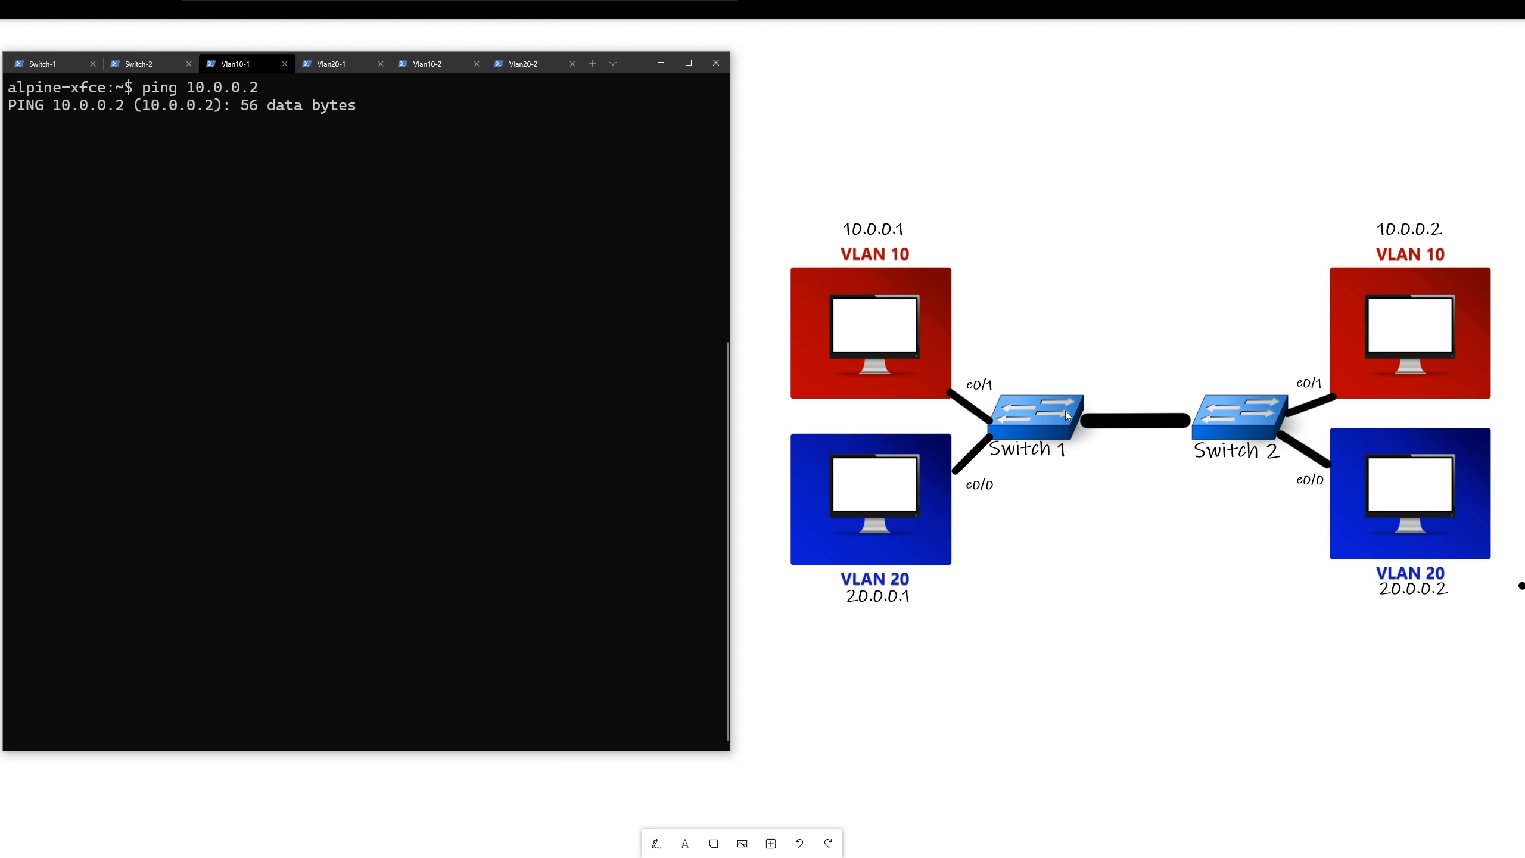
{"action": "mouse_move", "coordinate": [72, 89]}
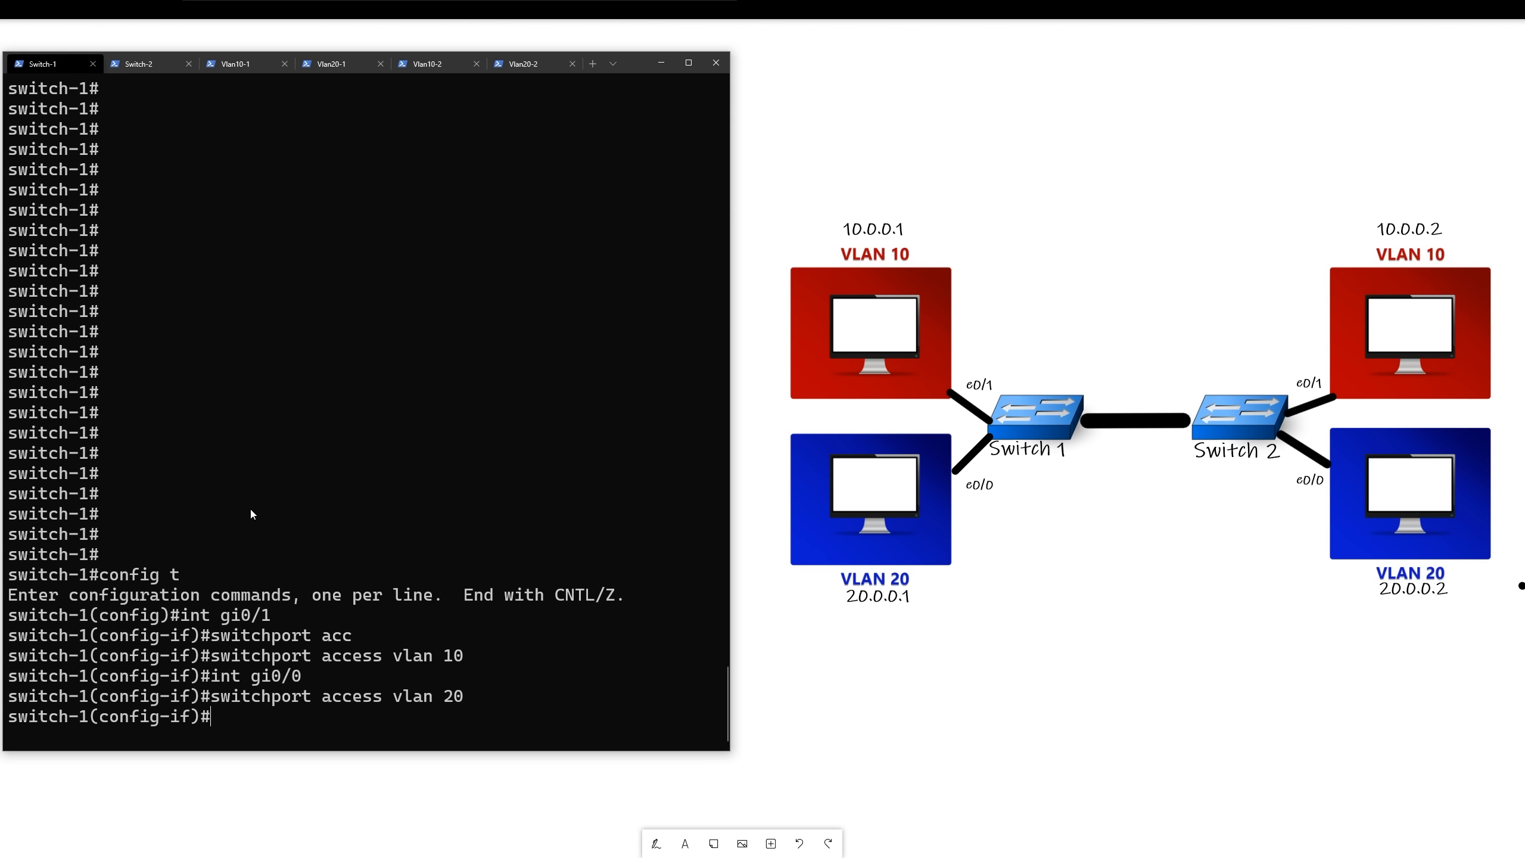
Step: Make gi0/3 an access port in VLAN 10 on both Switch-1 and Switch-2
{"action": "type", "text": "int gi0/3"}
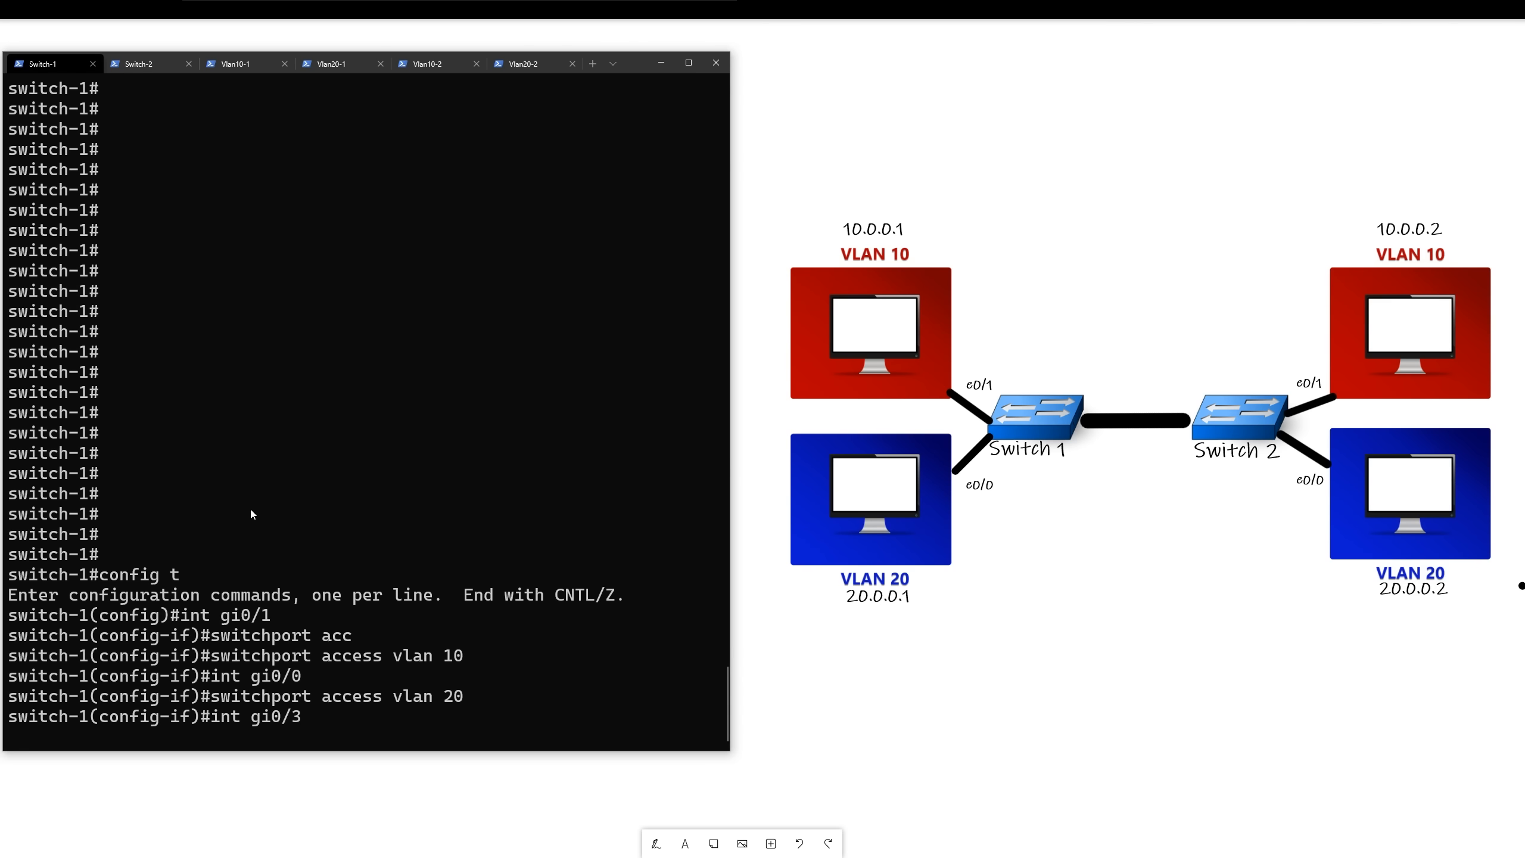
{"action": "type", "text": "switchpor"}
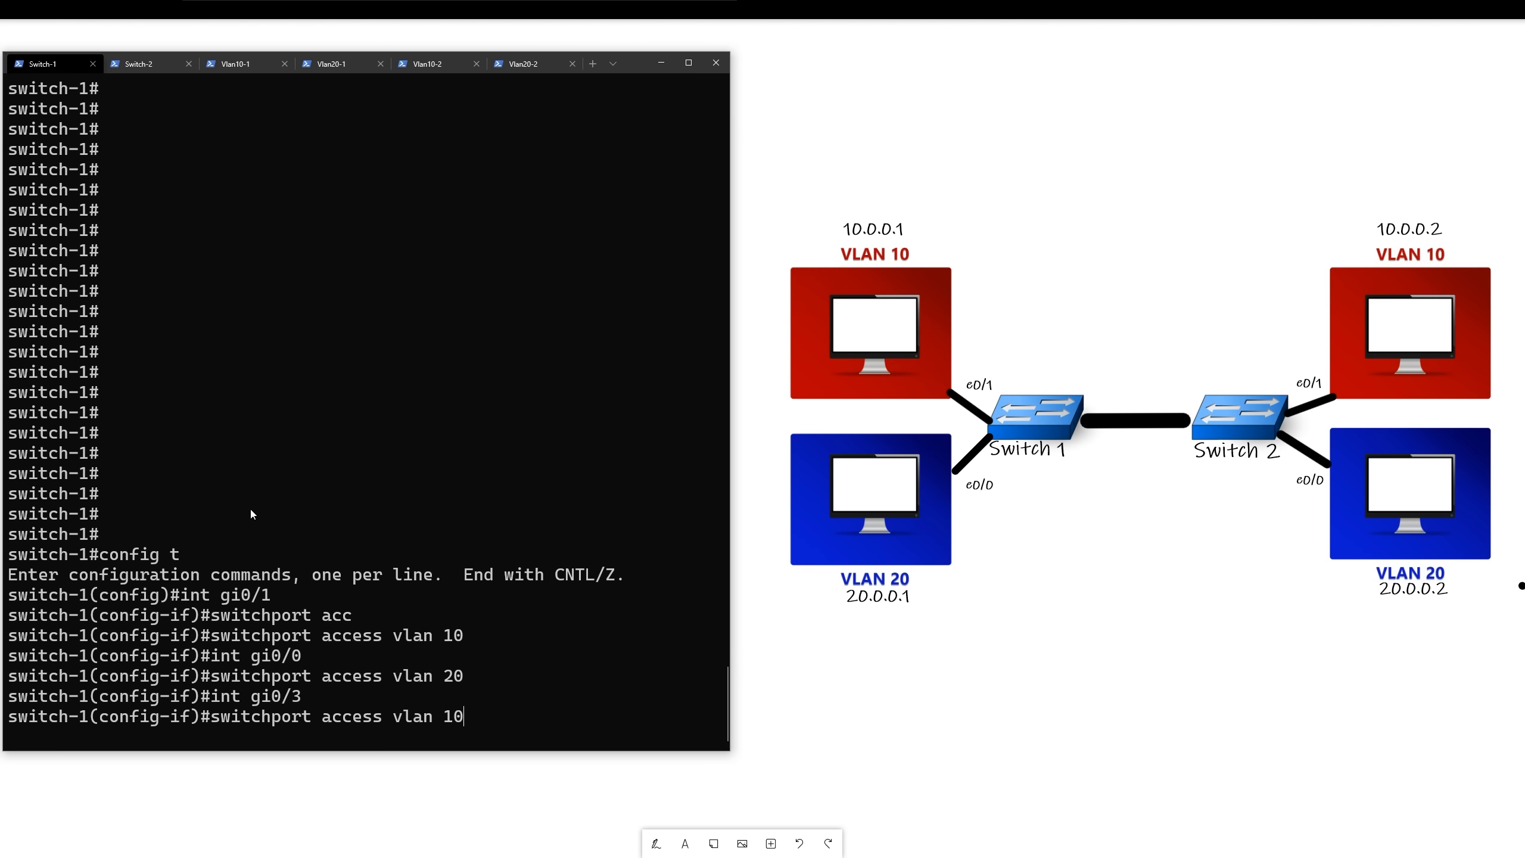
{"action": "key", "text": "enter"}
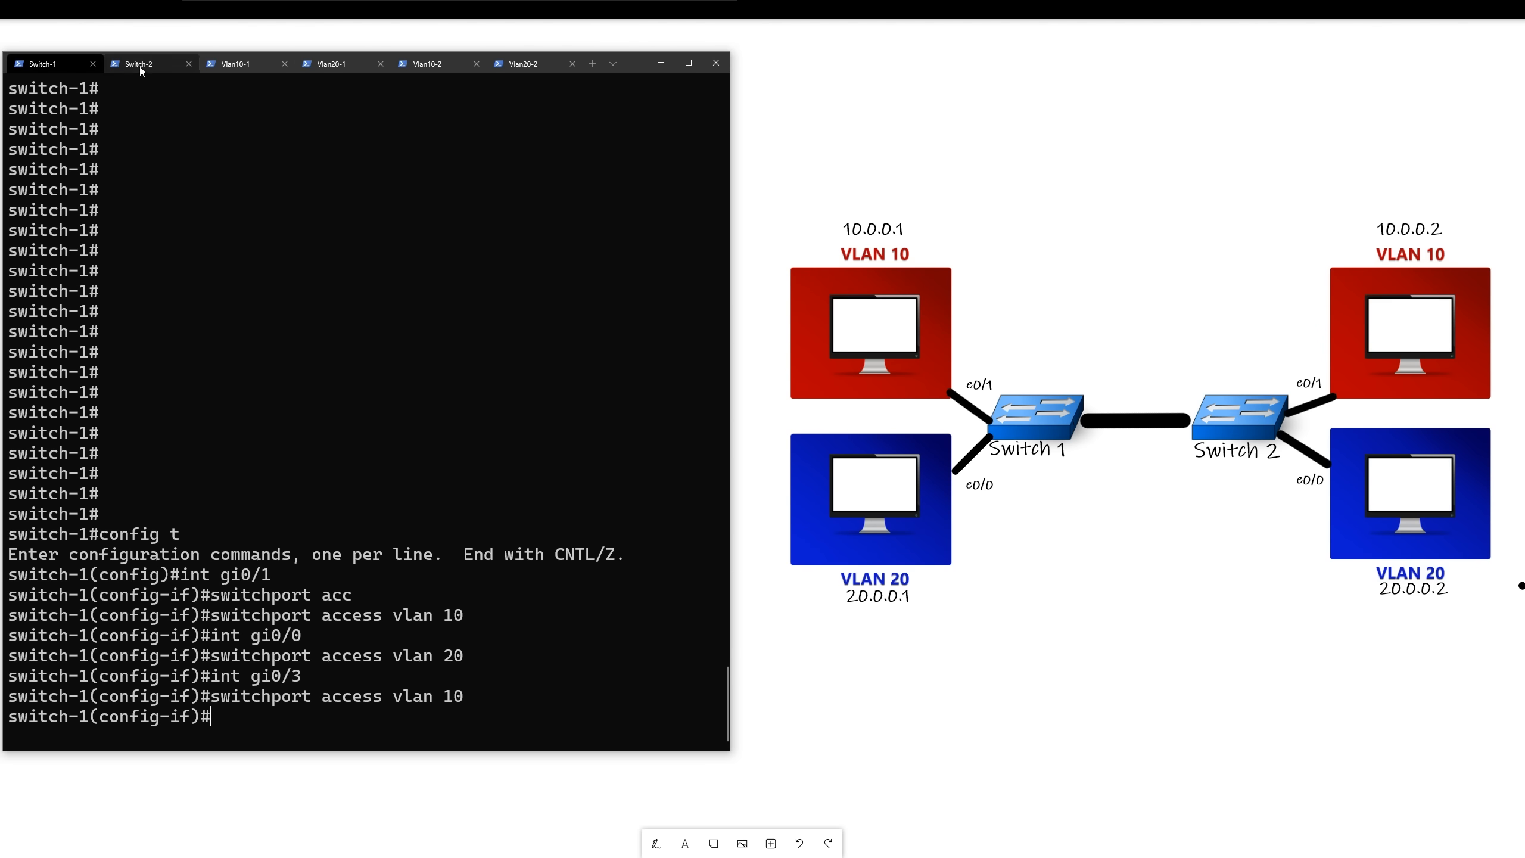
{"action": "left_click", "coordinate": [139, 63]}
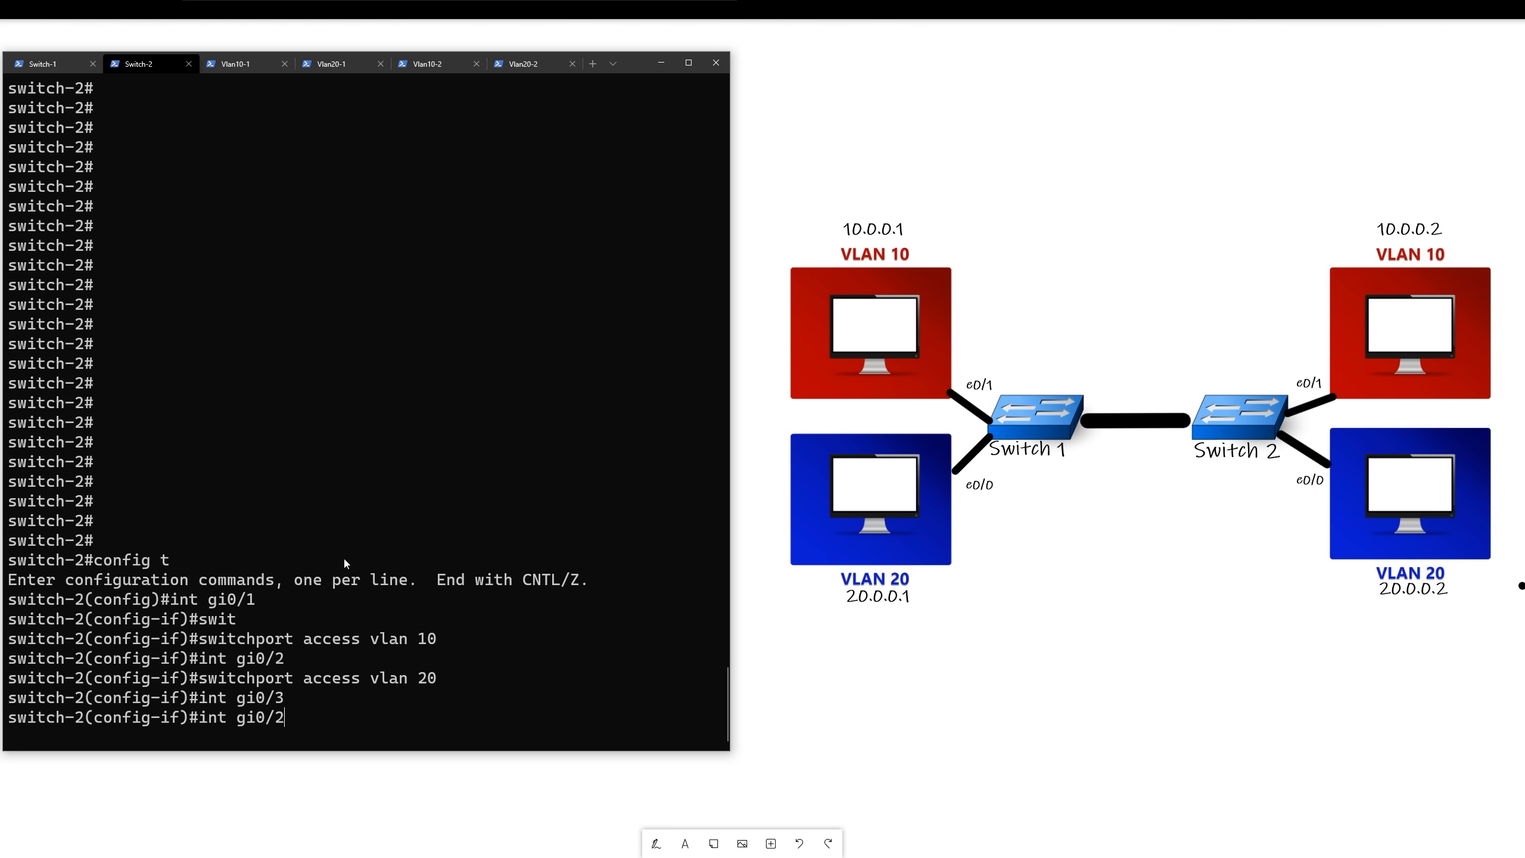
{"action": "type", "text": "switchport access vlan 10"}
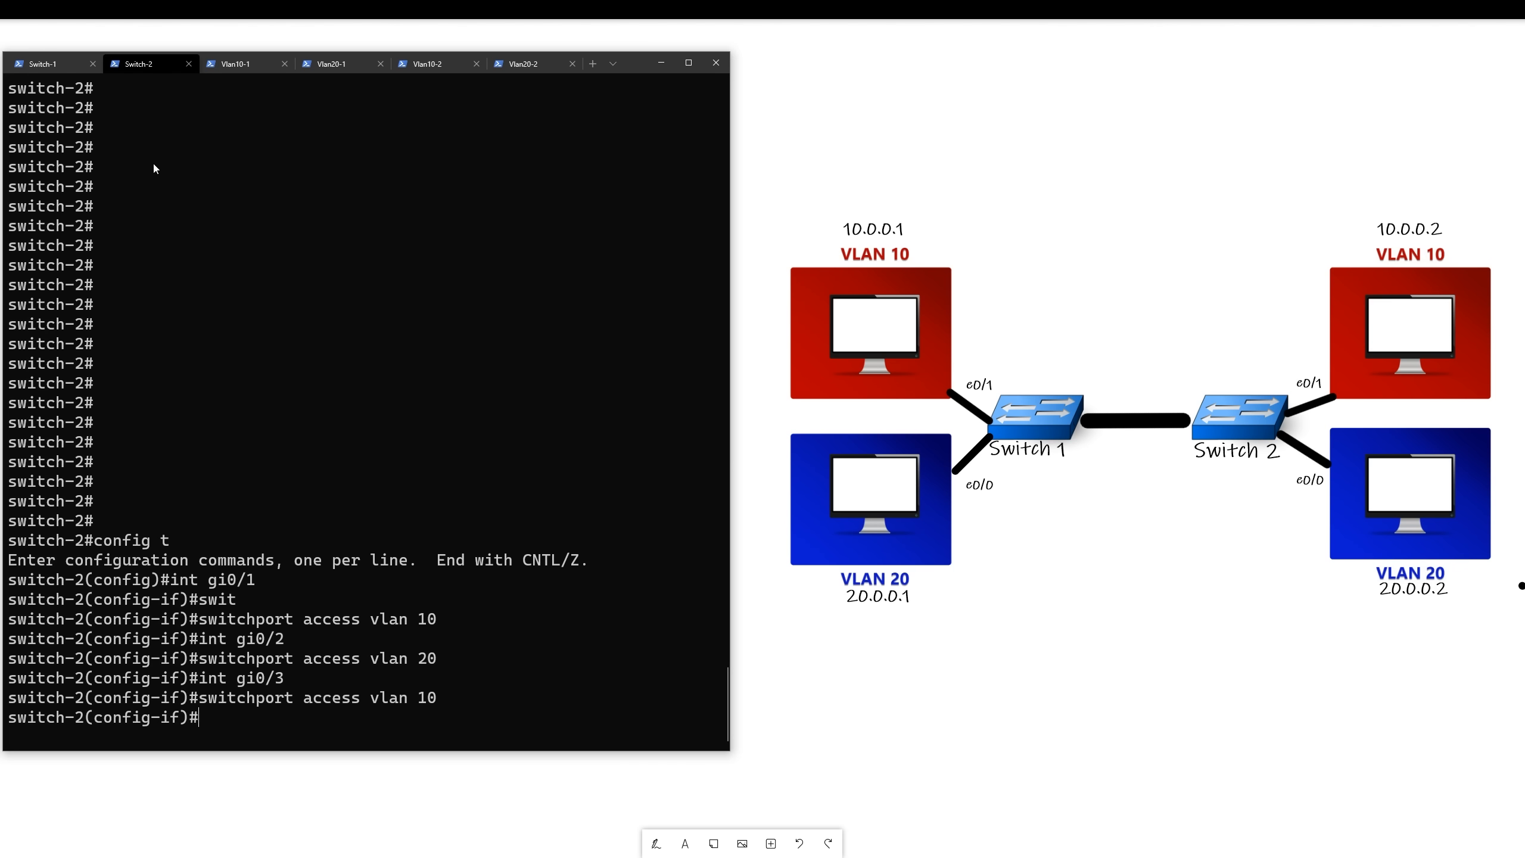
Step: Confirm Vlan10-1 pings reach 10.0.0.2, stop the ping, and return to Switch-1
{"action": "left_click", "coordinate": [243, 63]}
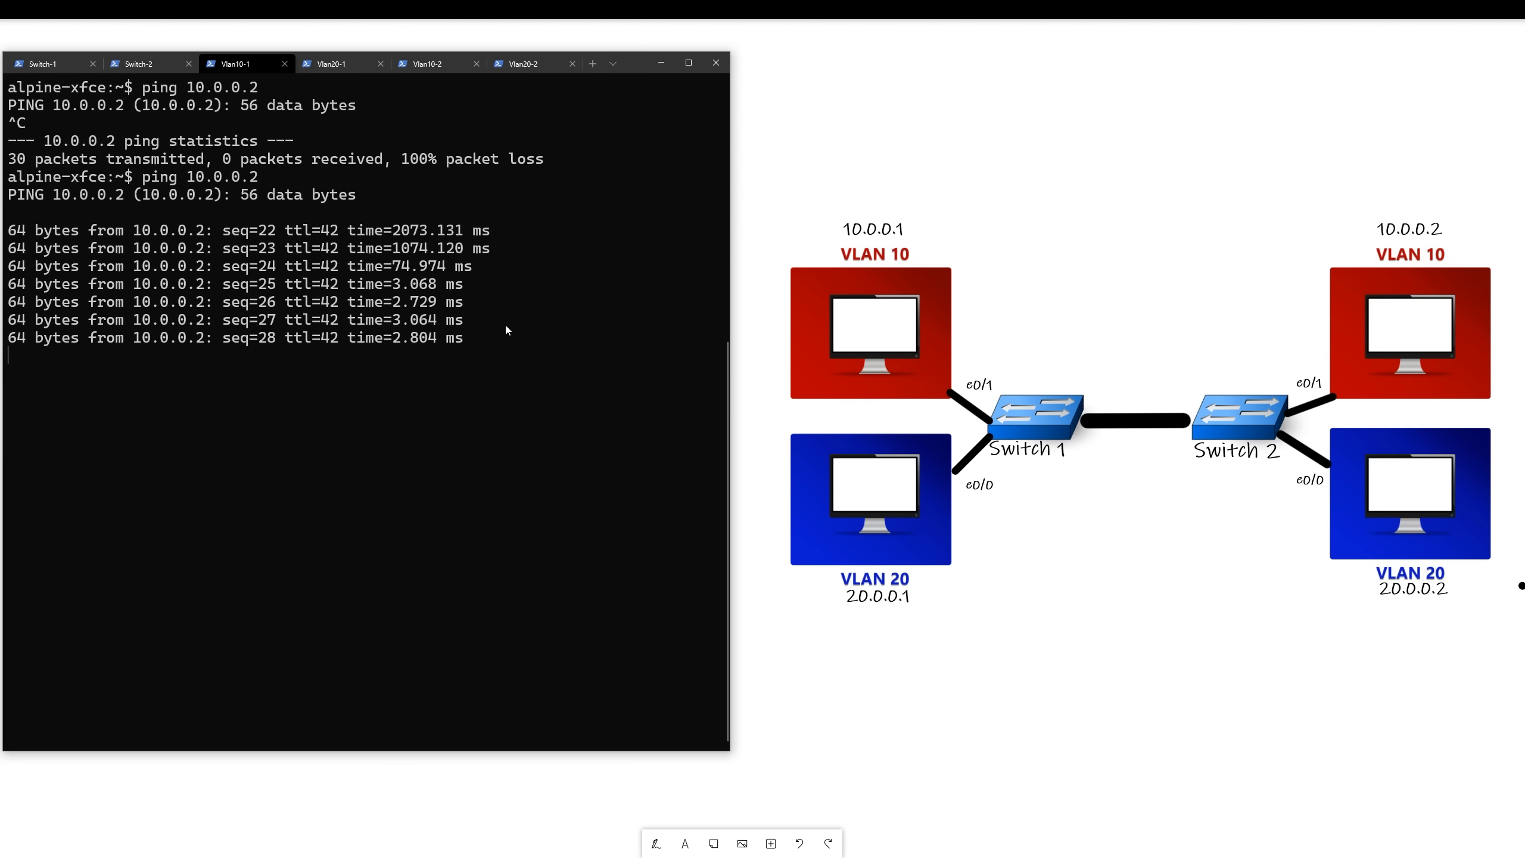
{"action": "key", "text": "ctrl+c"}
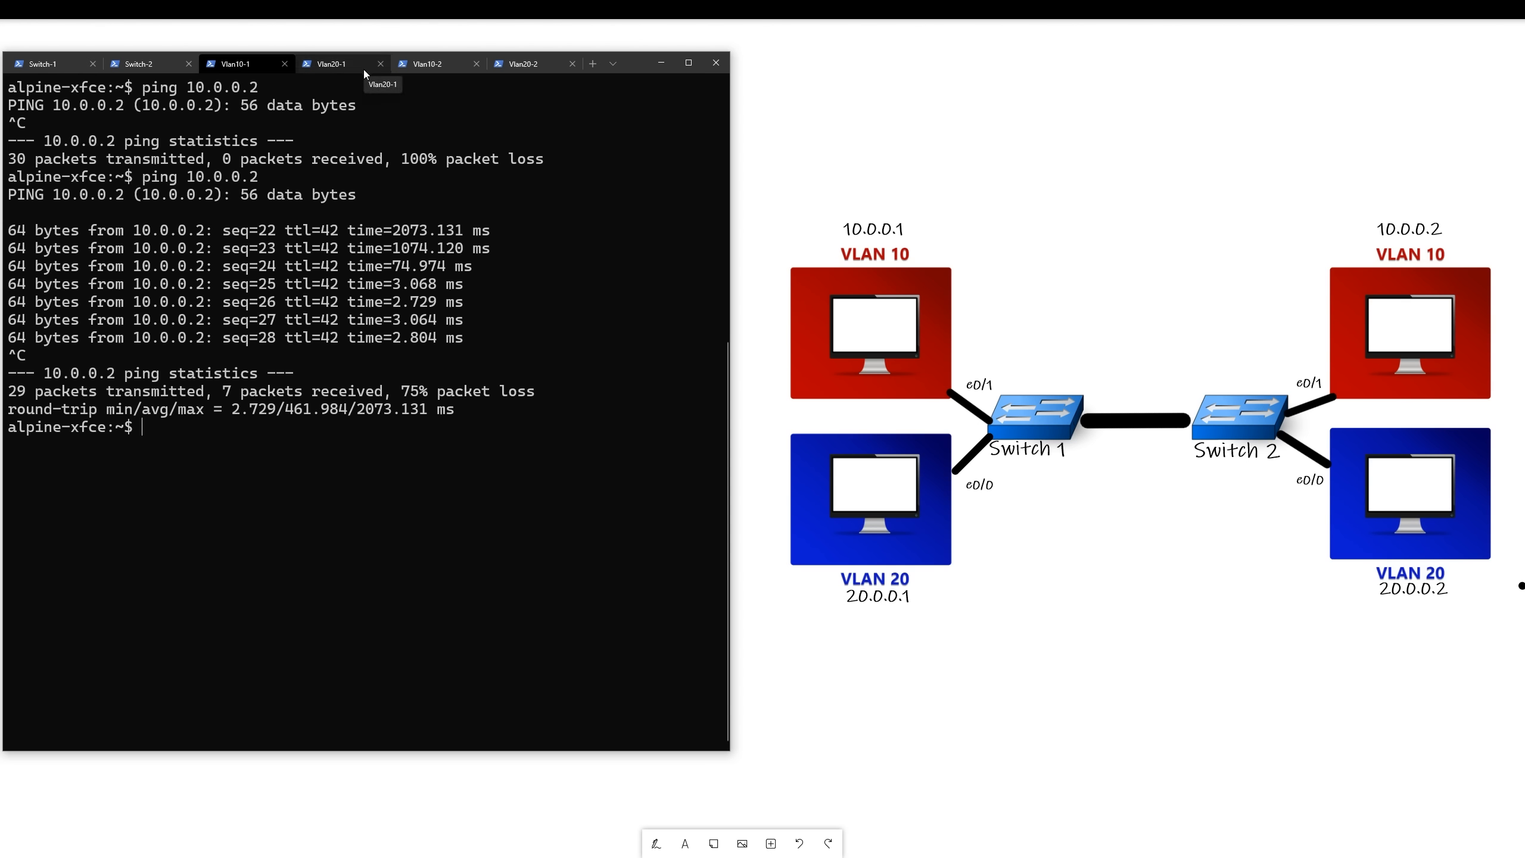
{"action": "mouse_move", "coordinate": [1066, 435]}
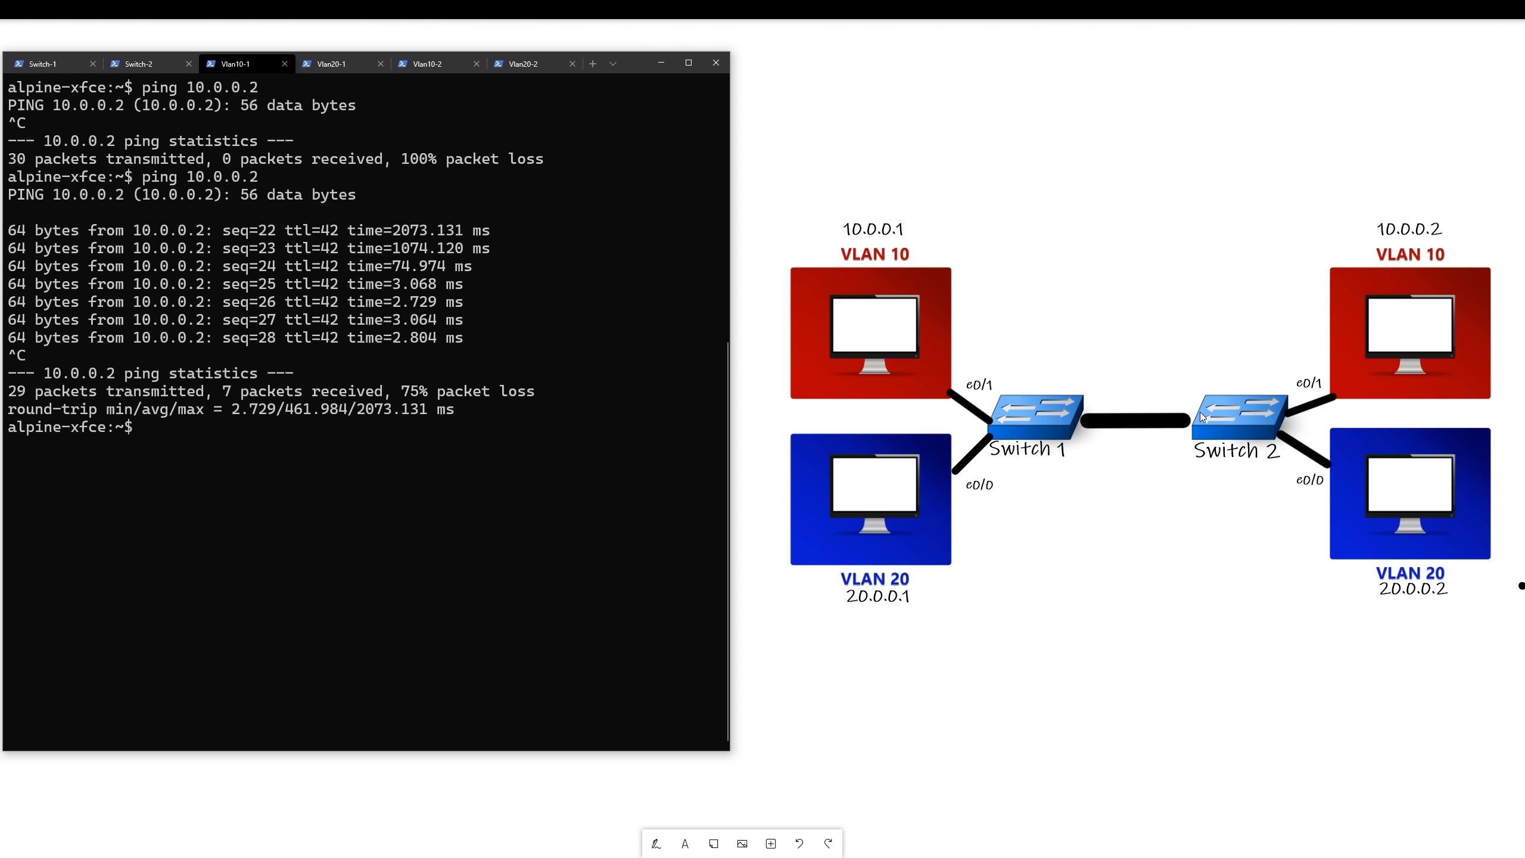
{"action": "mouse_move", "coordinate": [1235, 407]}
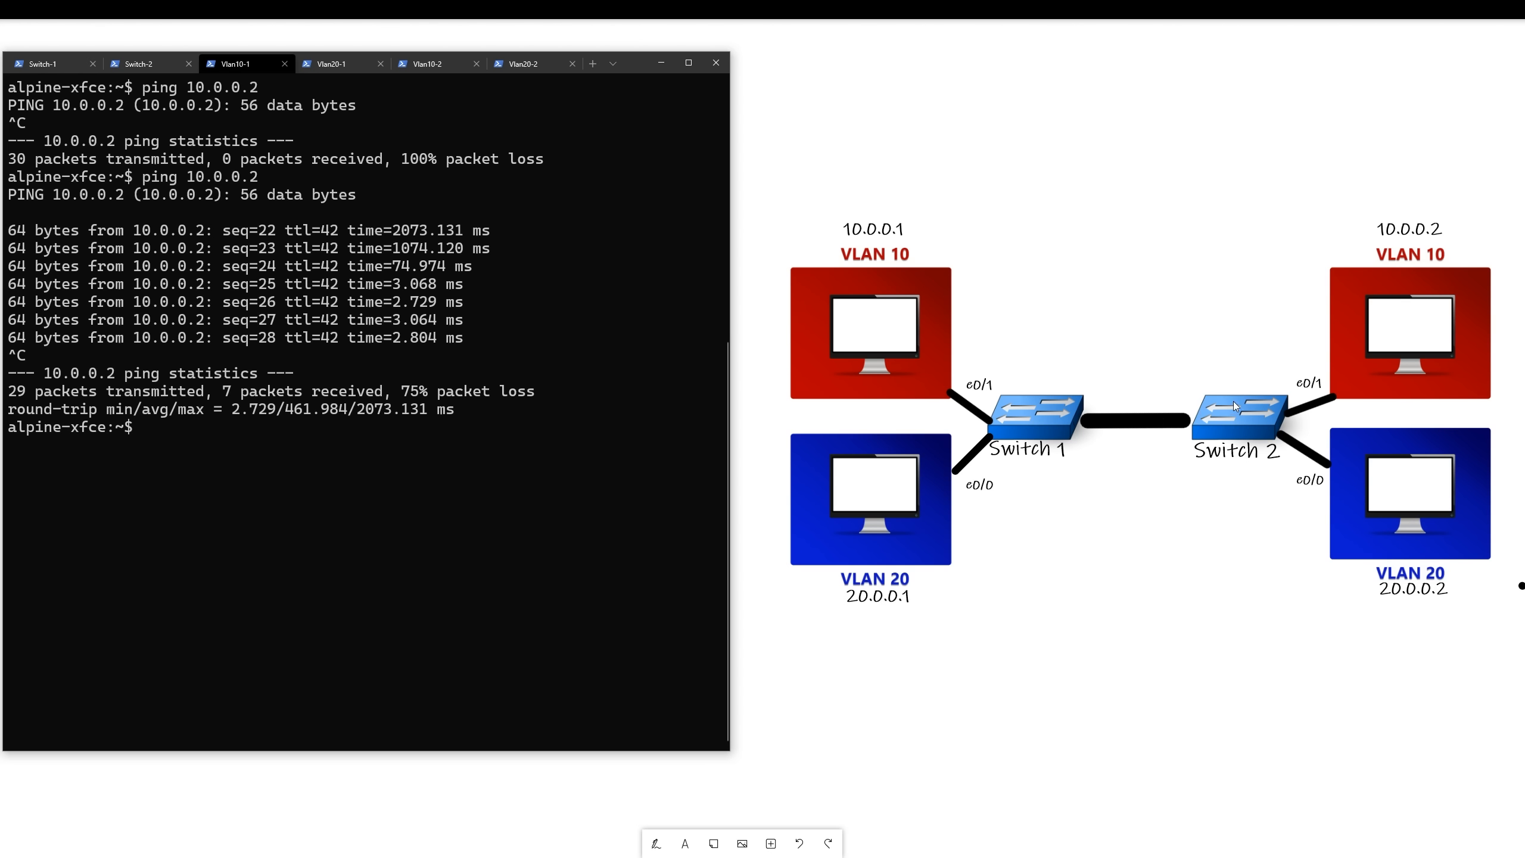
{"action": "mouse_move", "coordinate": [75, 86]}
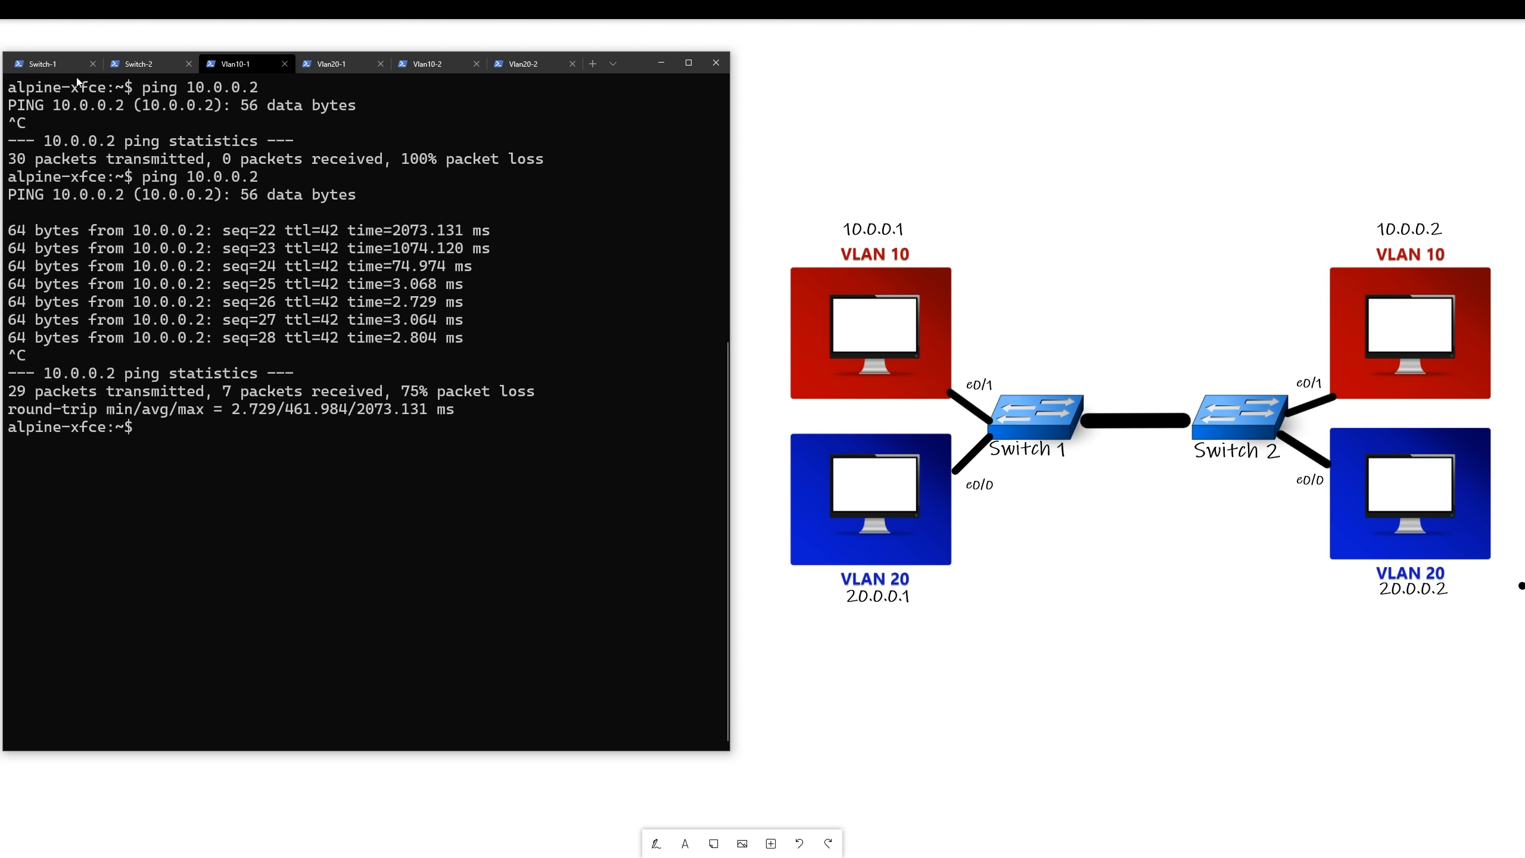
{"action": "left_click", "coordinate": [43, 63]}
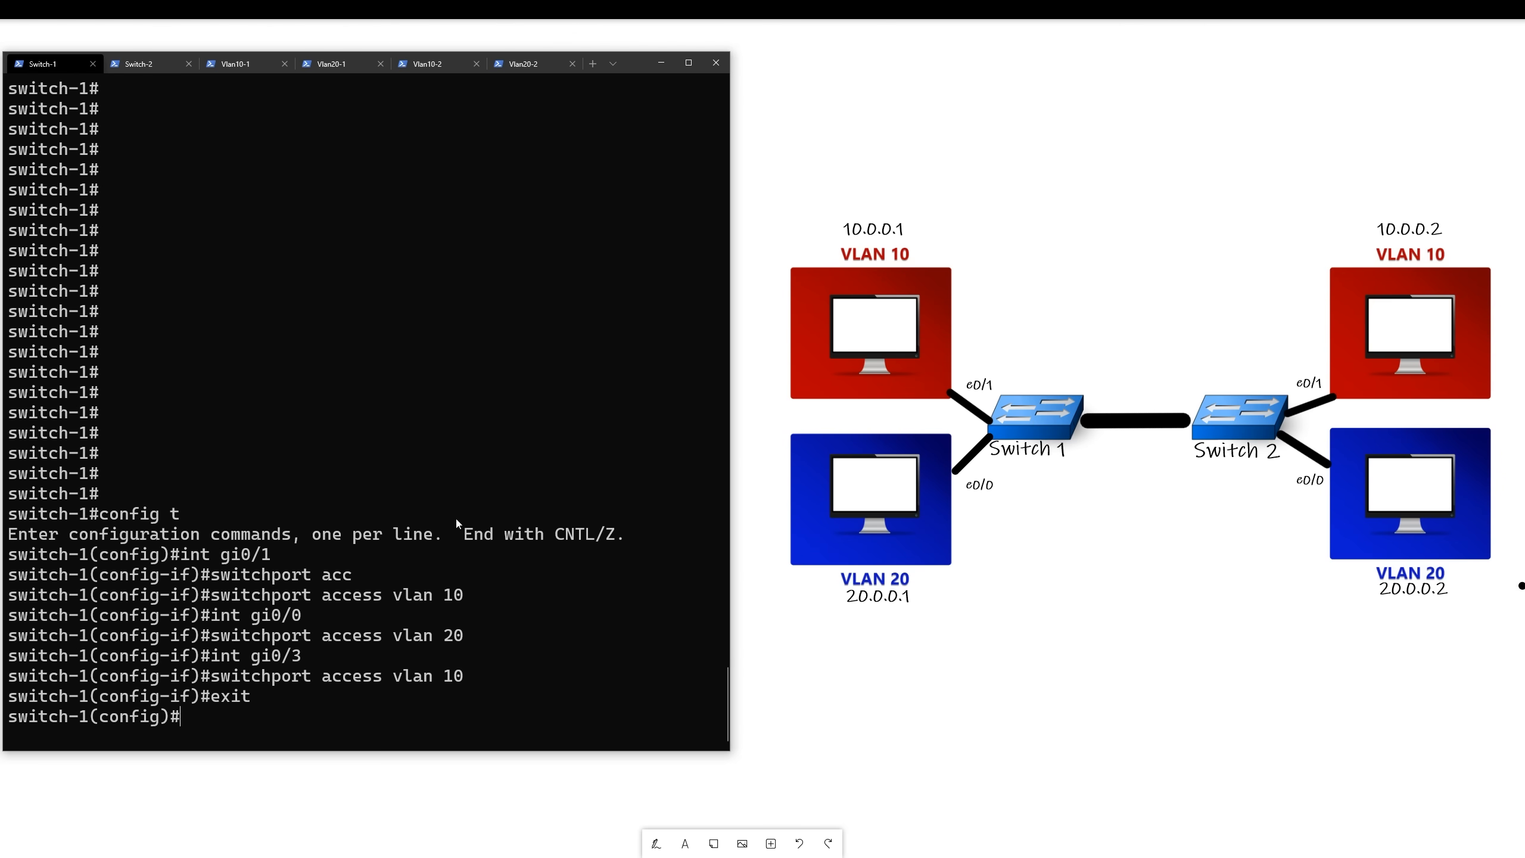
Step: On Switch-1 gi0/3, attempt trunk mode, then set dot1q trunk encapsulation
{"action": "type", "text": "switchport access vlan 10"}
{"action": "type", "text": "int gi0/3"}
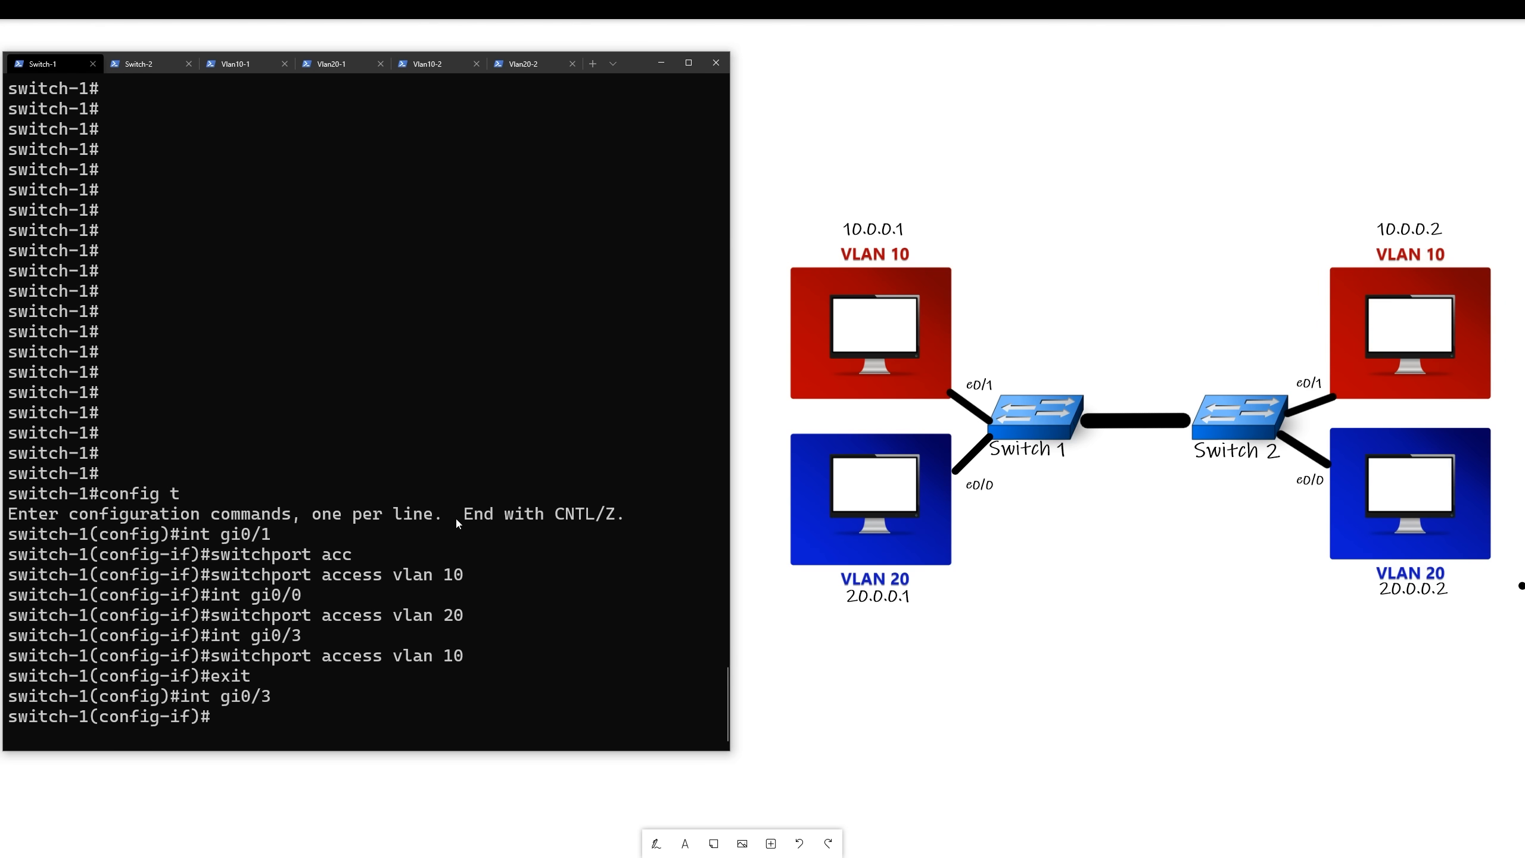
{"action": "type", "text": "switchport mode trunk"}
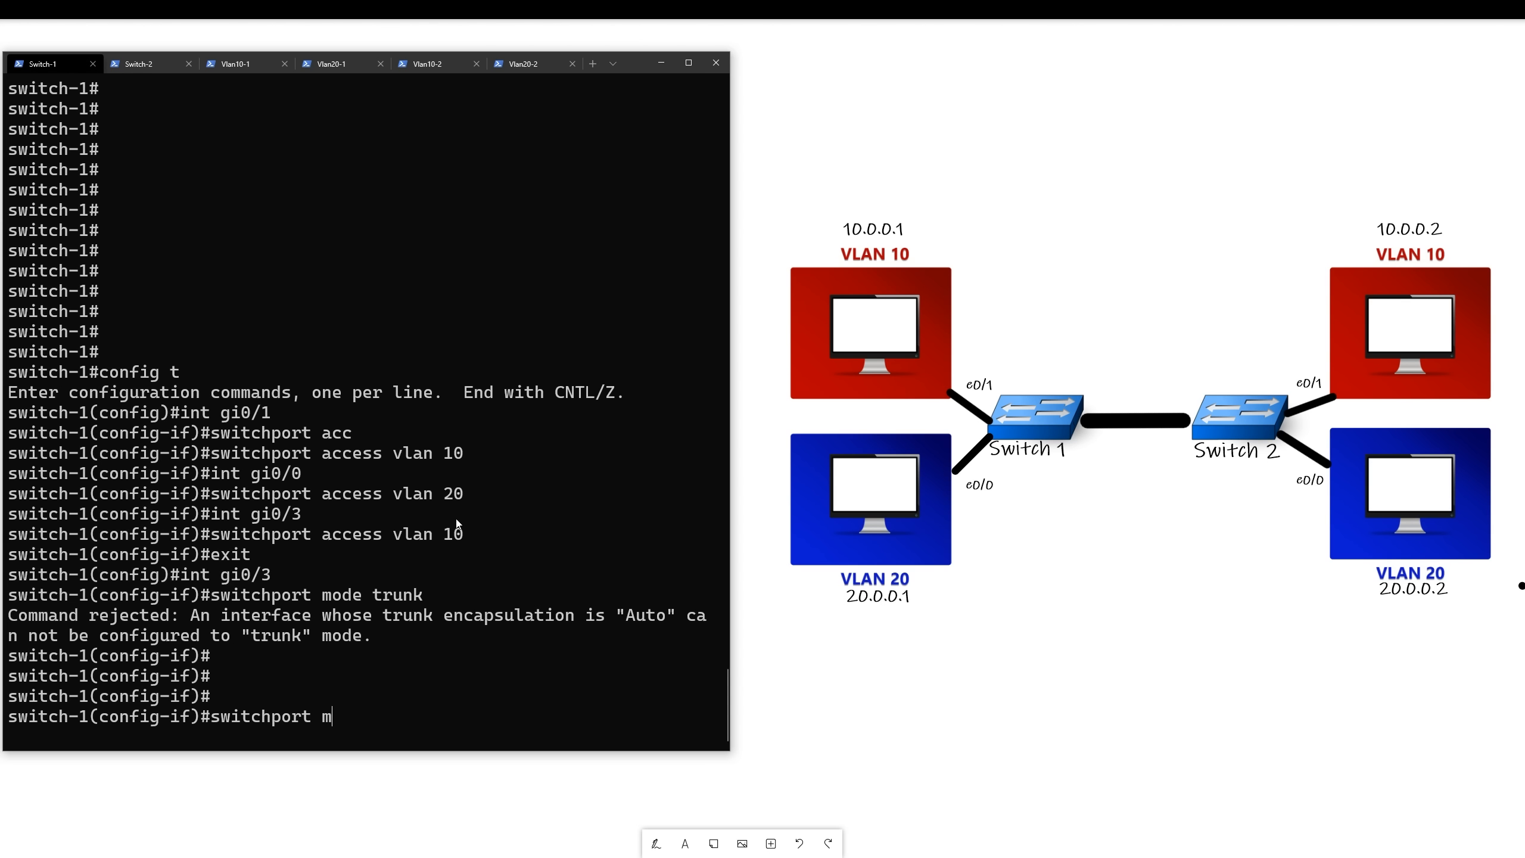
{"action": "type", "text": "t"}
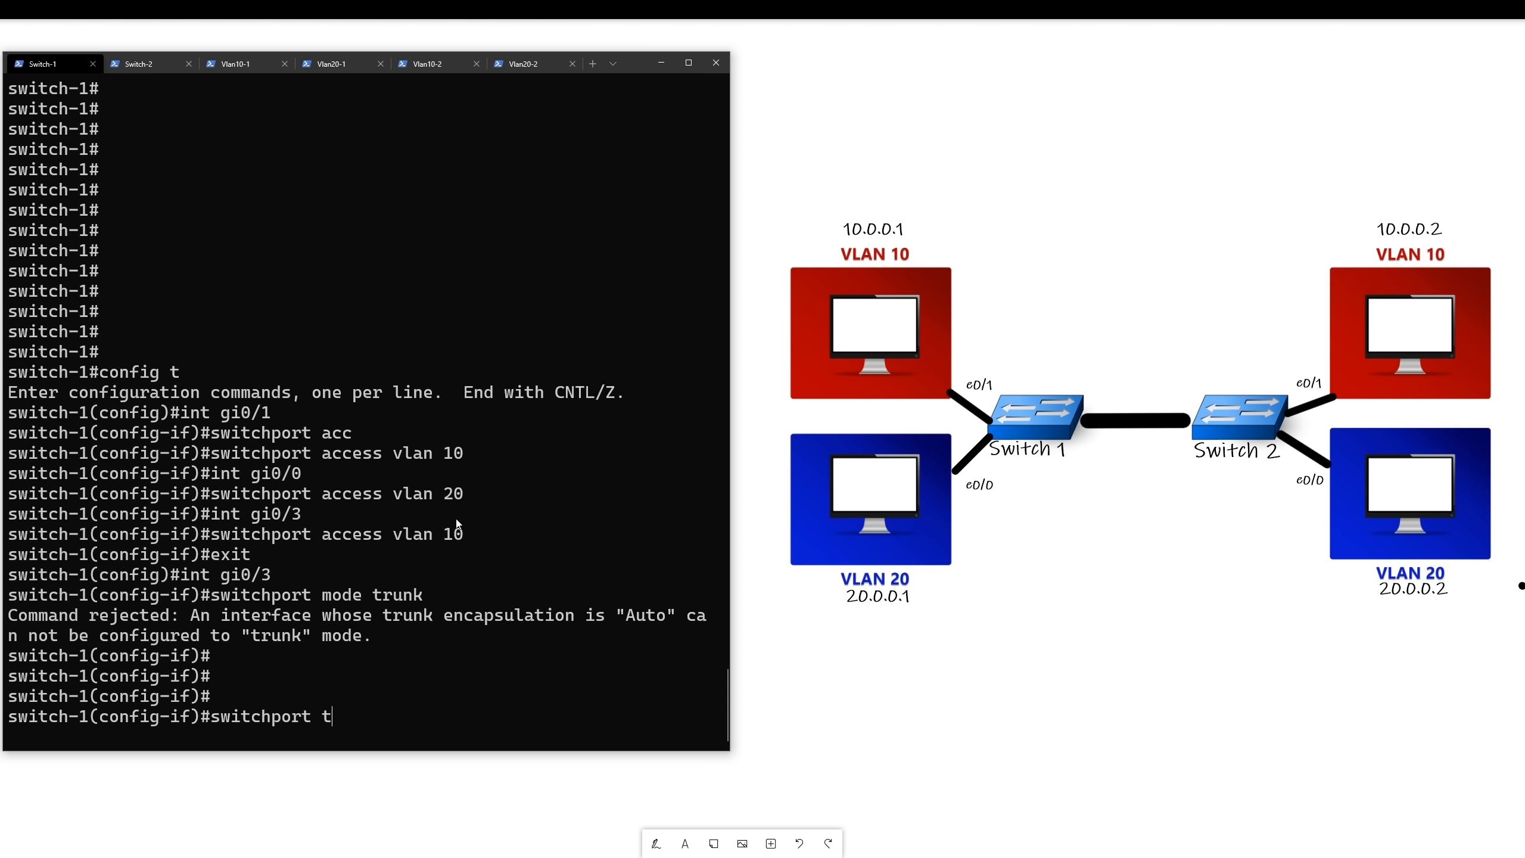
{"action": "type", "text": "runk en"}
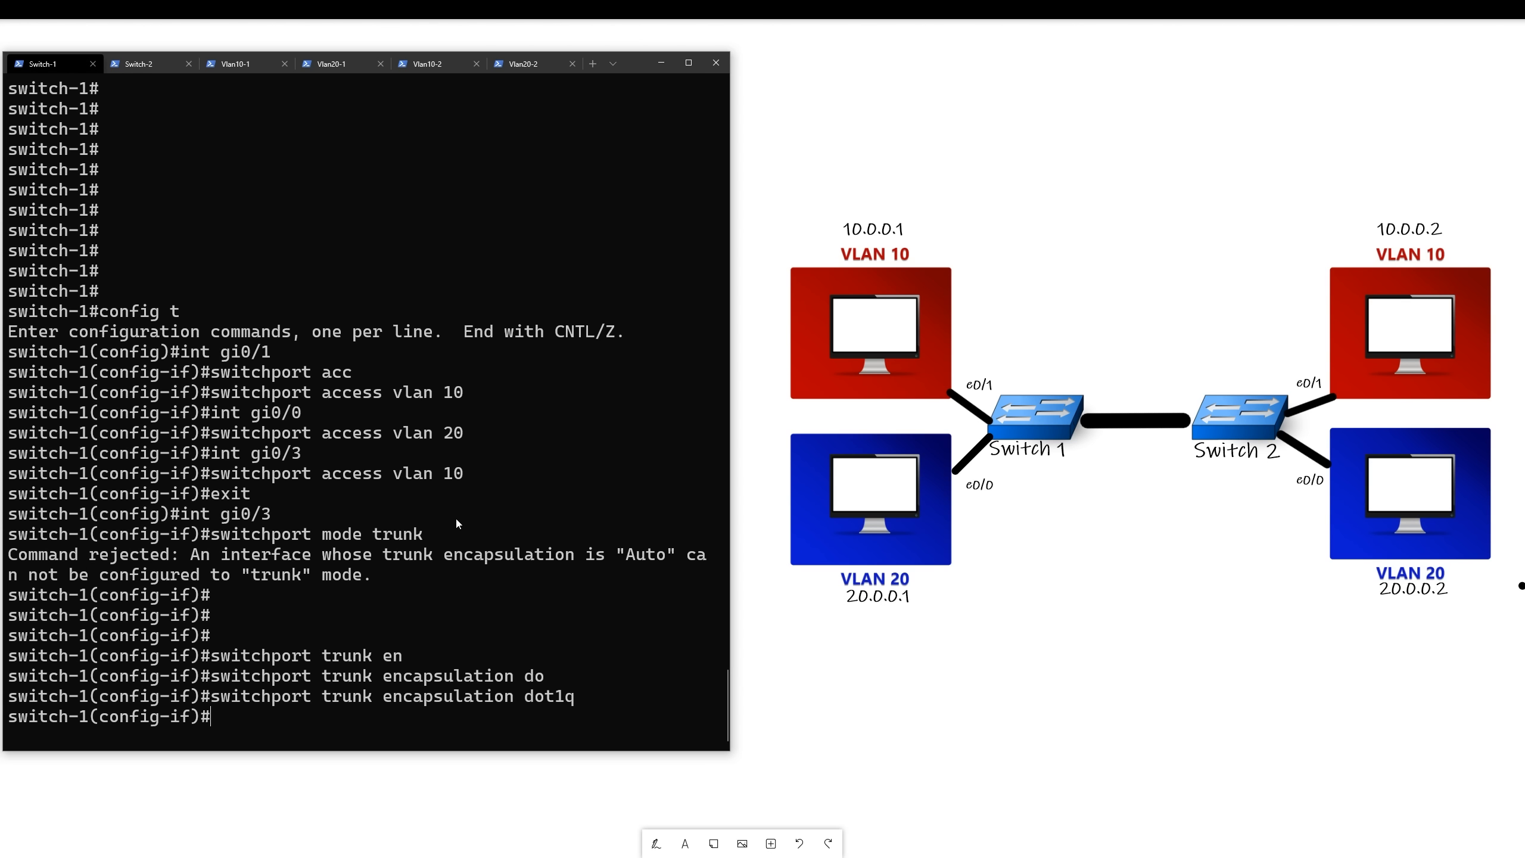
Step: Set Switch-1 gi0/3 to trunk mode with allowed VLANs 10 and 20
{"action": "type", "text": "swith"}
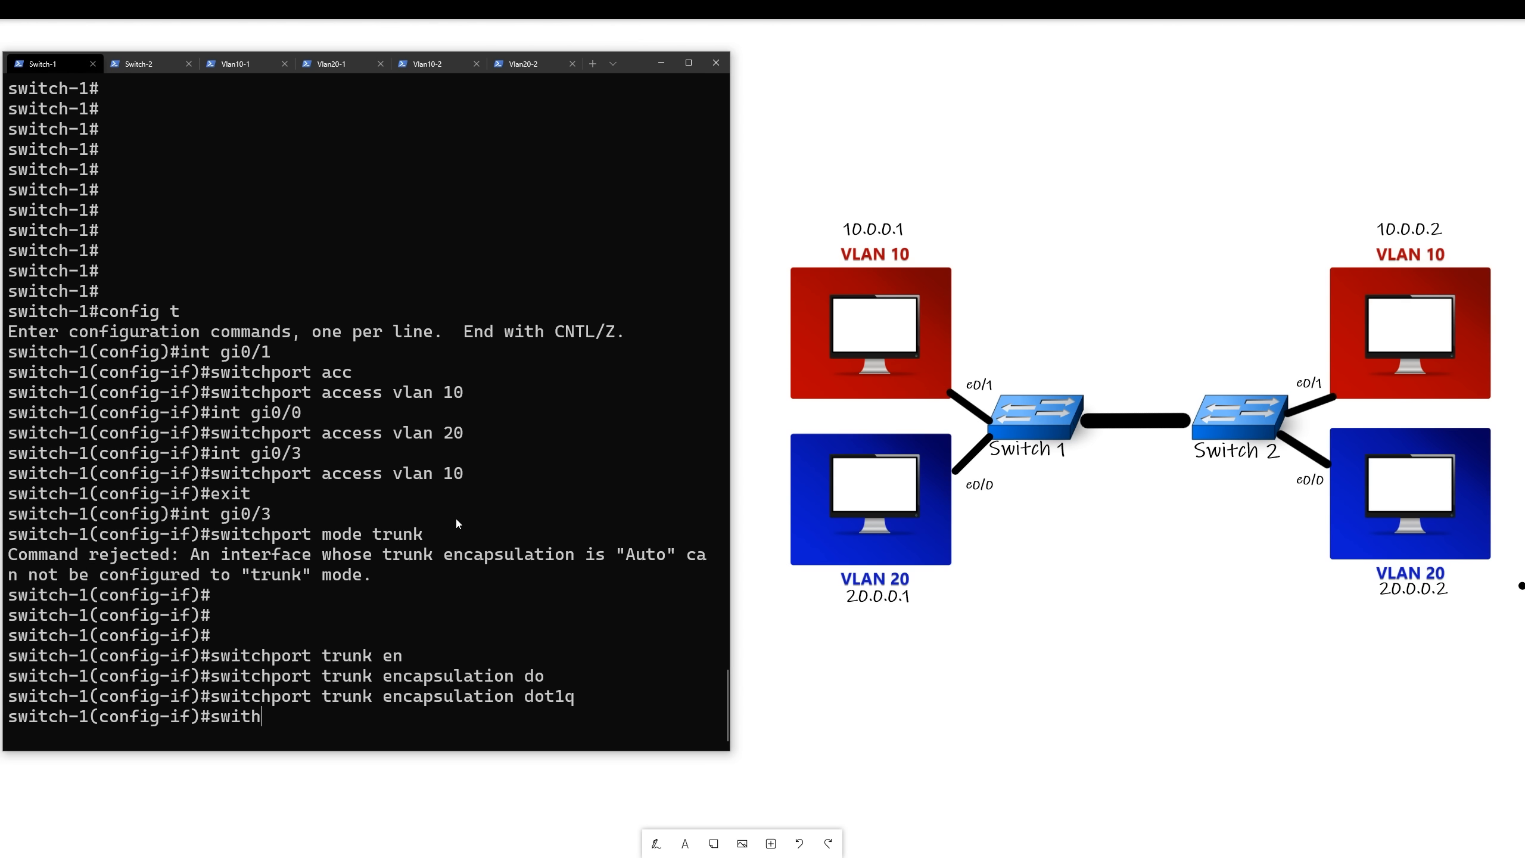
{"action": "type", "text": "port"}
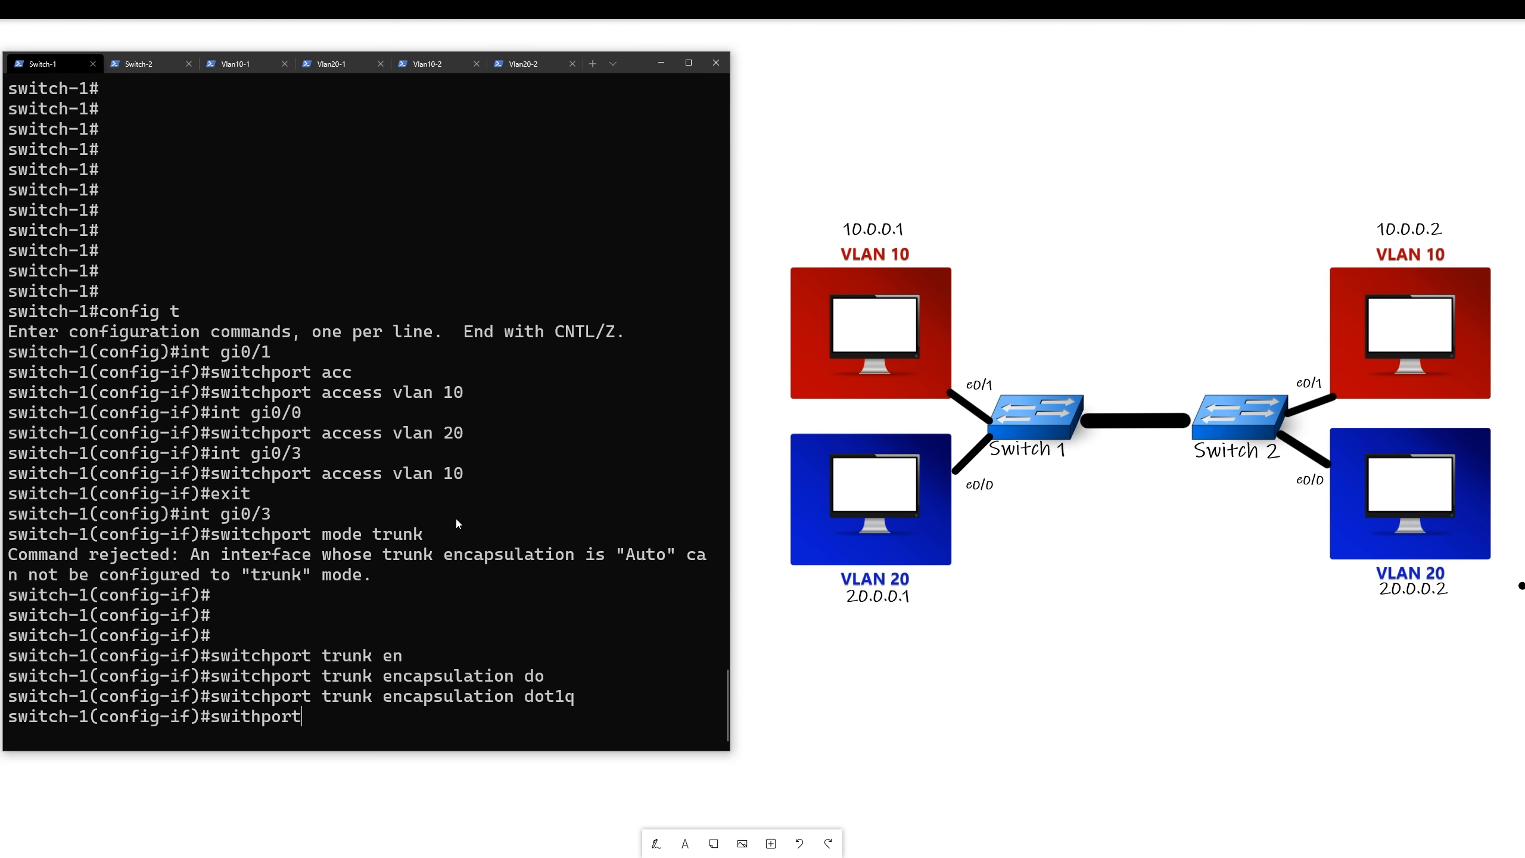
{"action": "type", "text": "switchport mode trunk"}
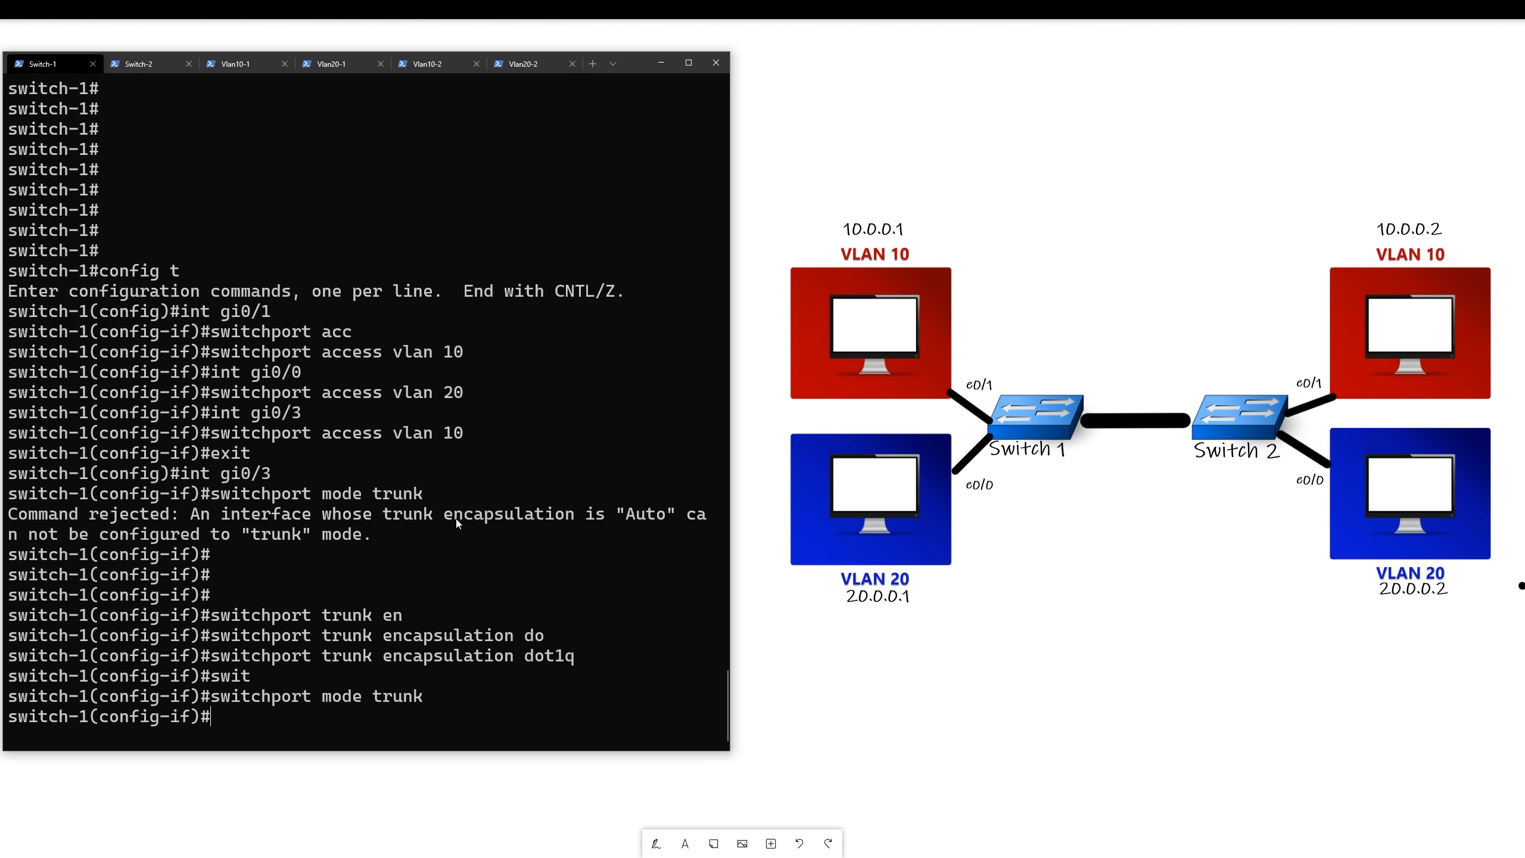
{"action": "type", "text": "switchpa"}
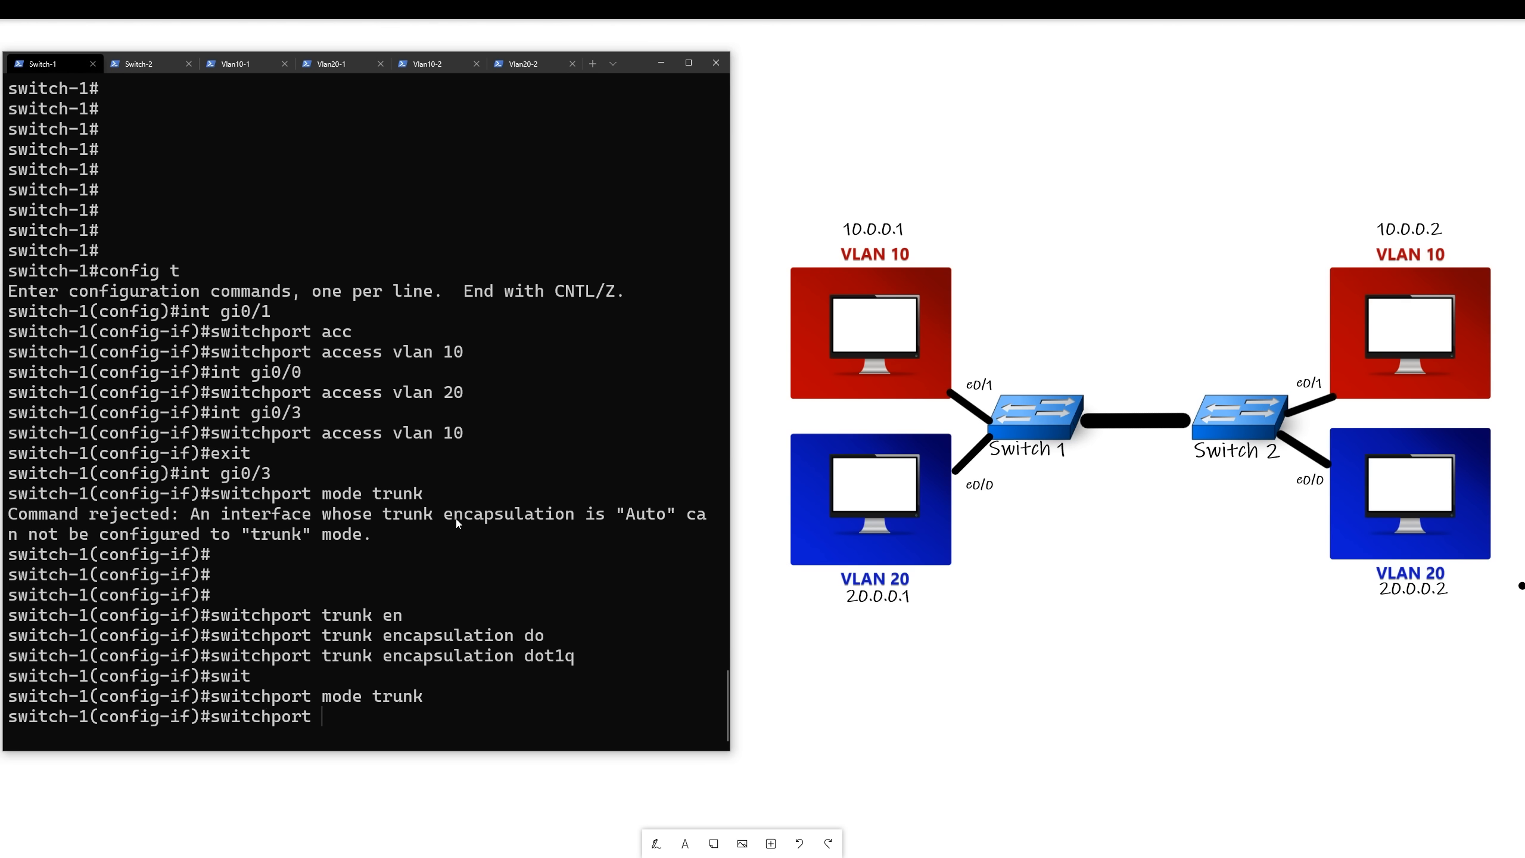
{"action": "type", "text": "trunk allowed vlan"}
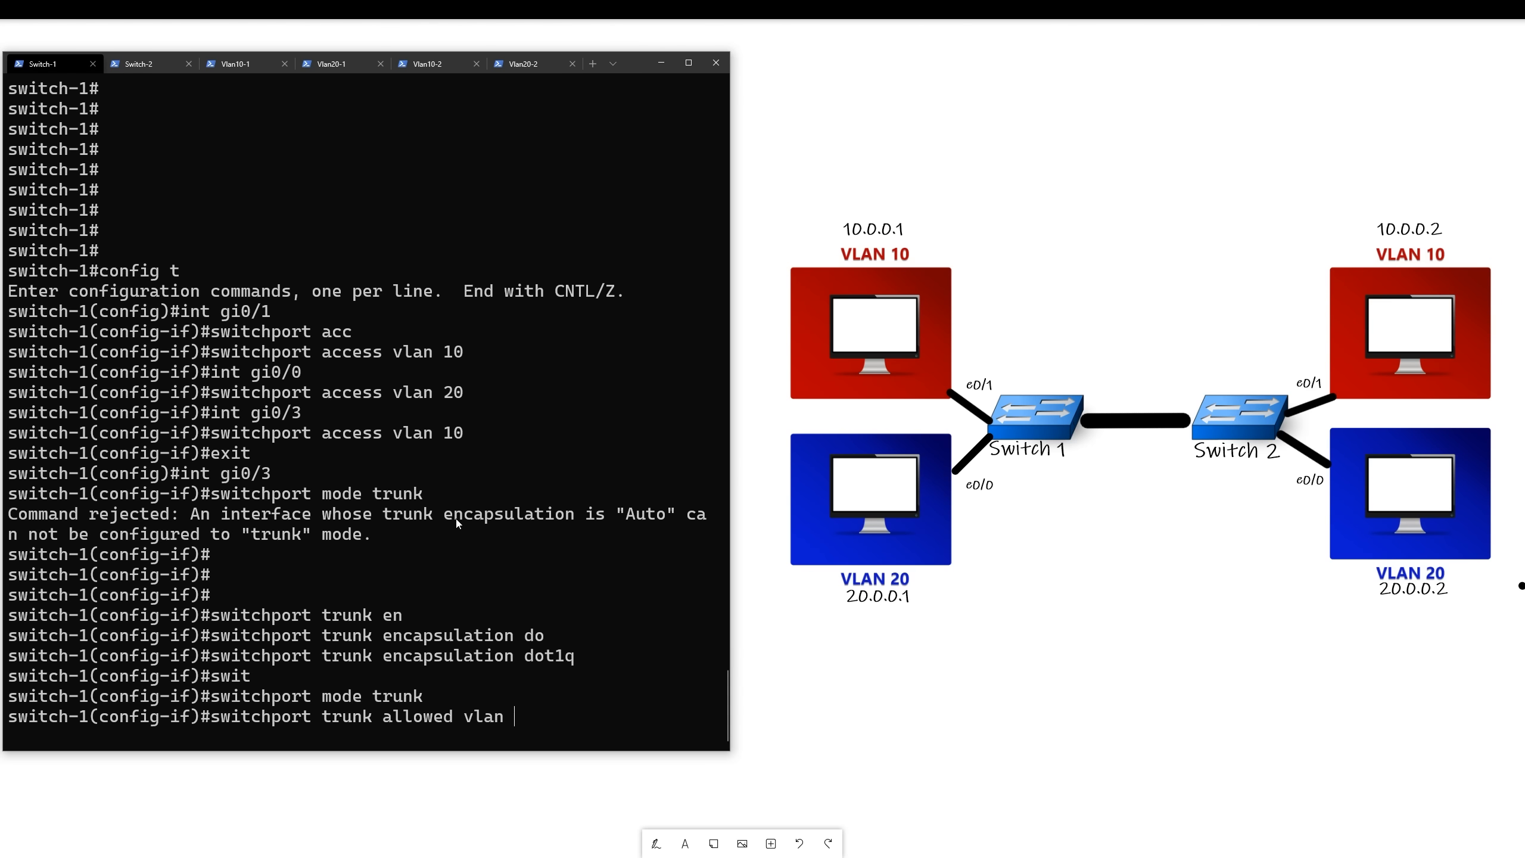
{"action": "type", "text": "10,20"}
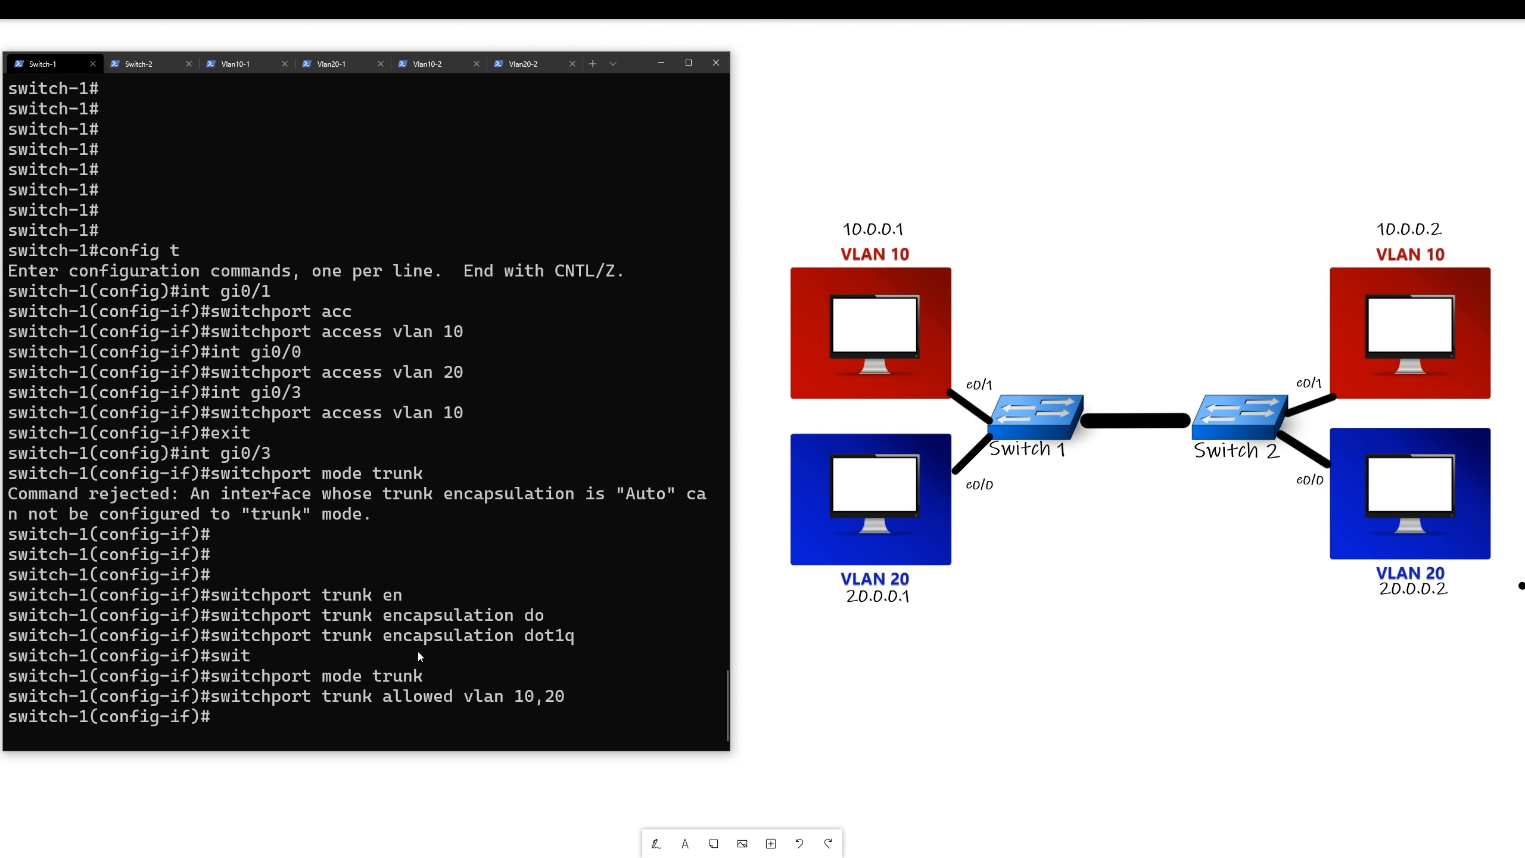
{"action": "mouse_move", "coordinate": [141, 63]}
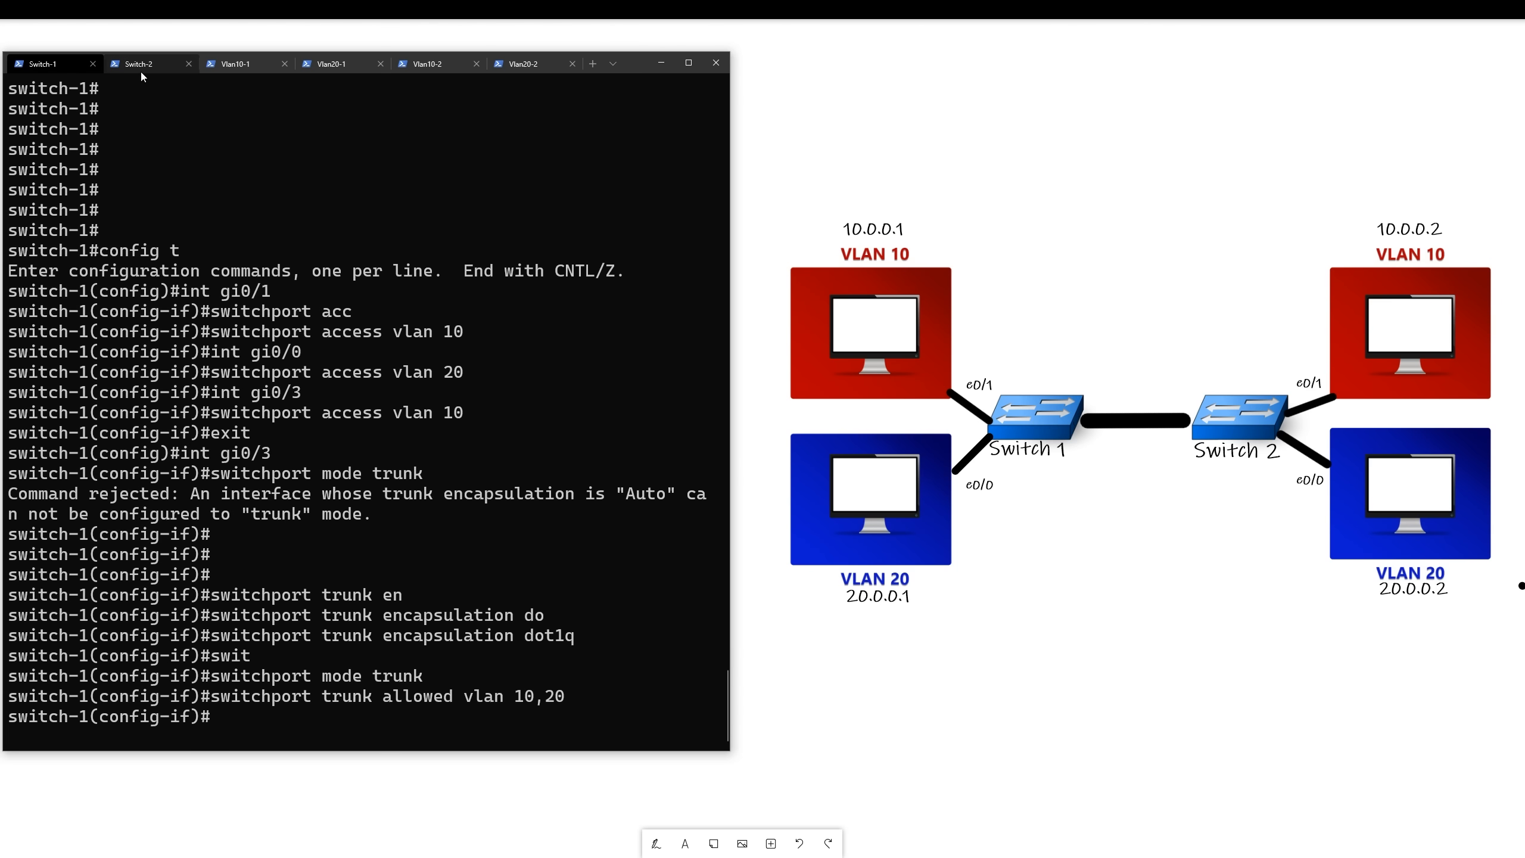
Step: On Switch-2, make gi0/3 a dot1q trunk allowing VLANs 10 and 20
{"action": "left_click", "coordinate": [137, 63]}
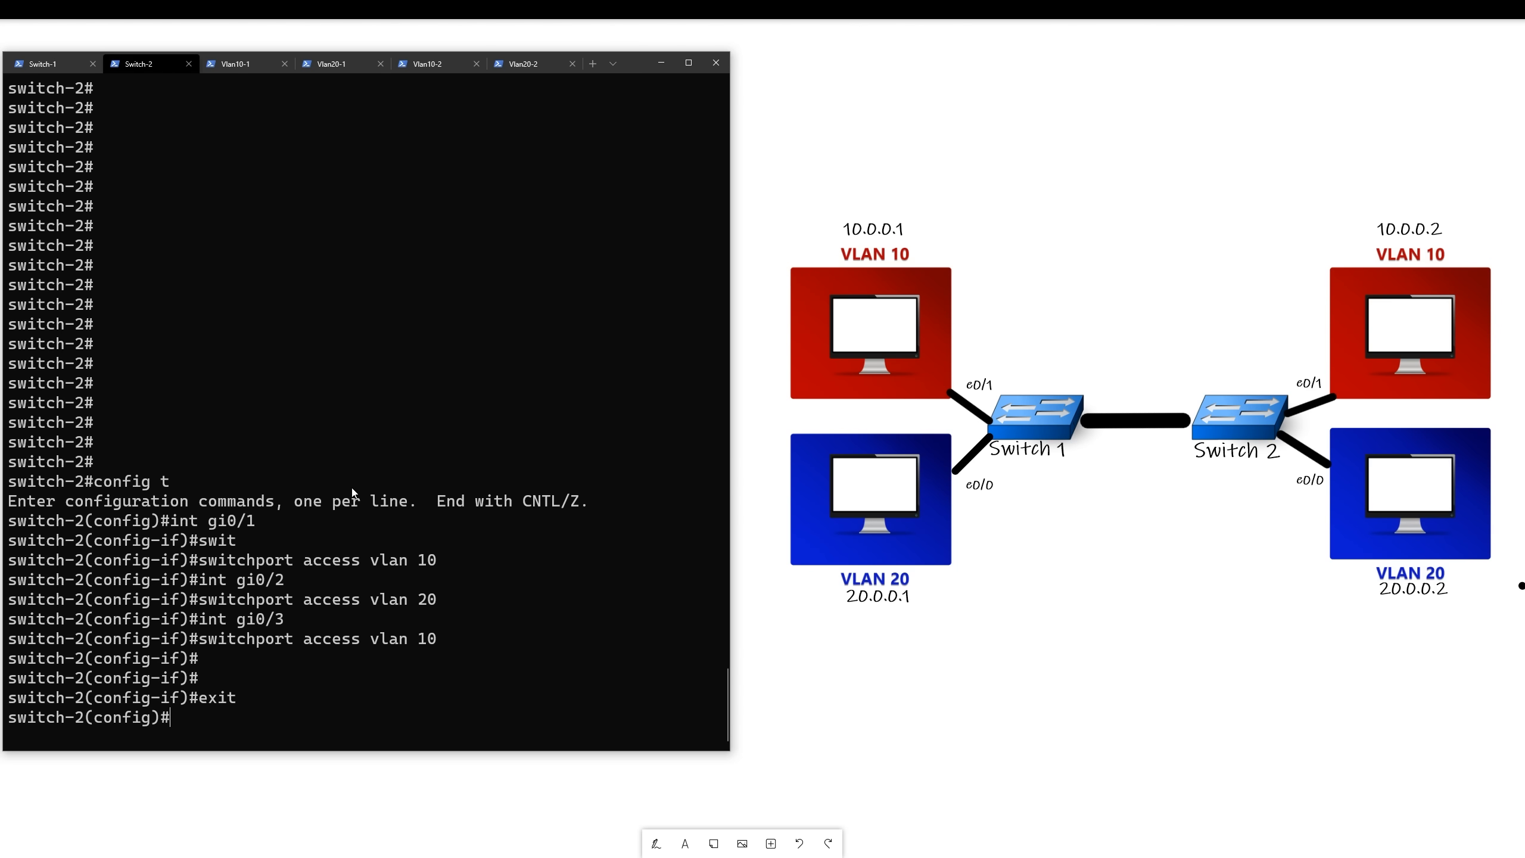
{"action": "type", "text": "int gi0/3"}
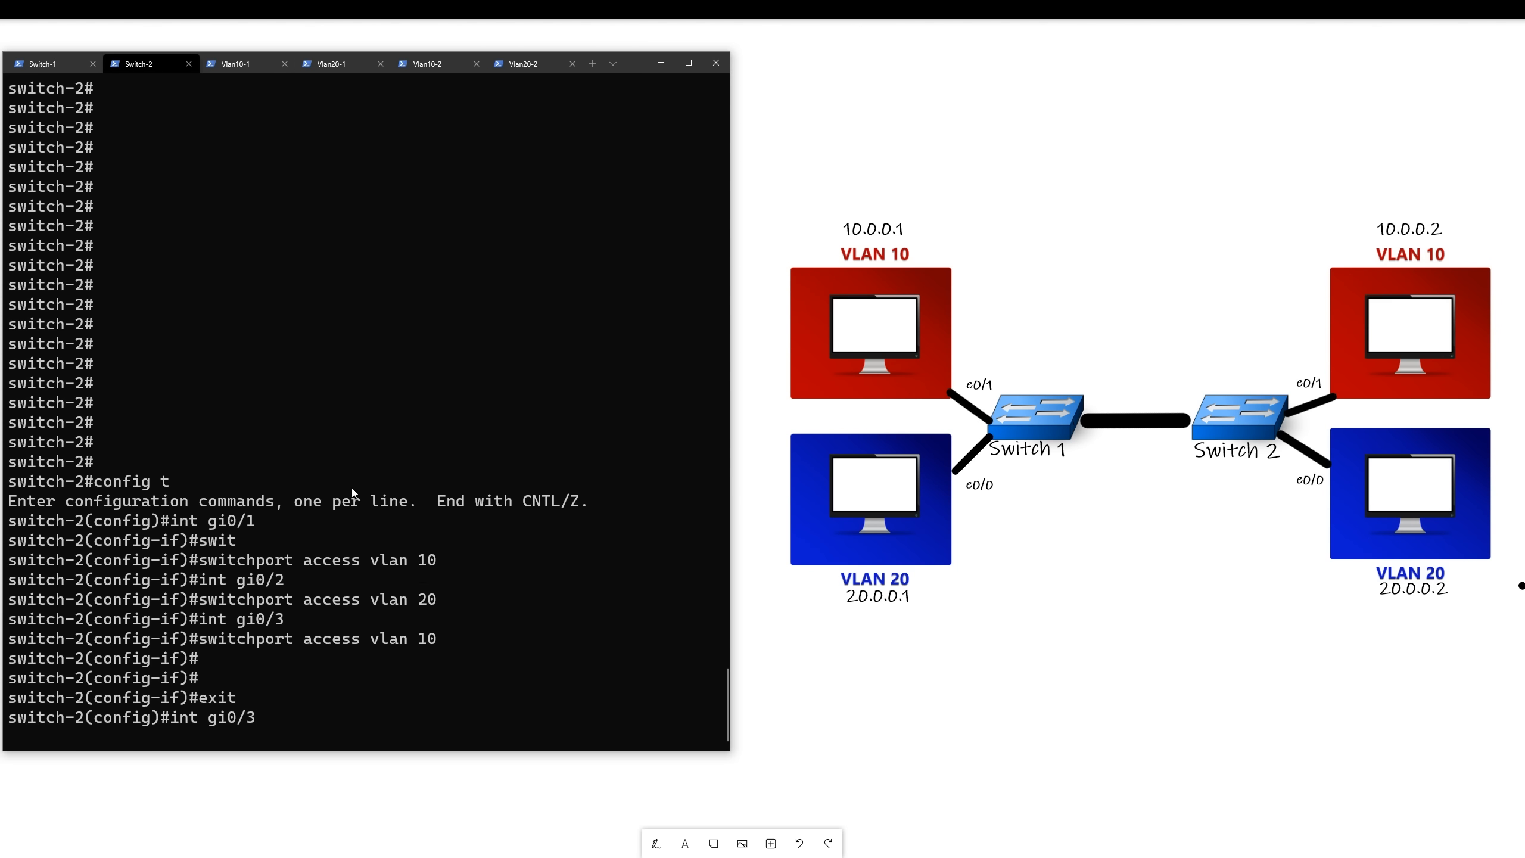
{"action": "type", "text": "switchport trunk encapsulation dot1q"}
{"action": "type", "text": "switchport mode trunk"}
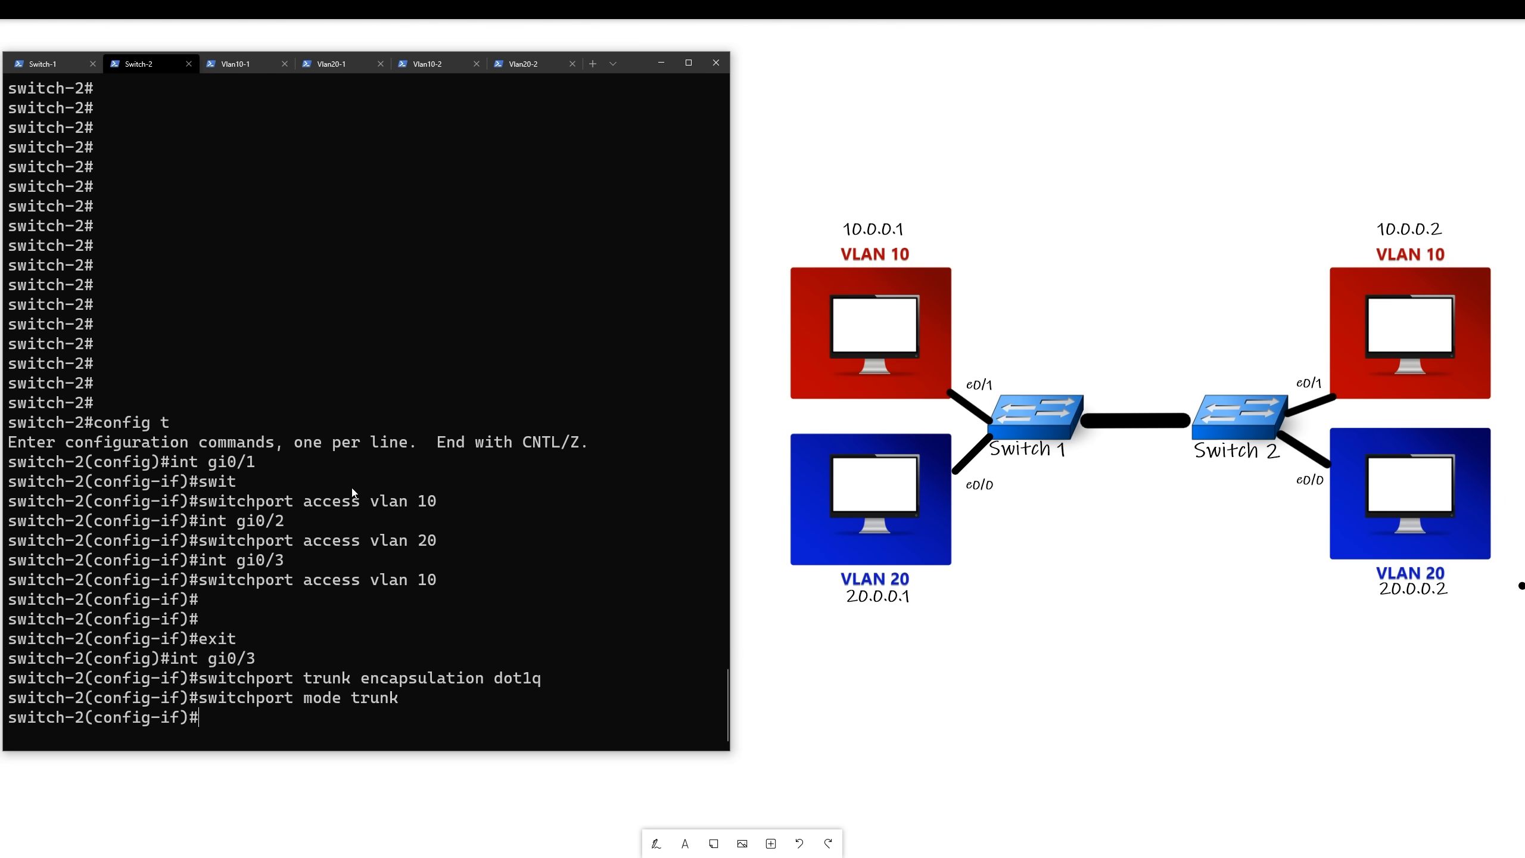
{"action": "type", "text": "switchport trunk allowed vlan 210,20"}
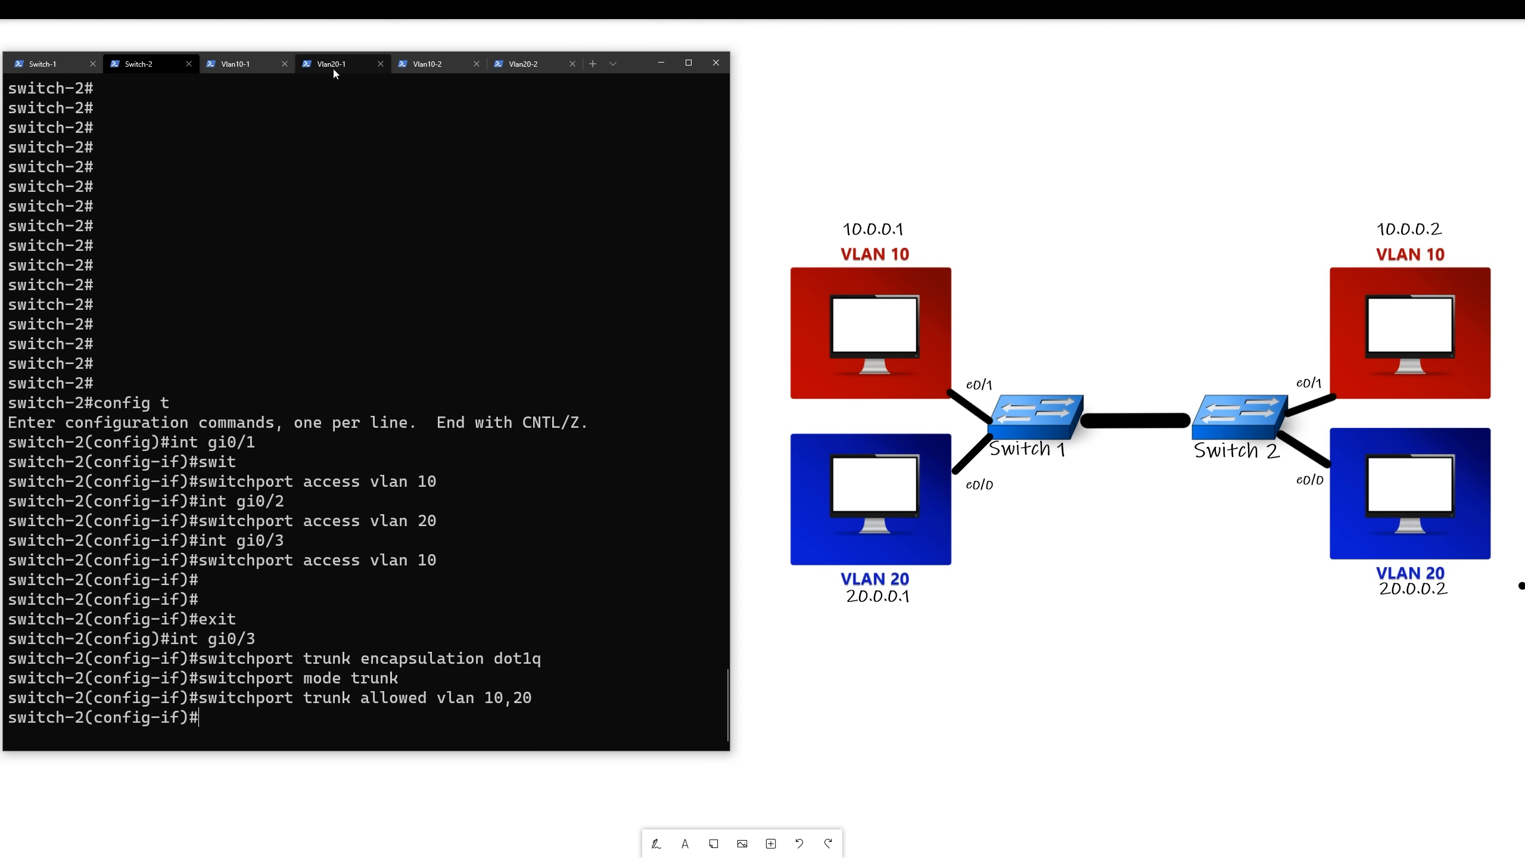
Step: Ping 10.0.0.2 from the Vlan10-1 host and 20.0.0.2 from the Vlan20-1 host
{"action": "left_click", "coordinate": [329, 63]}
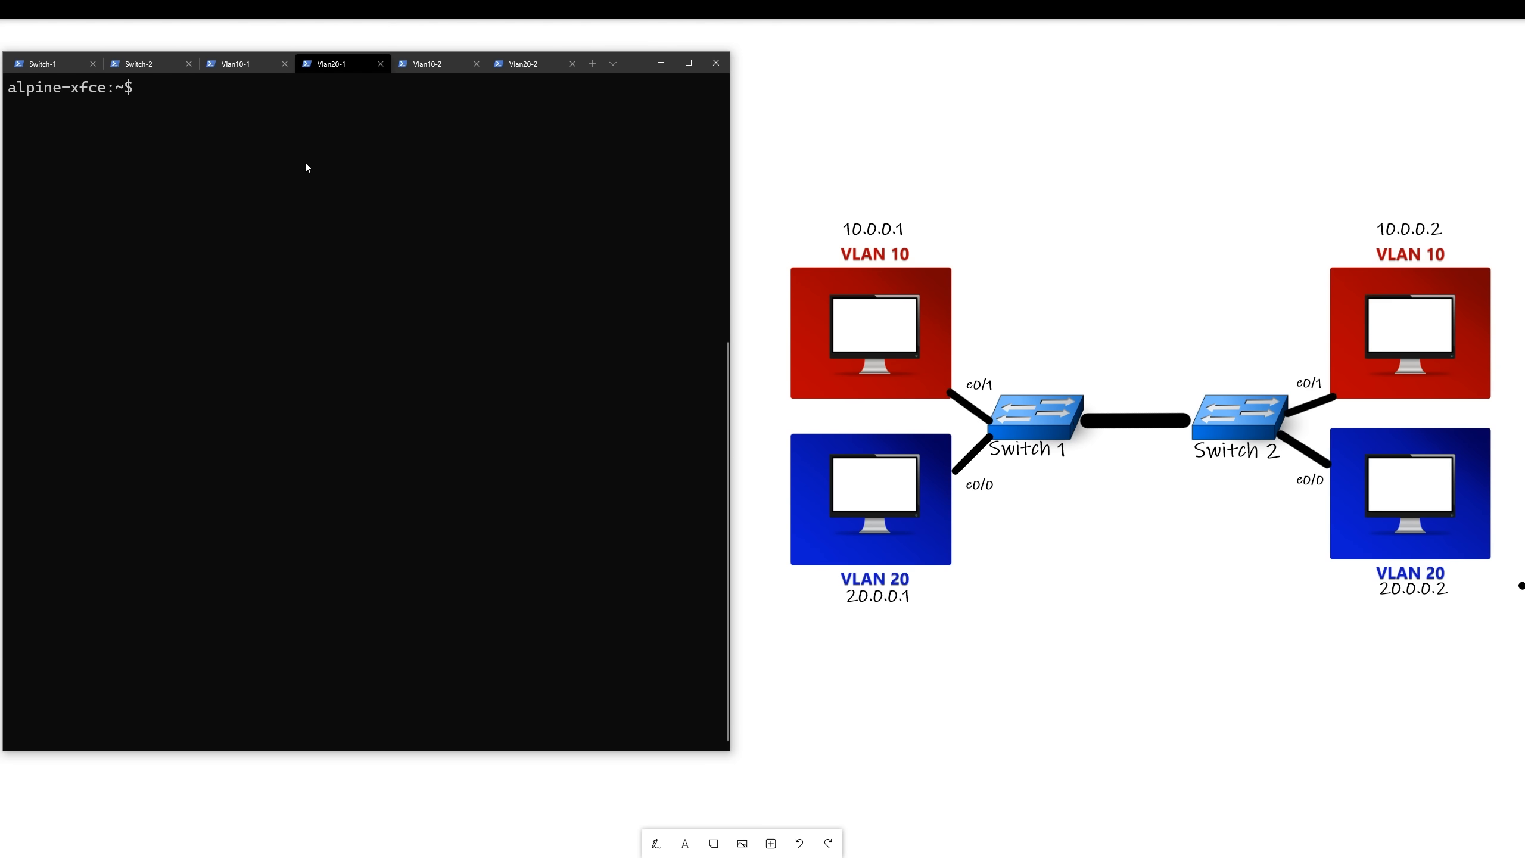
{"action": "left_click", "coordinate": [237, 63]}
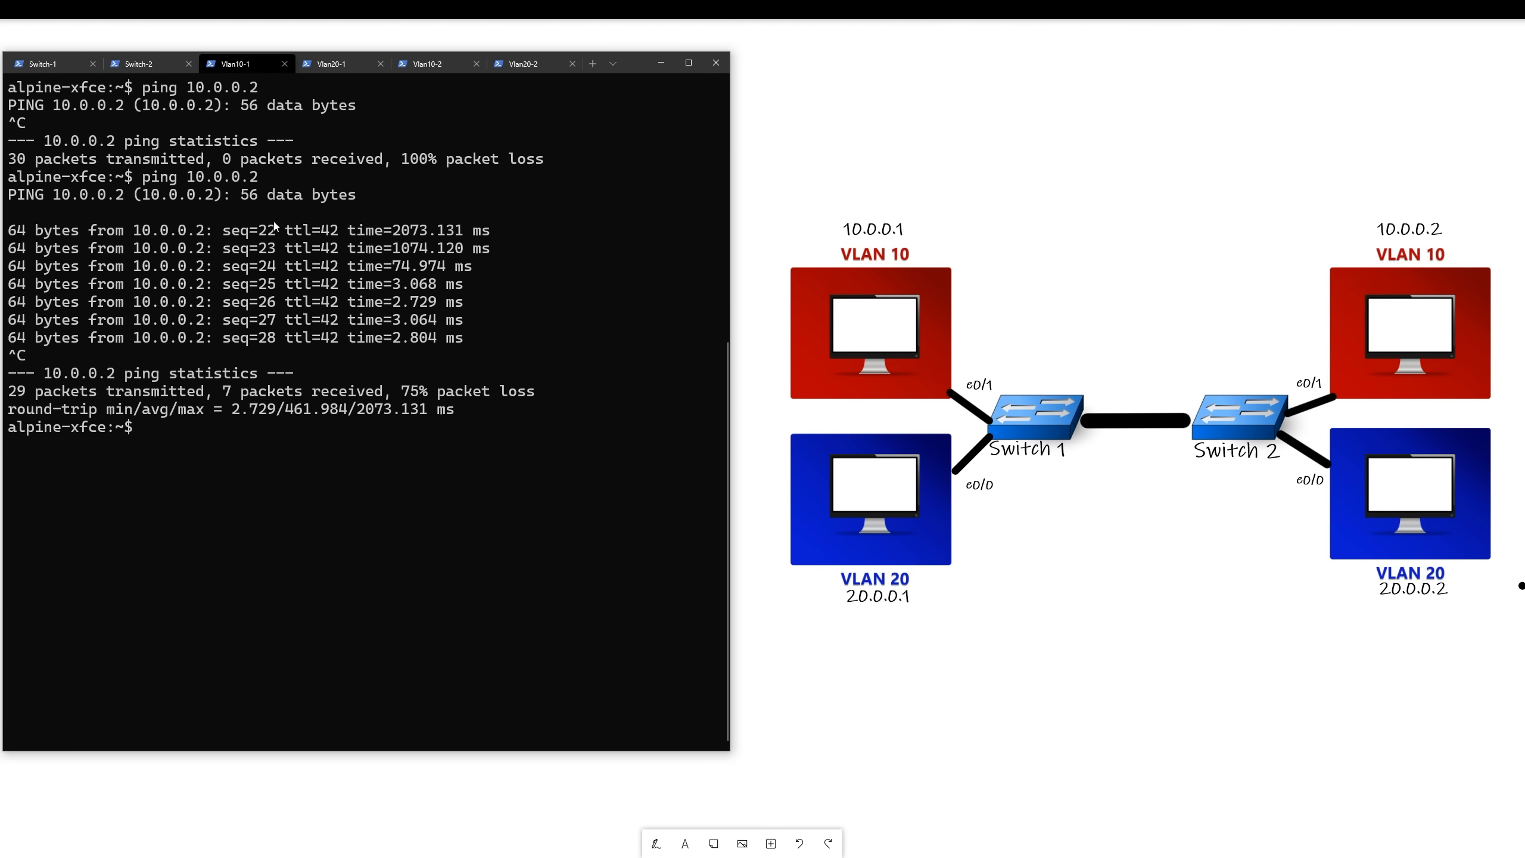
{"action": "type", "text": "ping 10.0.0.2"}
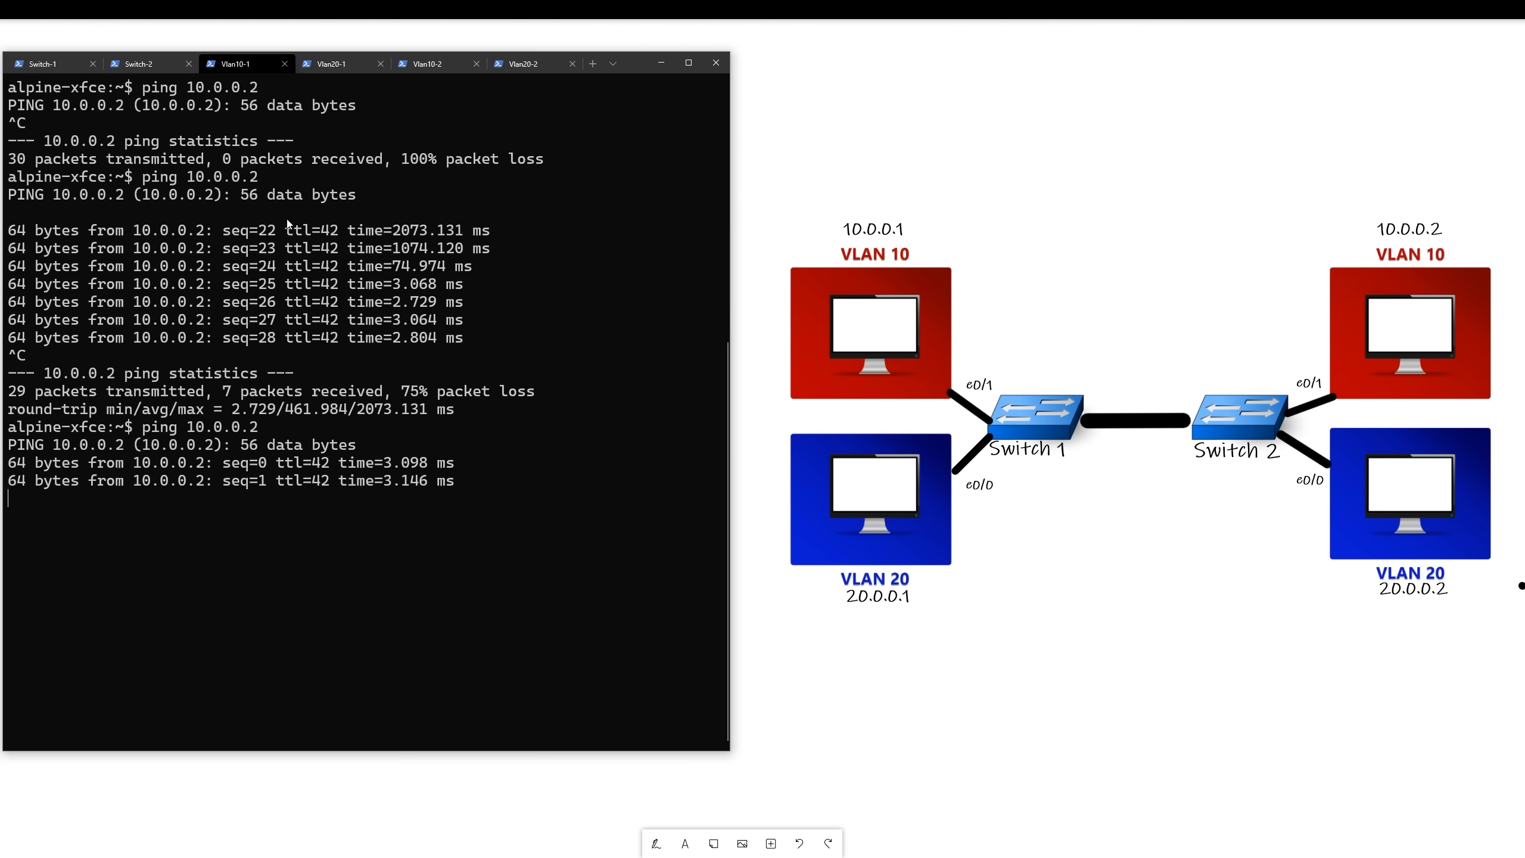
{"action": "left_click", "coordinate": [331, 63]}
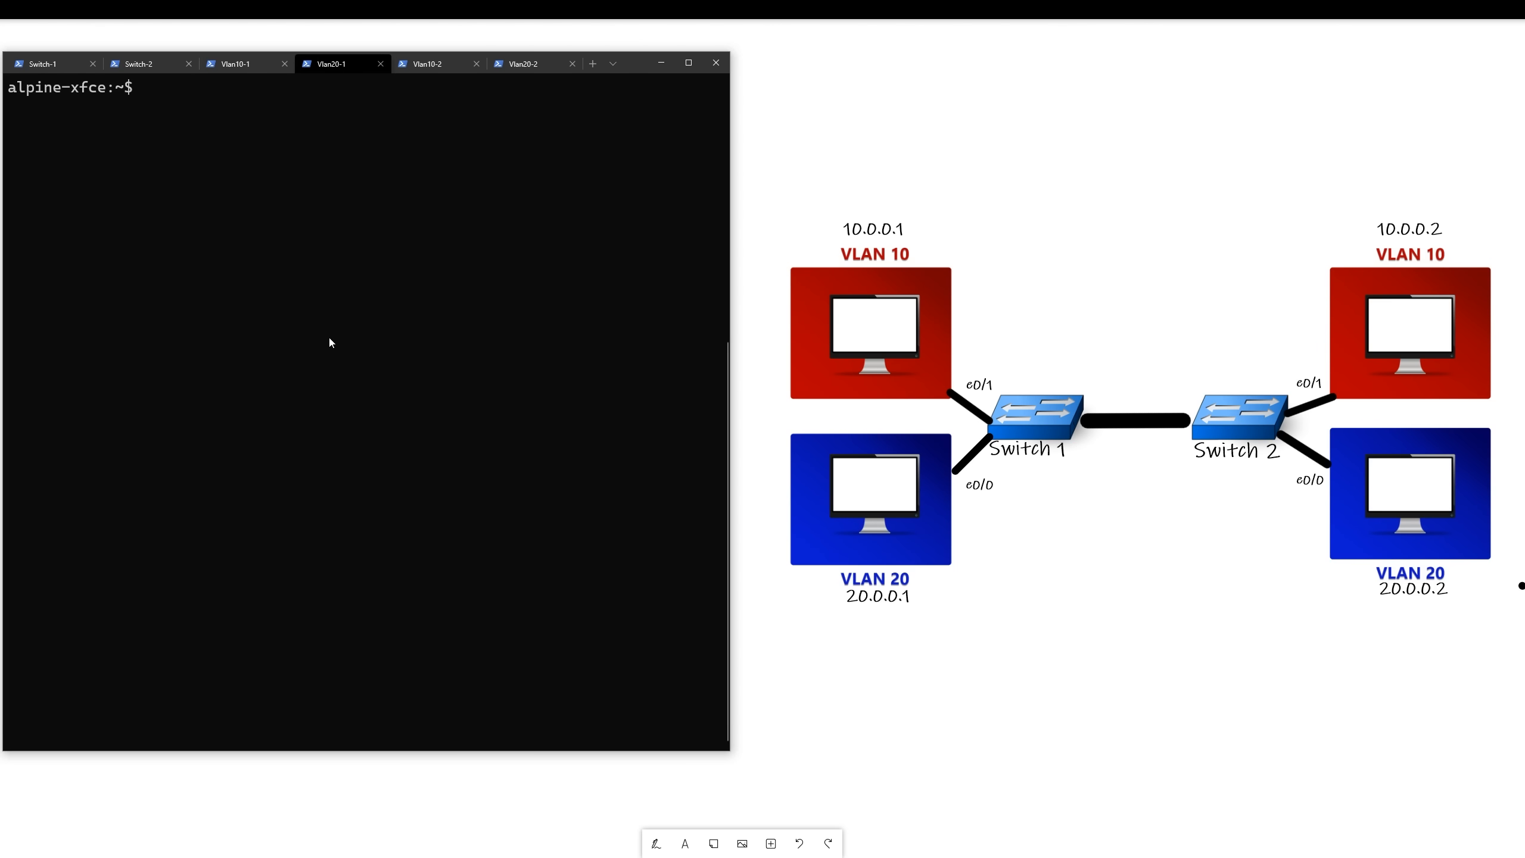
{"action": "type", "text": "ping"}
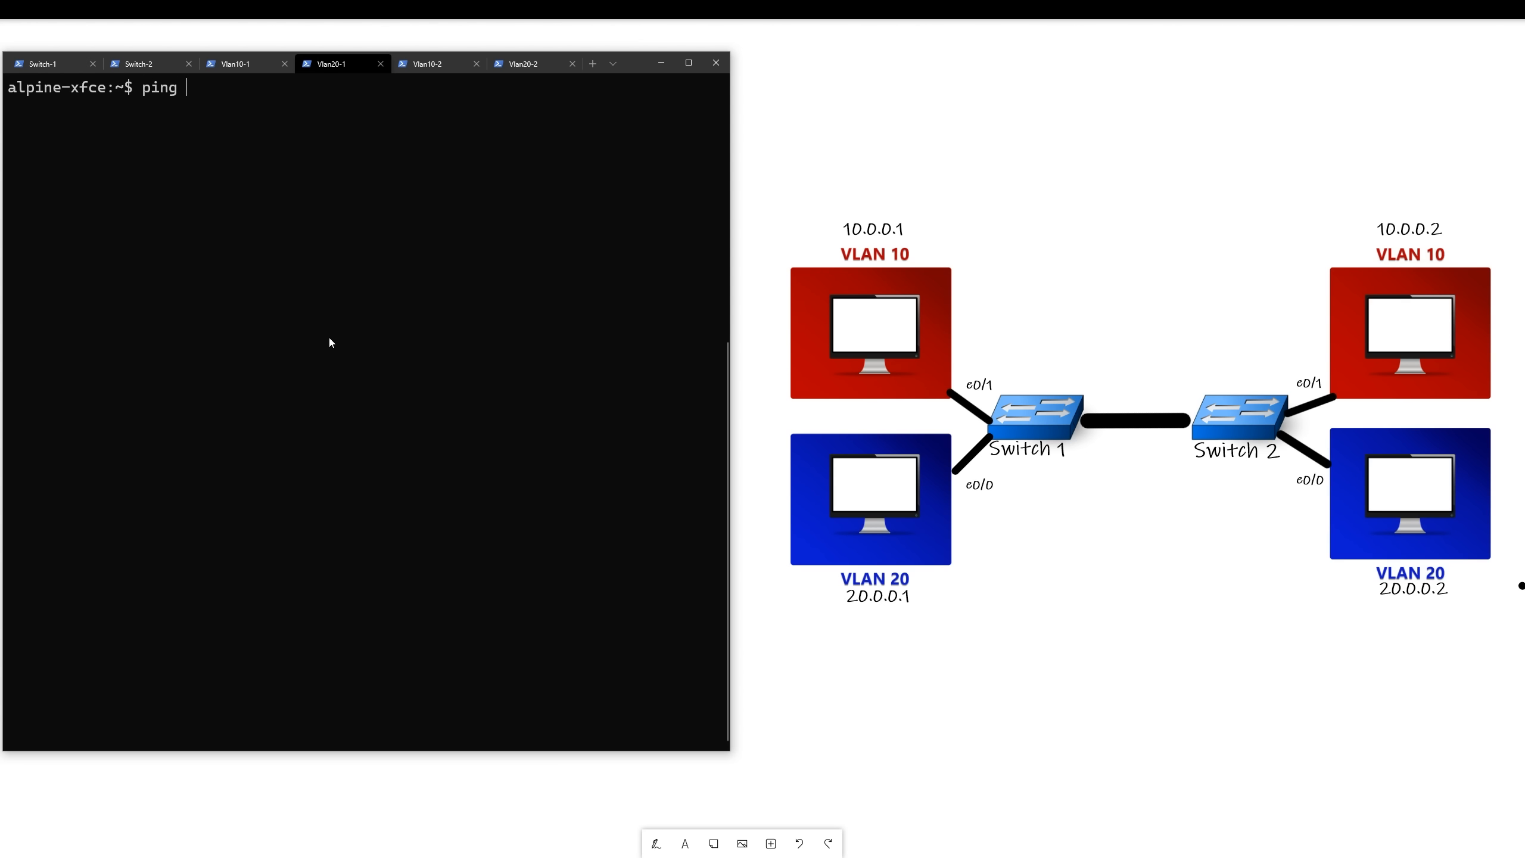
{"action": "type", "text": "20.0.0.2"}
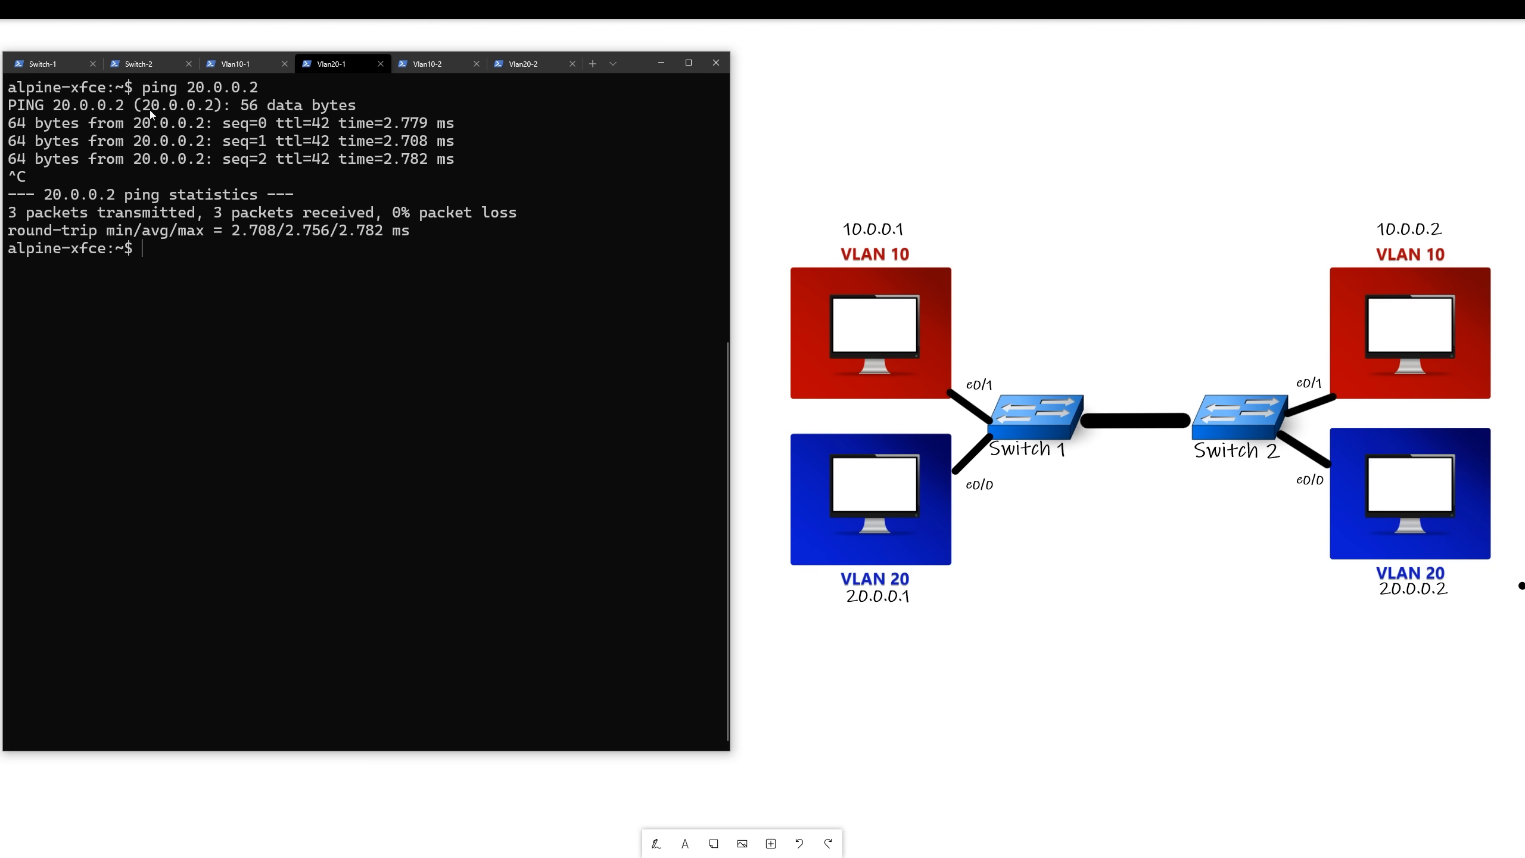
{"action": "left_click", "coordinate": [136, 63]}
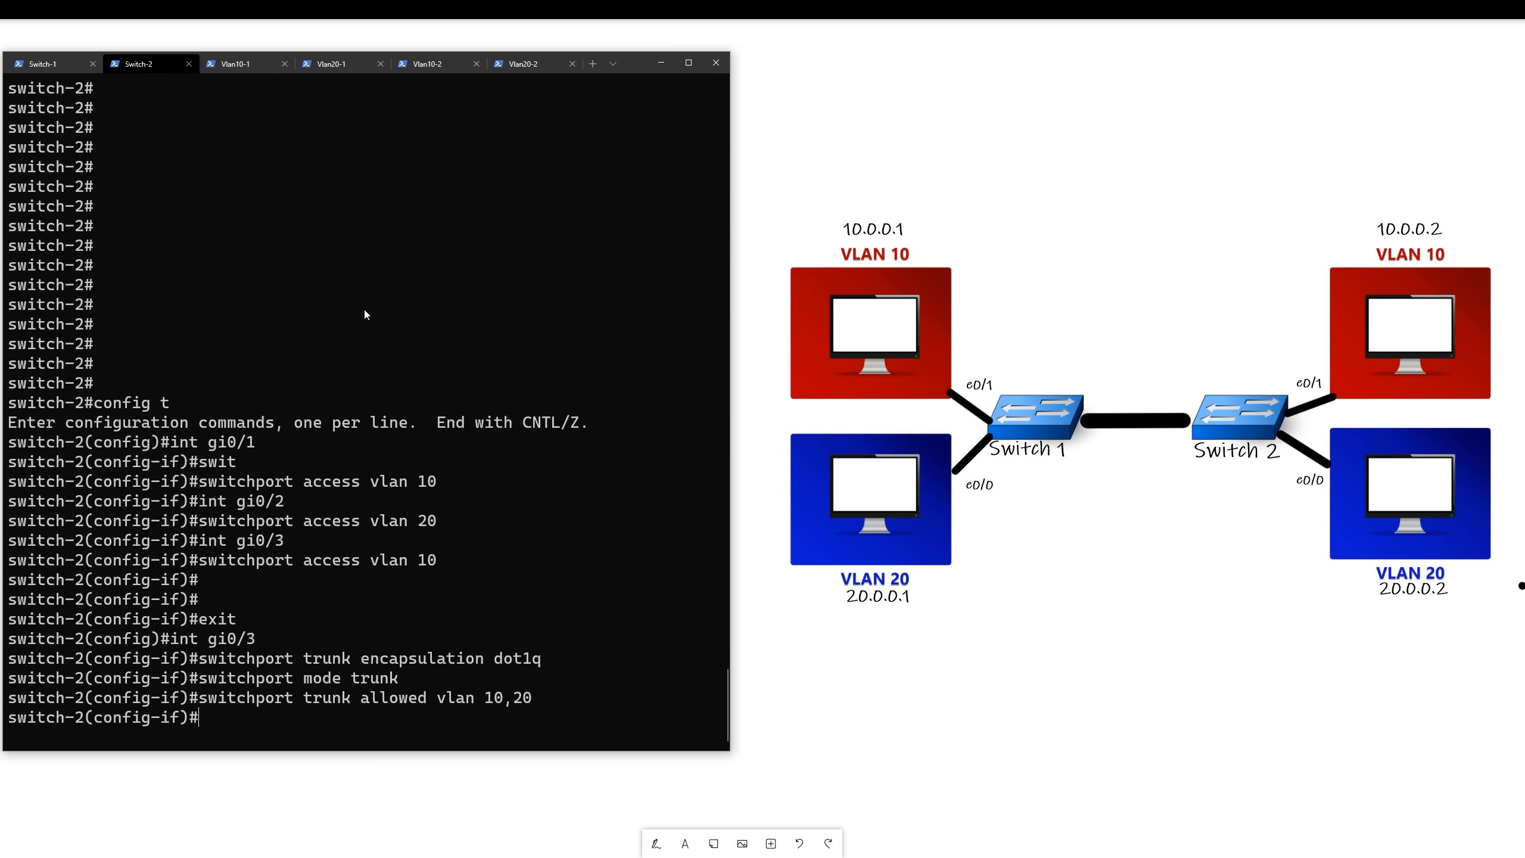